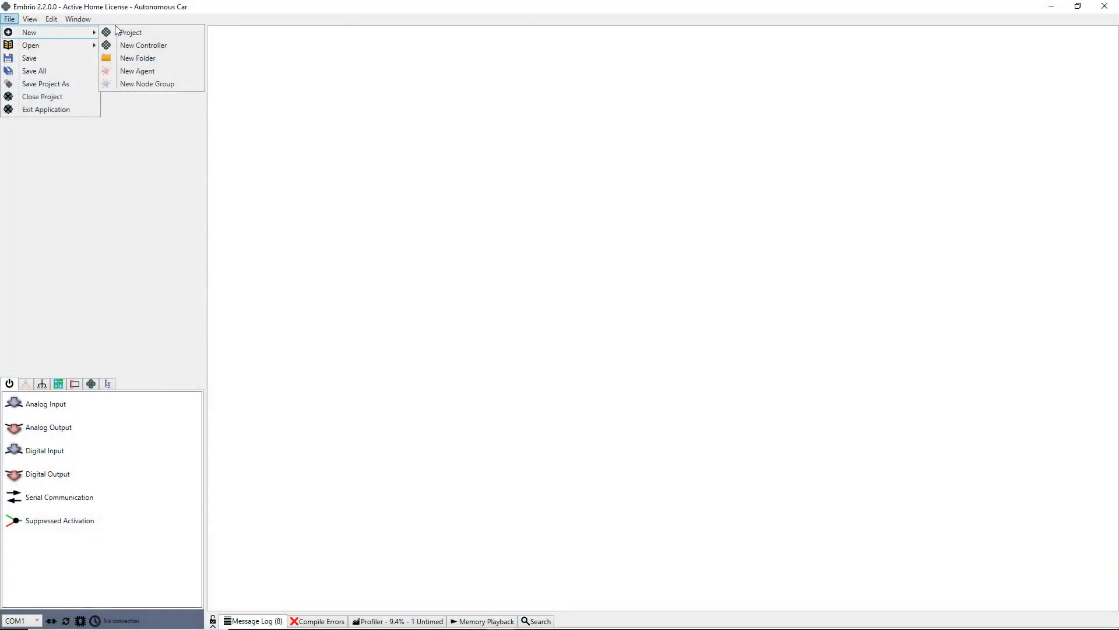
Start a new project named 'Single Servo Control' targeting an Arduino Nano.
{"action": "left_click", "coordinate": [130, 32]}
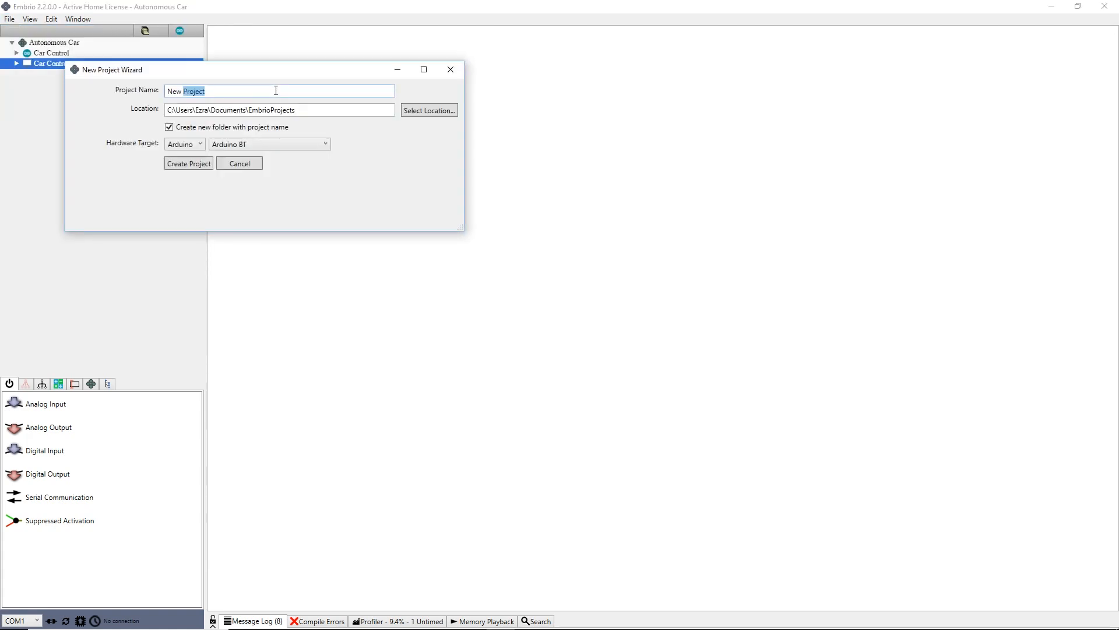
{"action": "type", "text": "Single"}
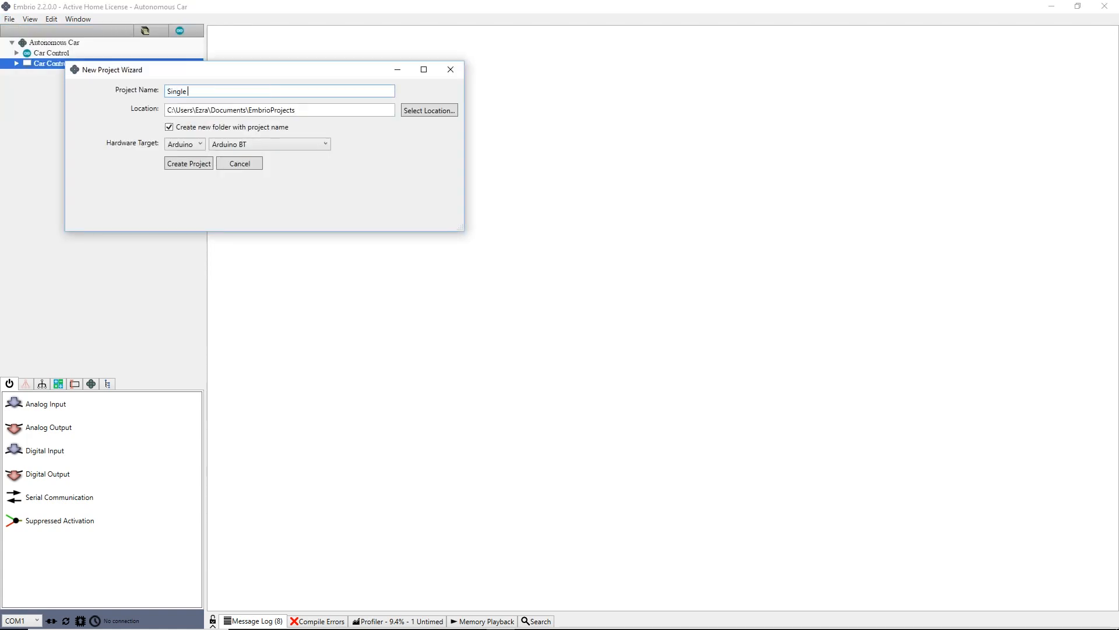
{"action": "type", "text": "Servo Control"}
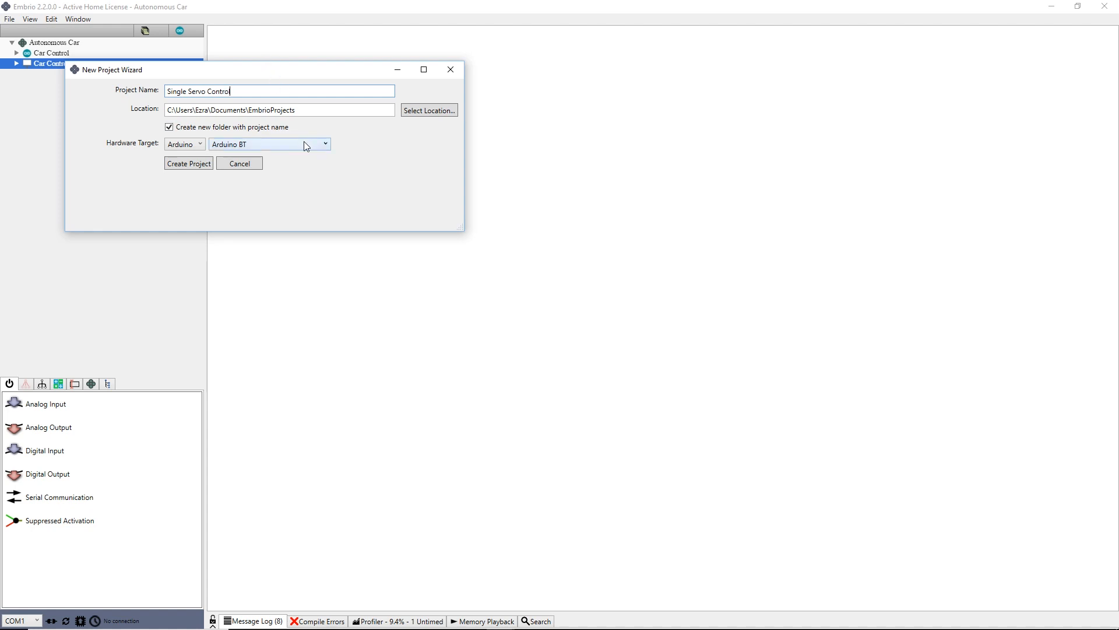
{"action": "left_click", "coordinate": [269, 144]}
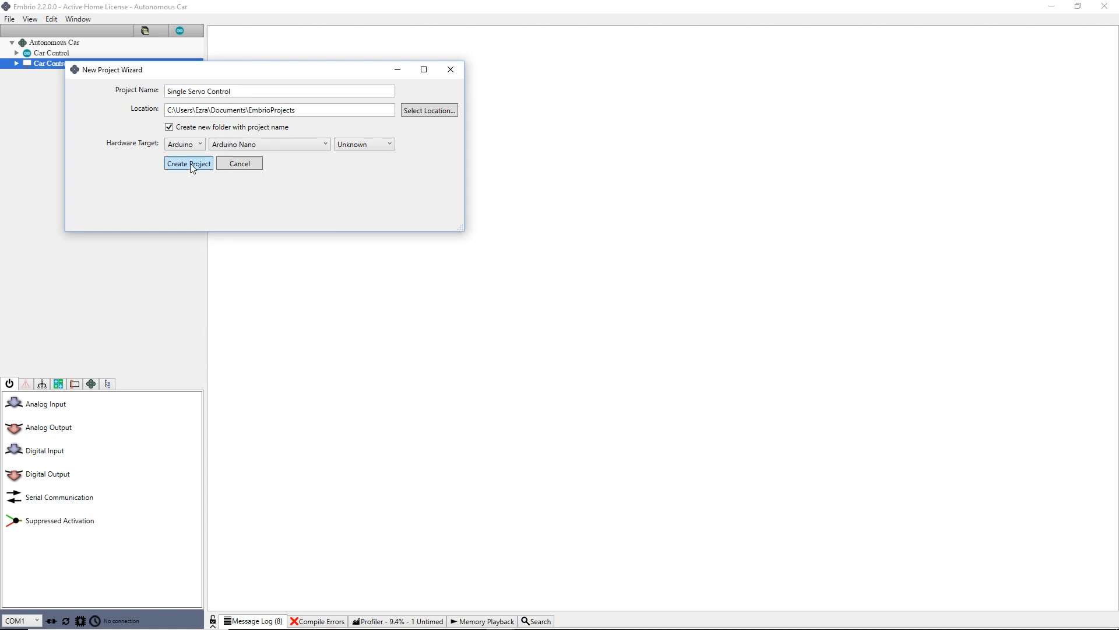
{"action": "mouse_move", "coordinate": [280, 230]}
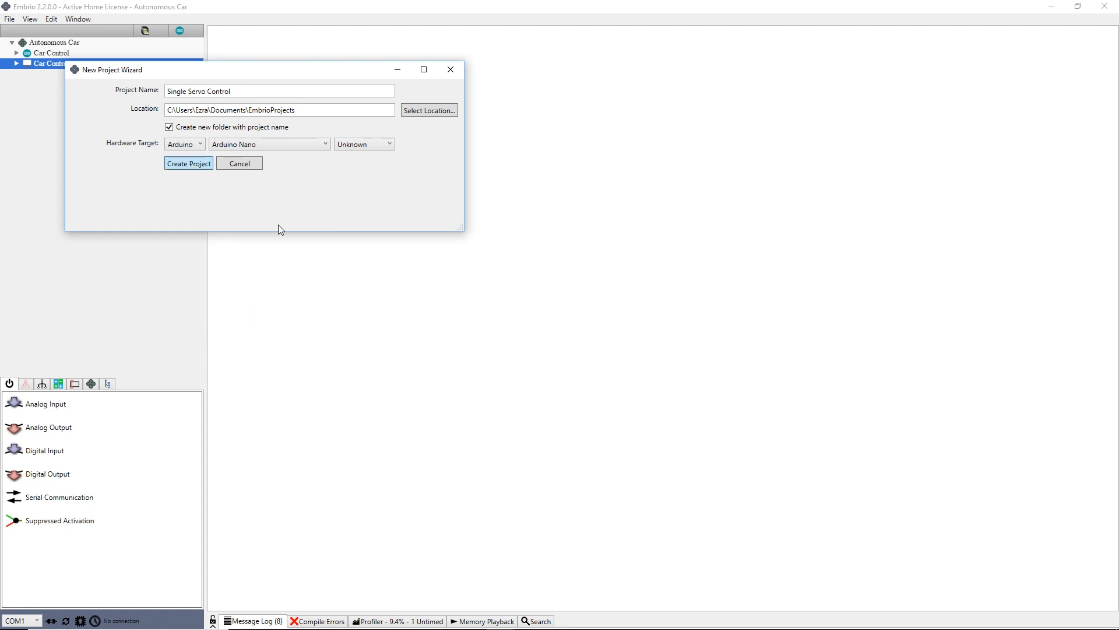
Create the project and rename its default agent to 'Servo Control'.
{"action": "left_click", "coordinate": [188, 163]}
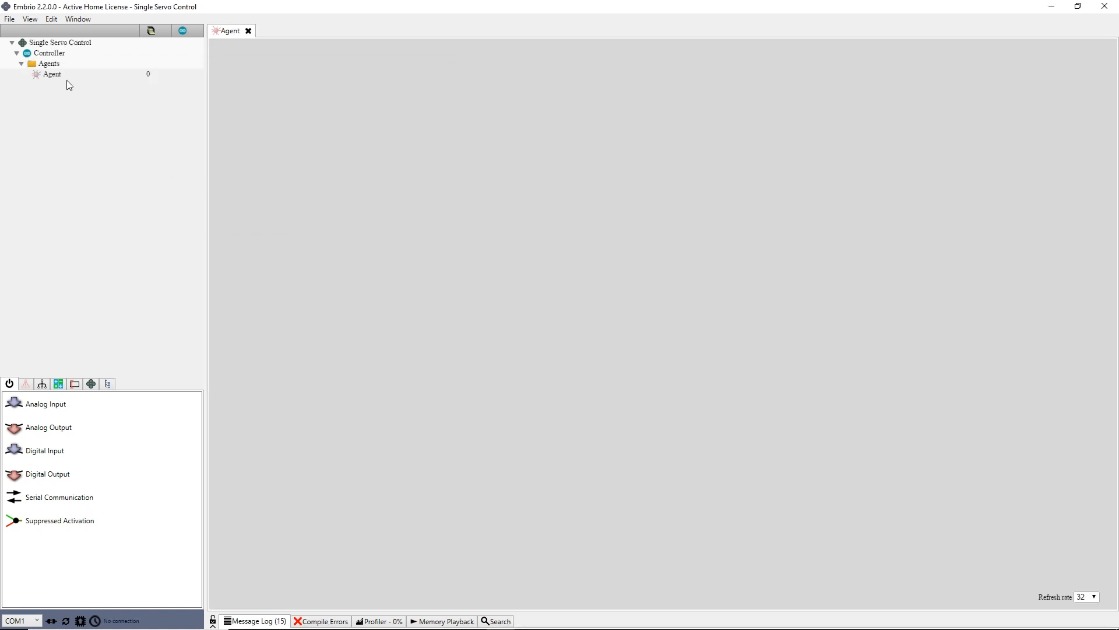
{"action": "right_click", "coordinate": [52, 74]}
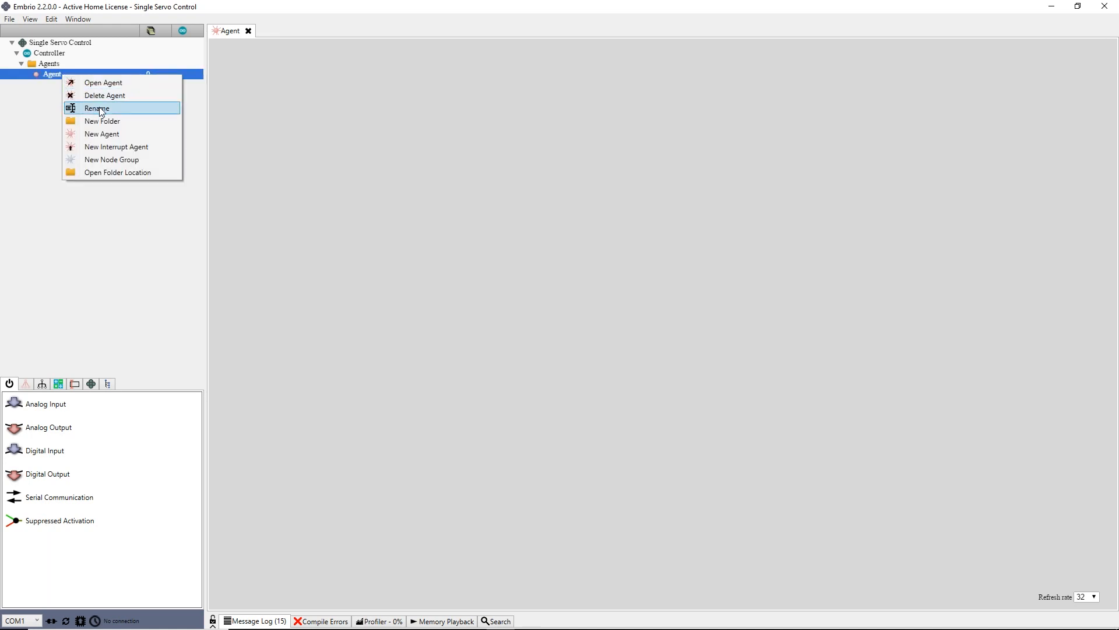
{"action": "left_click", "coordinate": [97, 108]}
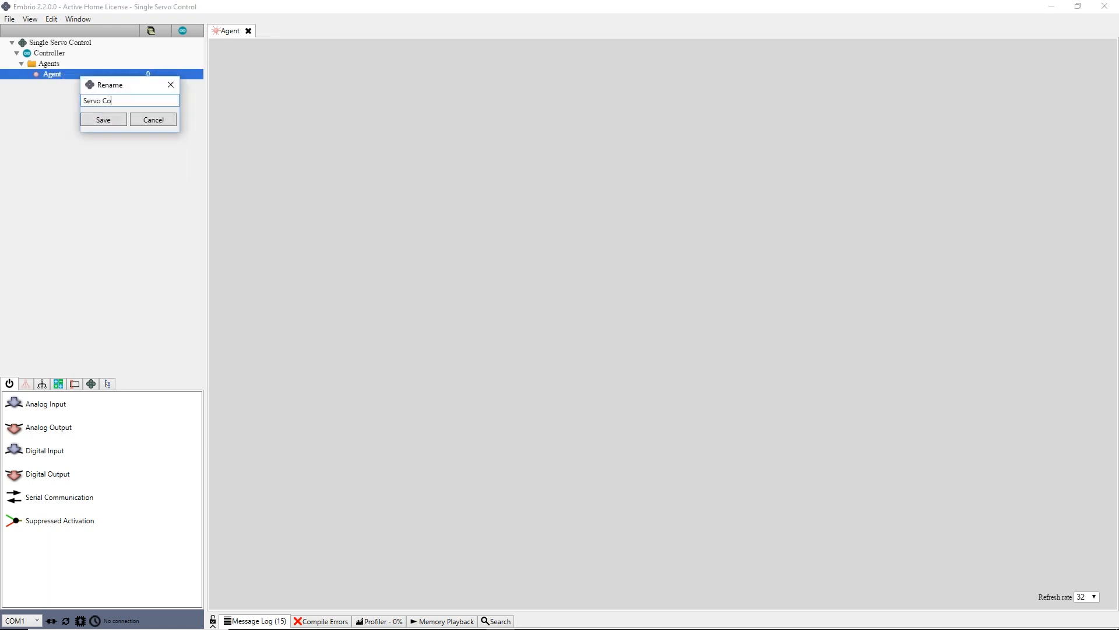
{"action": "left_click", "coordinate": [102, 119]}
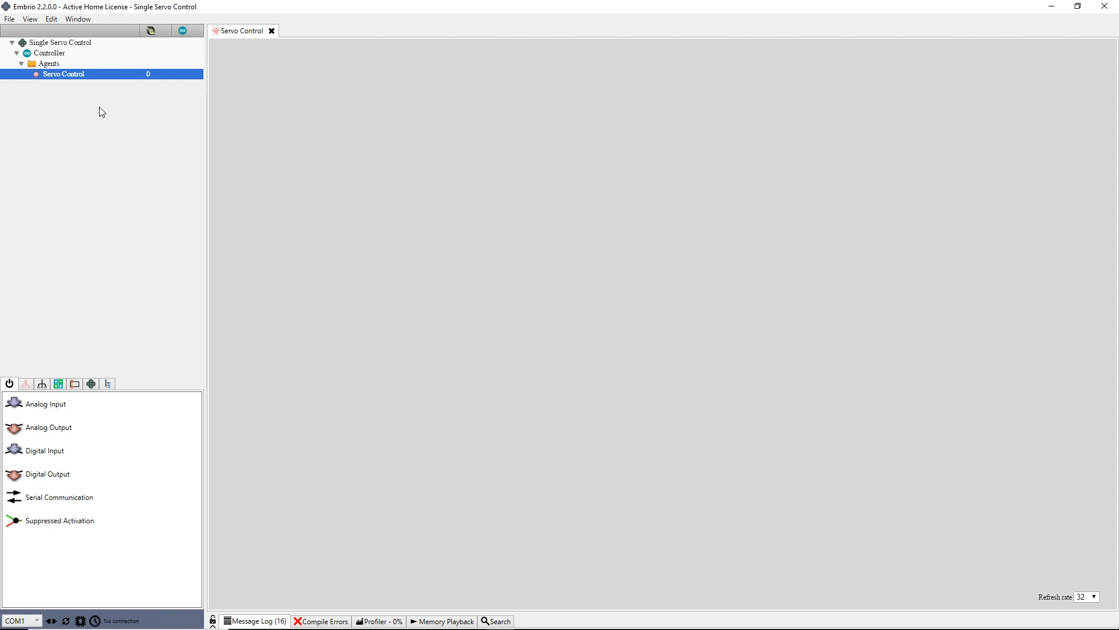
Show the node library with the Outputs and Actuators categories expanded.
{"action": "left_click", "coordinate": [108, 383]}
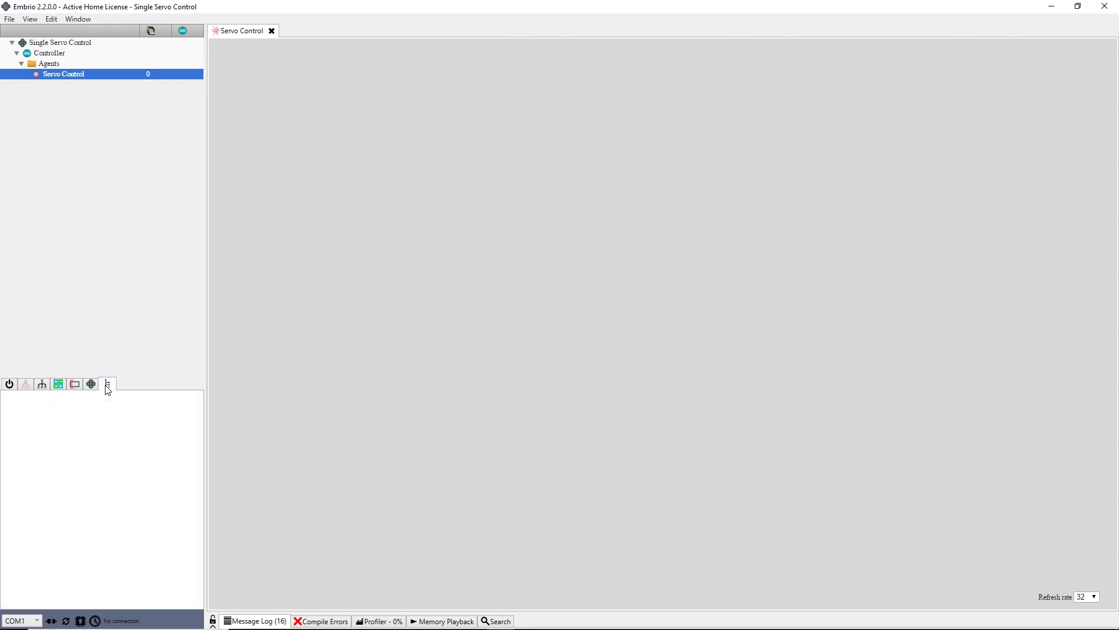
{"action": "left_click", "coordinate": [106, 383]}
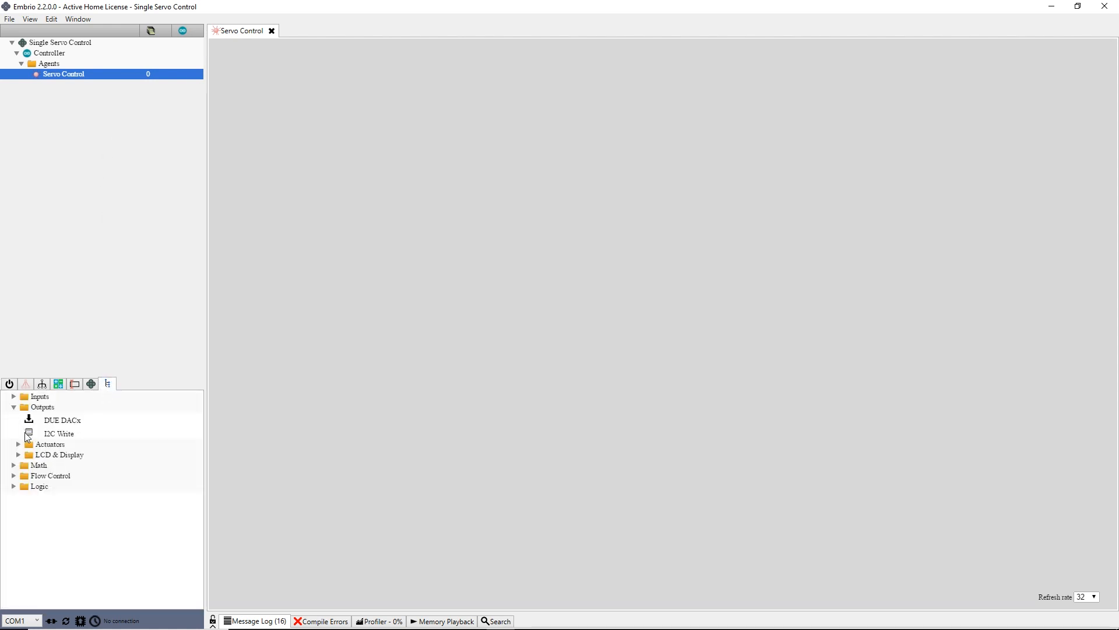
{"action": "left_click", "coordinate": [49, 443]}
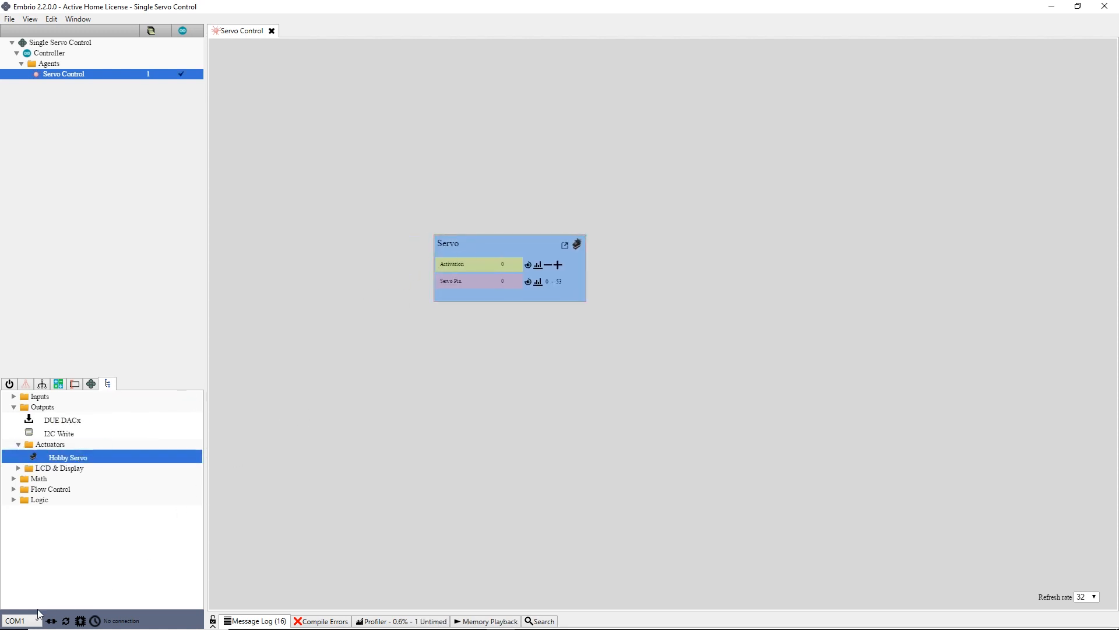
Select the COM7 port and connect to the board.
{"action": "left_click", "coordinate": [14, 620]}
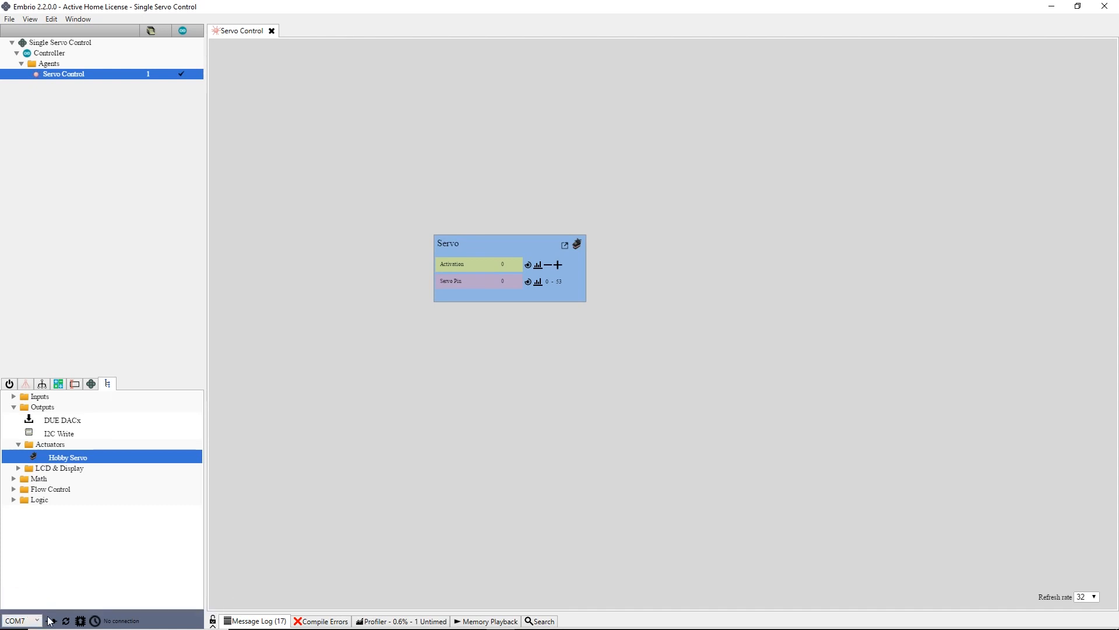
{"action": "left_click", "coordinate": [51, 619]}
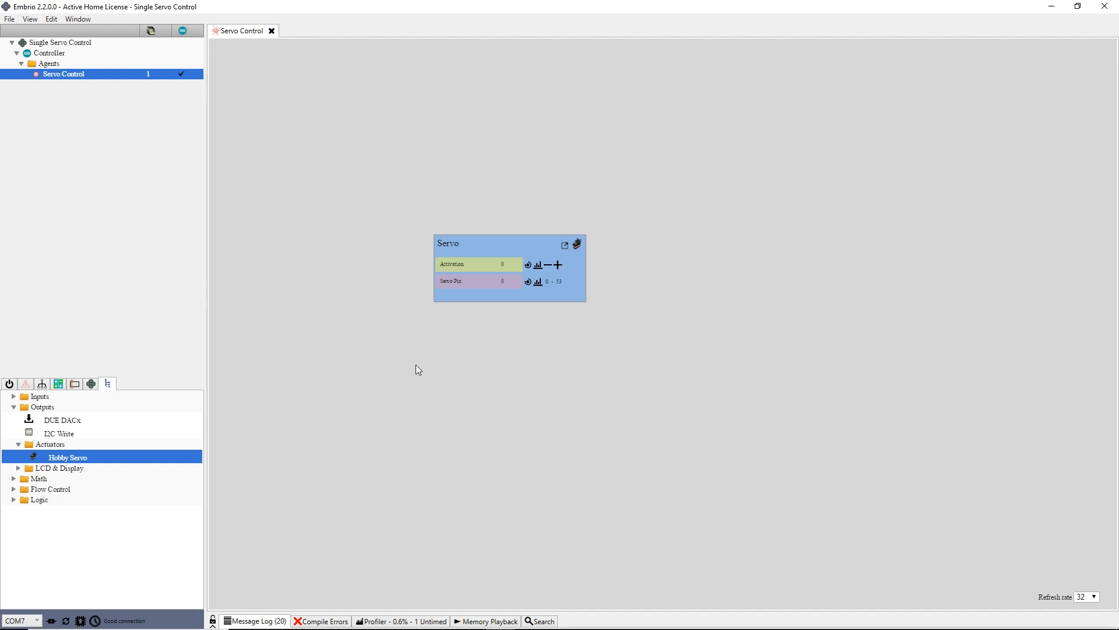
{"action": "mouse_move", "coordinate": [458, 285]}
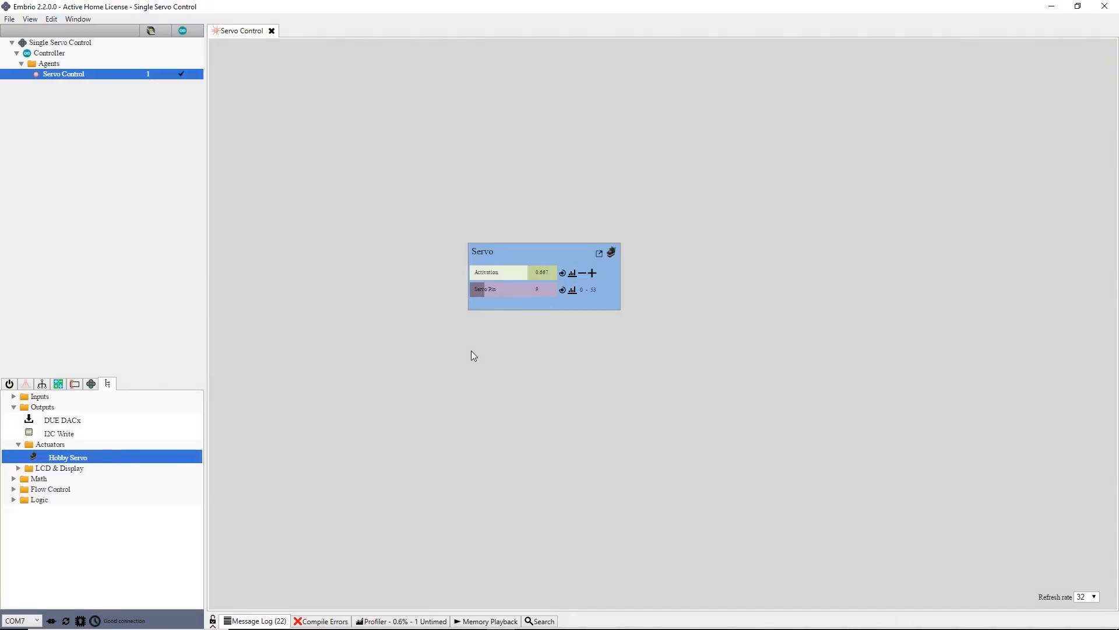
{"action": "mouse_move", "coordinate": [463, 378]}
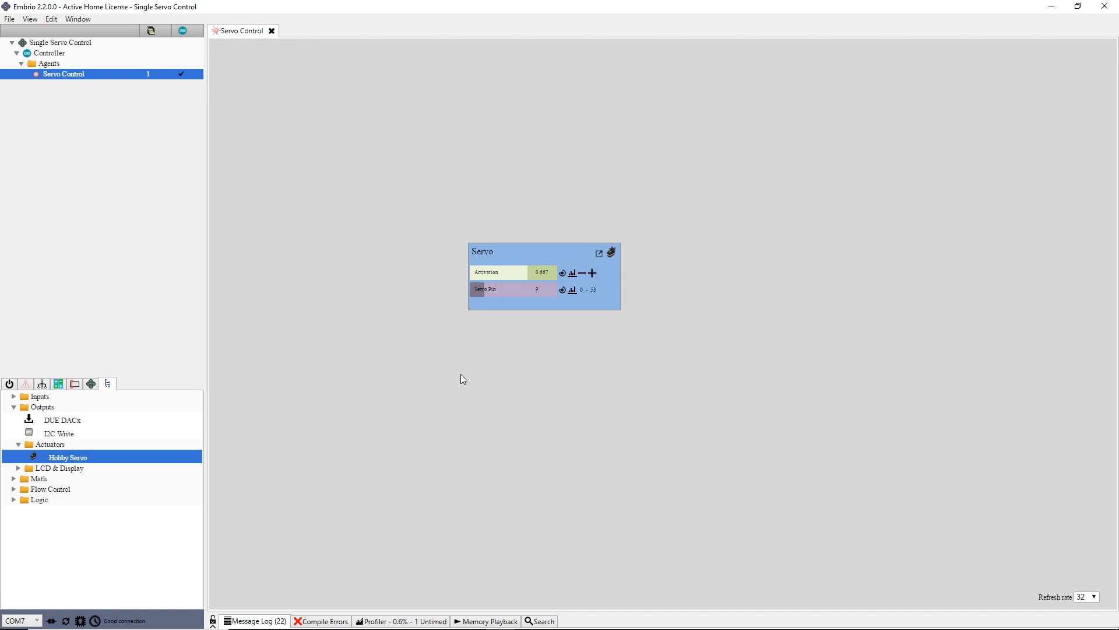
{"action": "mouse_move", "coordinate": [465, 365]}
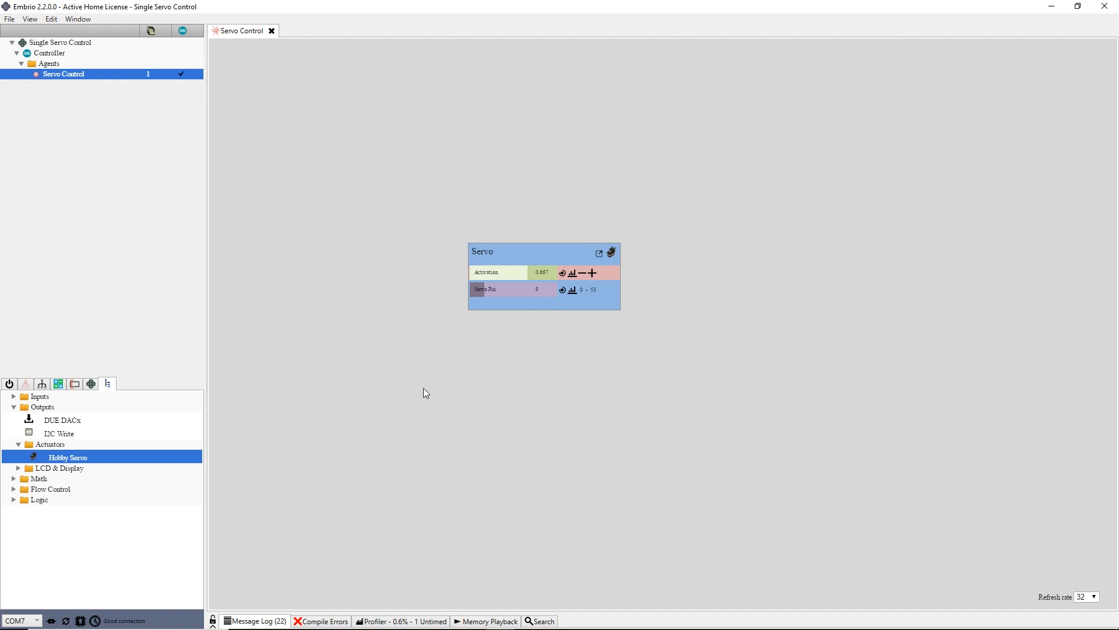
Add a new agent named 'Communication' and browse the list for Serial Communication.
{"action": "right_click", "coordinate": [49, 63]}
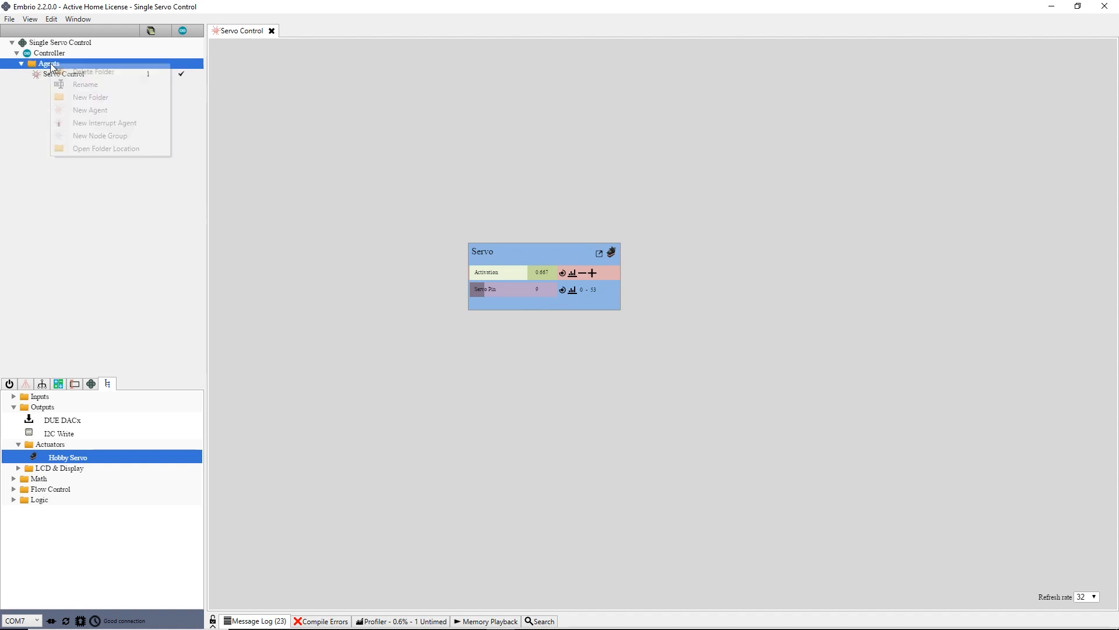
{"action": "left_click", "coordinate": [89, 111]}
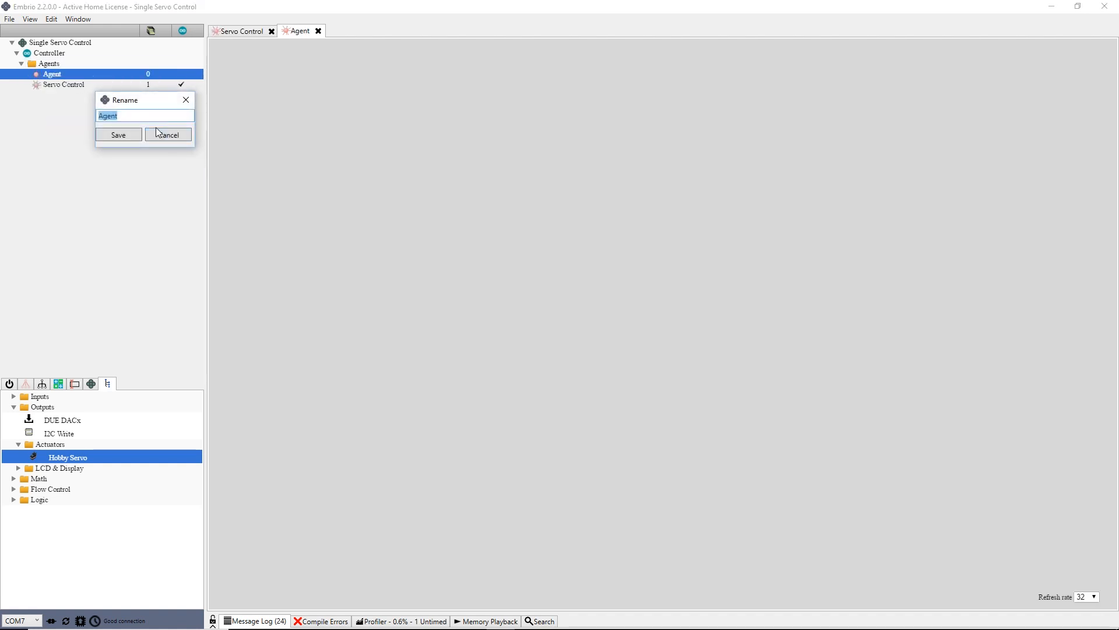
{"action": "type", "text": "Communication"}
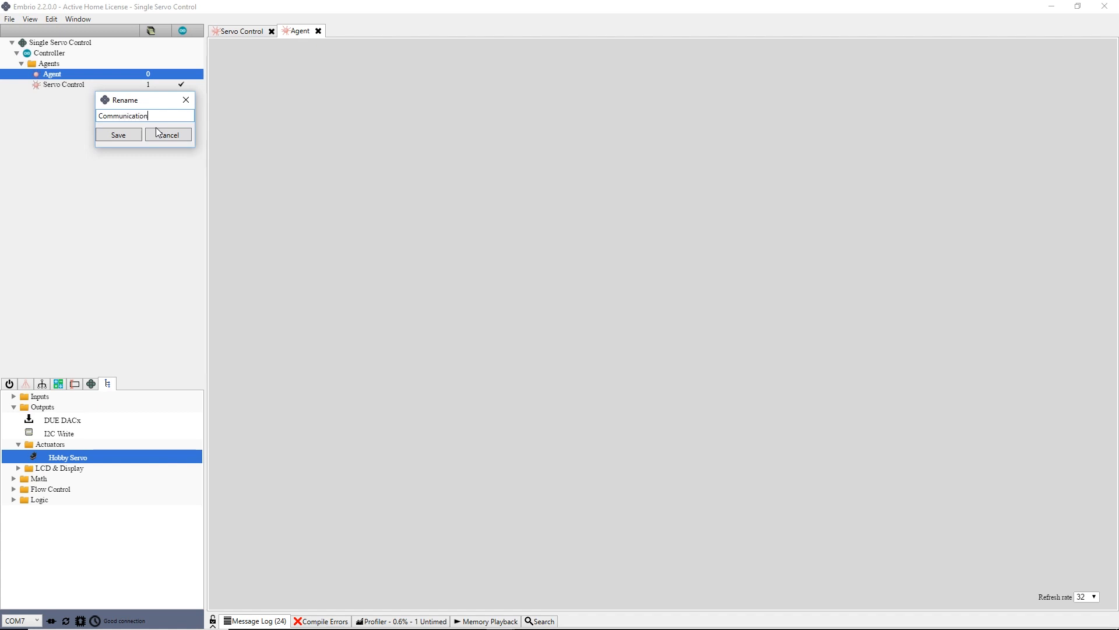
{"action": "left_click", "coordinate": [117, 134]}
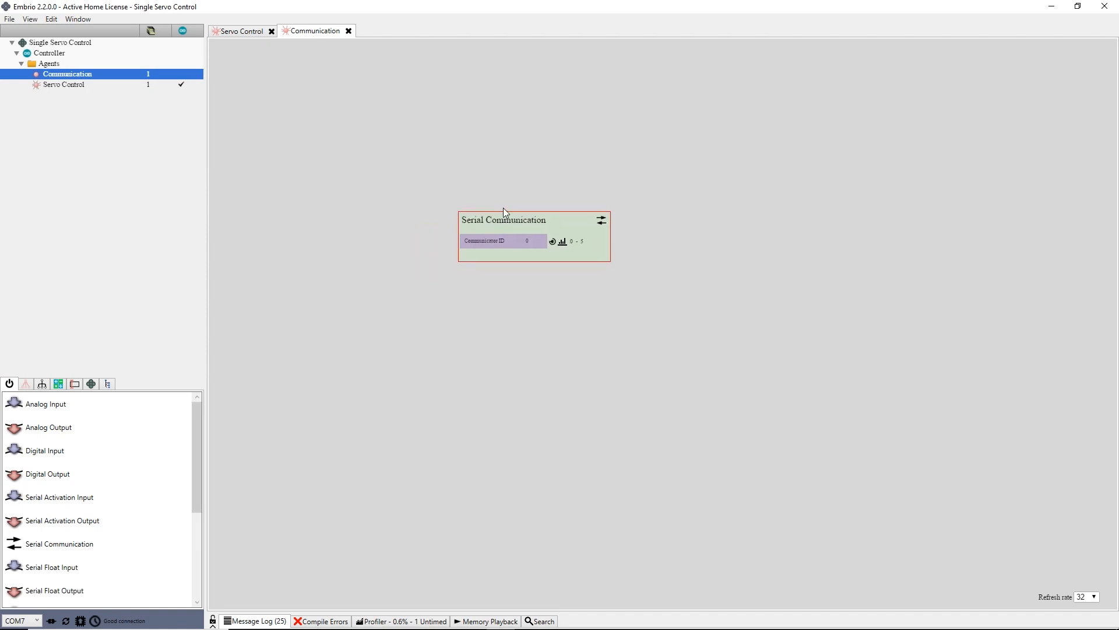
{"action": "mouse_move", "coordinate": [458, 279]}
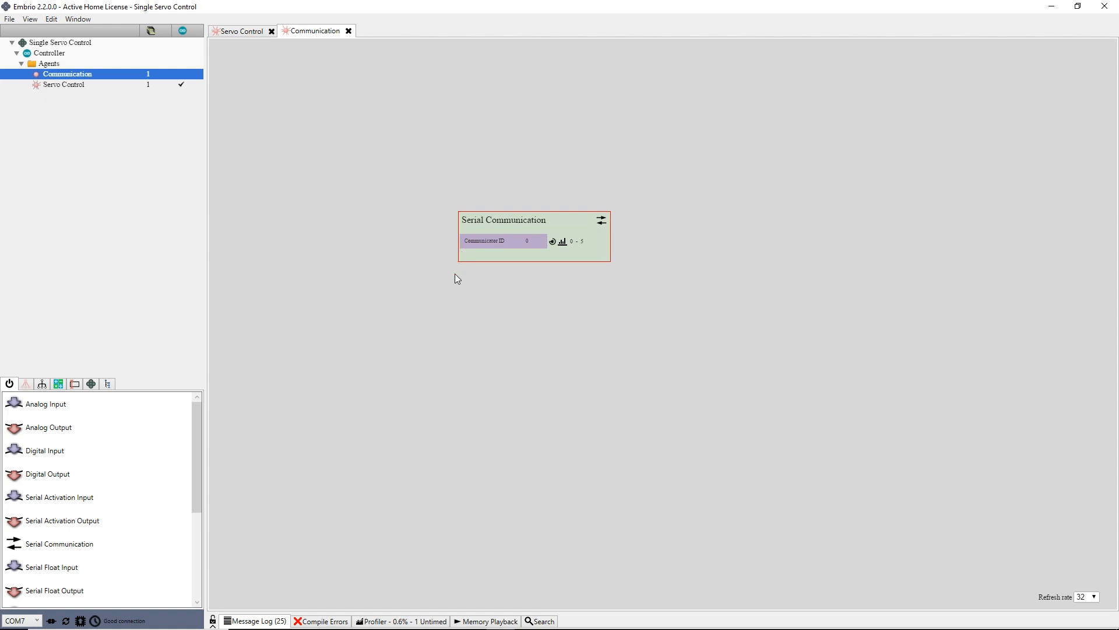
{"action": "mouse_move", "coordinate": [453, 291]}
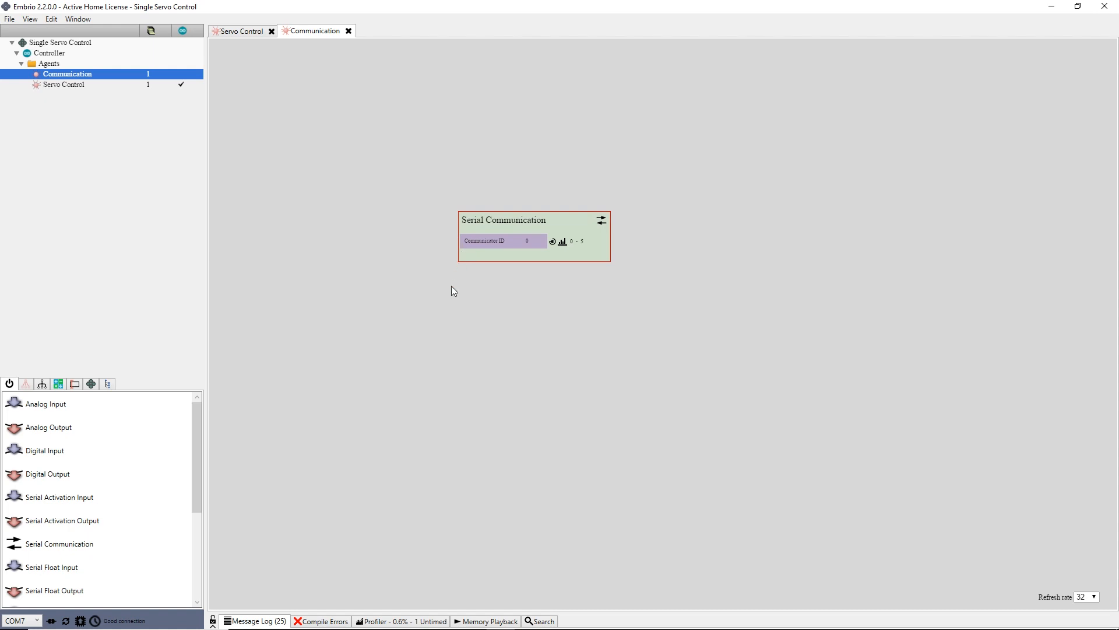
{"action": "scroll", "scroll_direction": "down", "scroll_amount": 3}
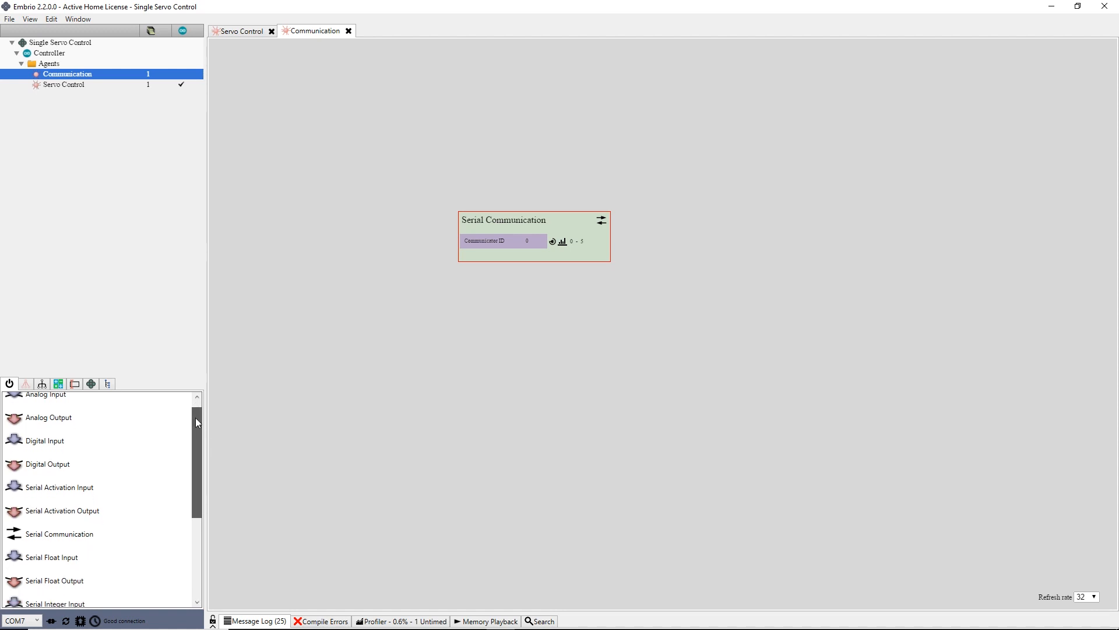
{"action": "scroll", "scroll_direction": "down", "scroll_amount": 3}
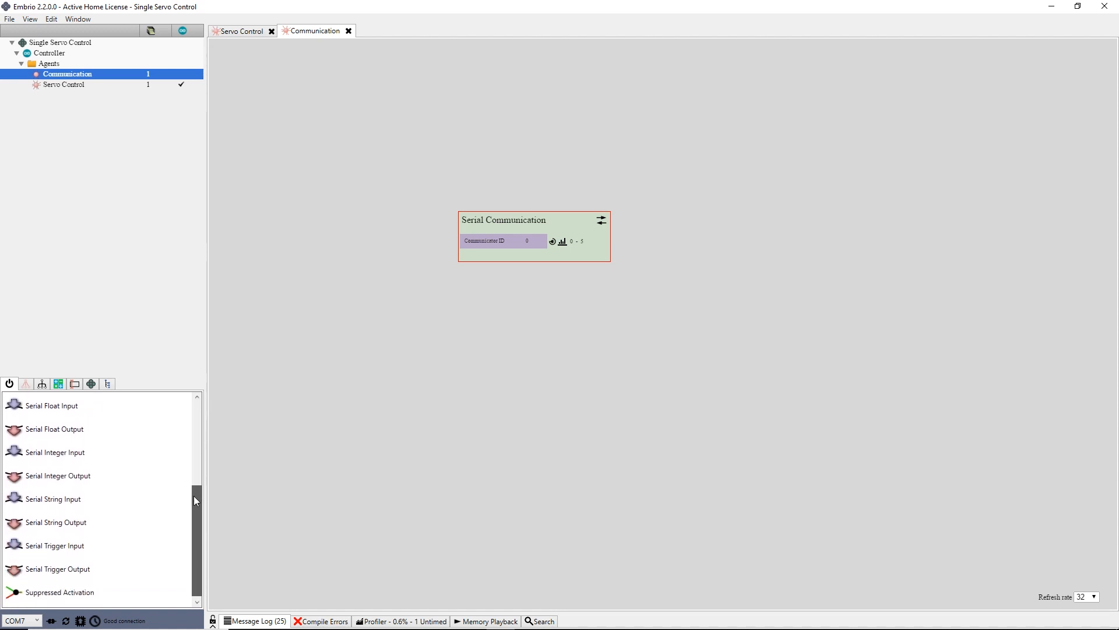
{"action": "scroll", "scroll_direction": "up", "scroll_amount": 3}
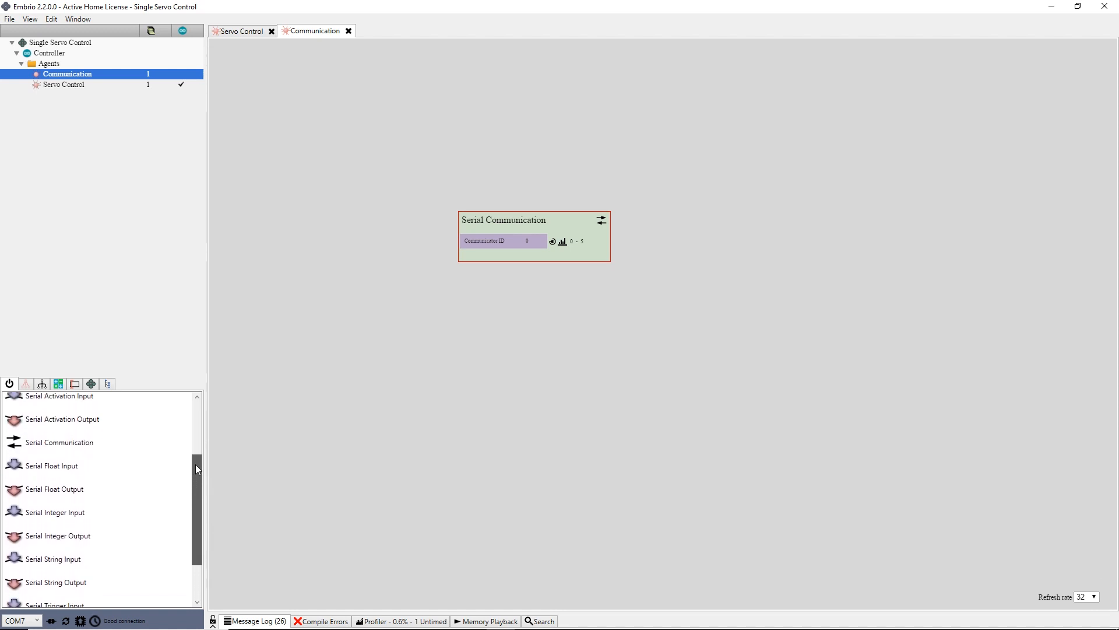
{"action": "scroll", "scroll_direction": "up", "scroll_amount": 3}
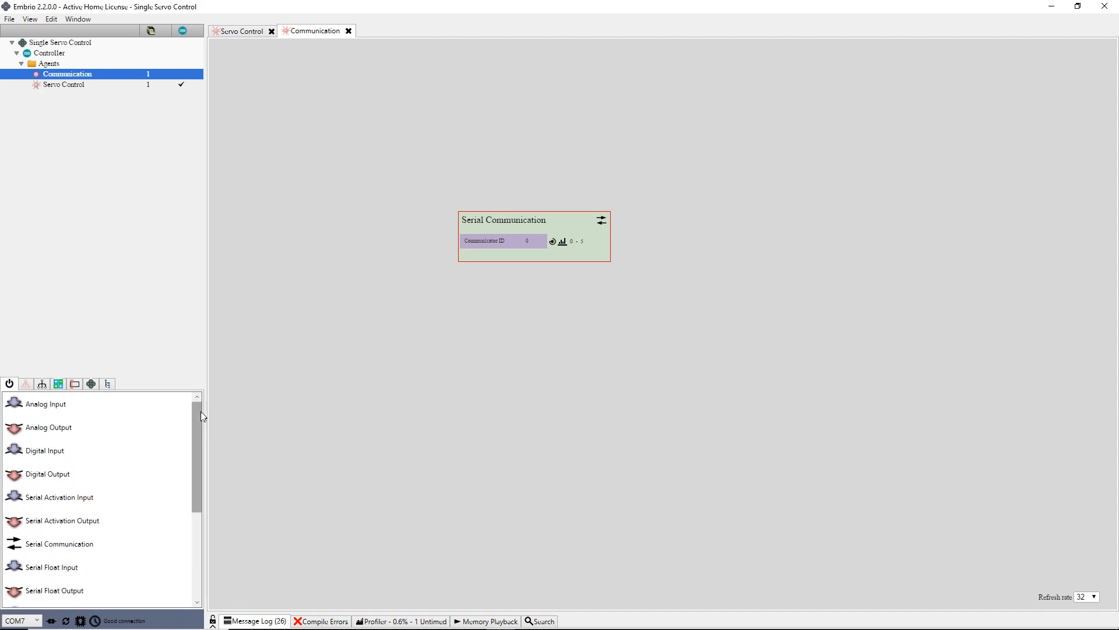
{"action": "mouse_move", "coordinate": [68, 497]}
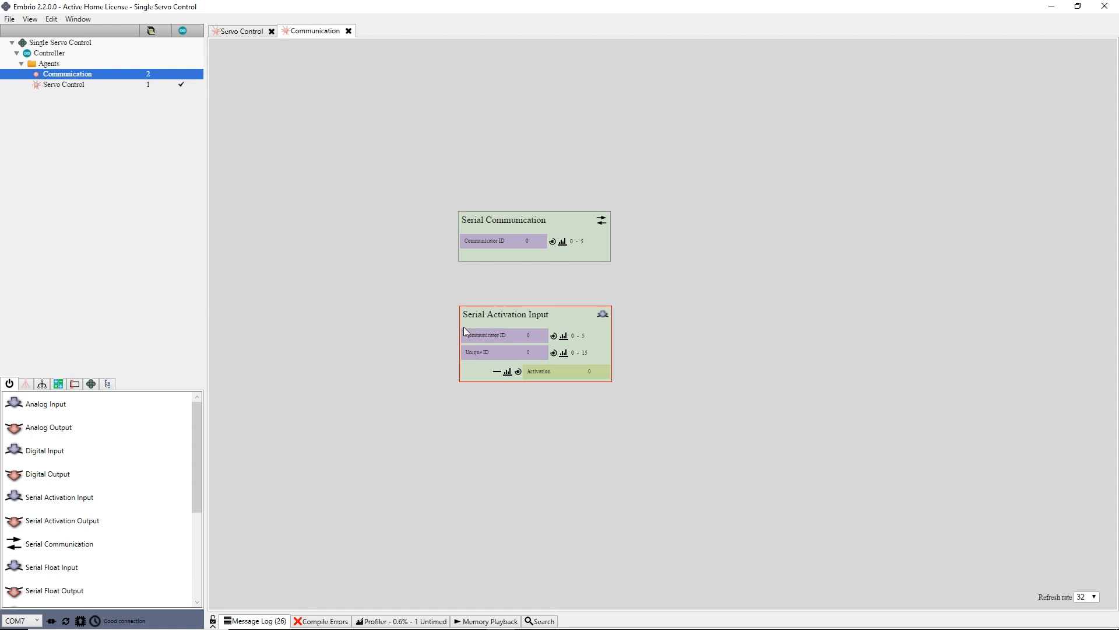
{"action": "mouse_move", "coordinate": [520, 340]}
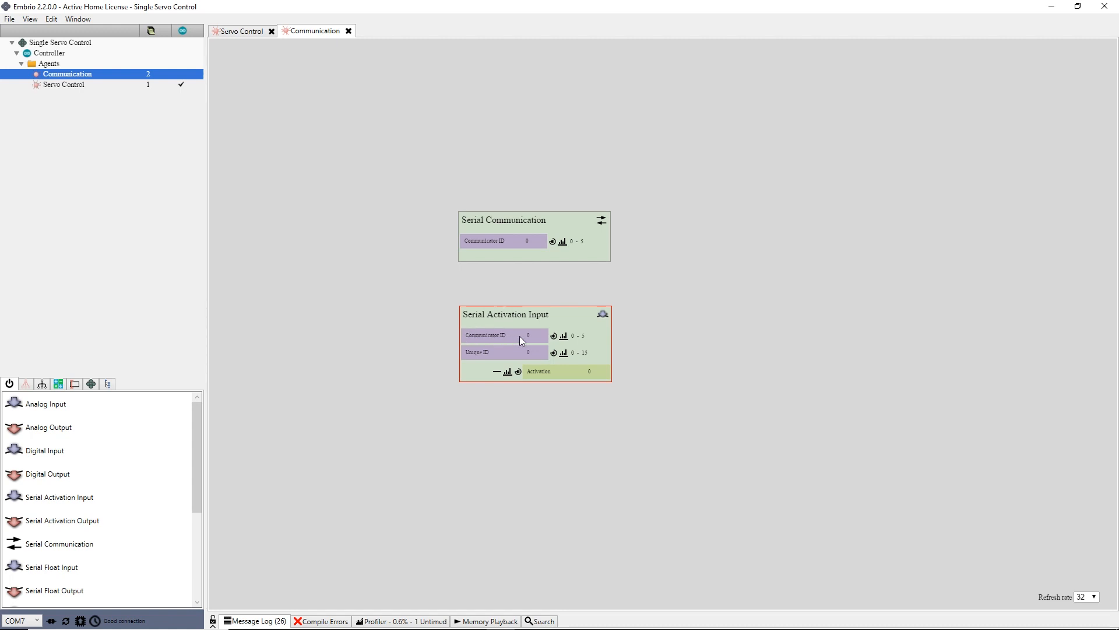
{"action": "mouse_move", "coordinate": [502, 240]}
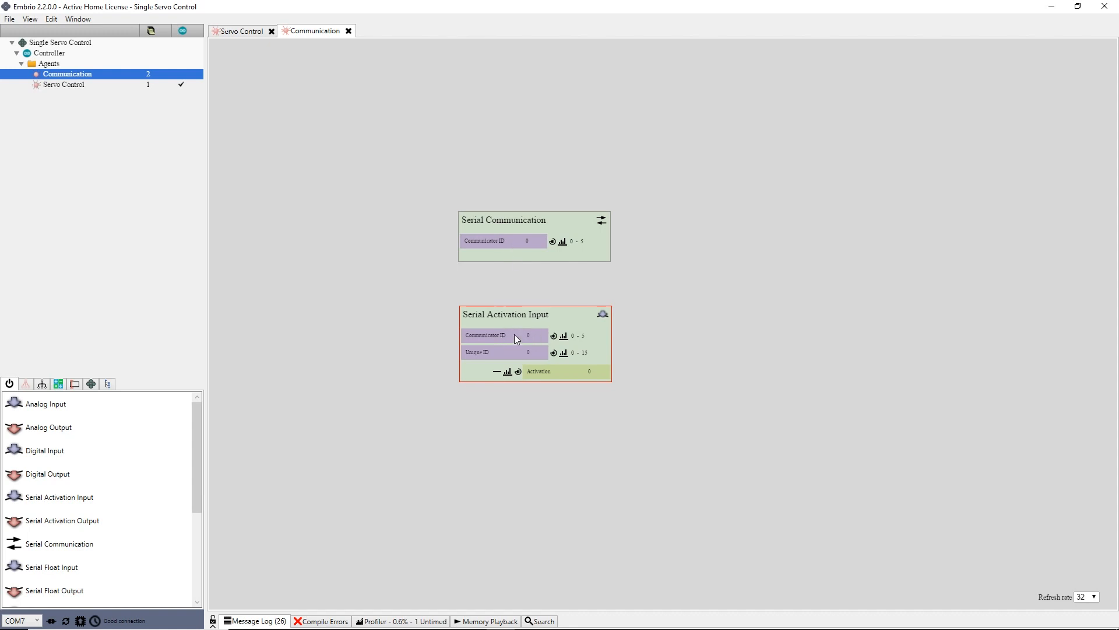
{"action": "mouse_move", "coordinate": [494, 359]}
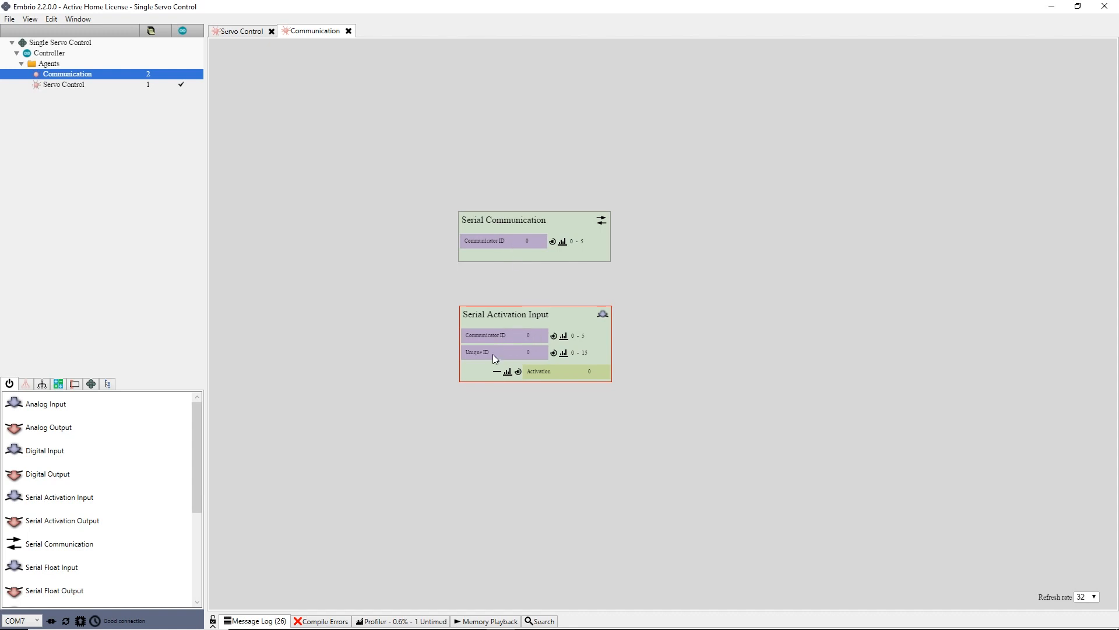
{"action": "mouse_move", "coordinate": [500, 356]}
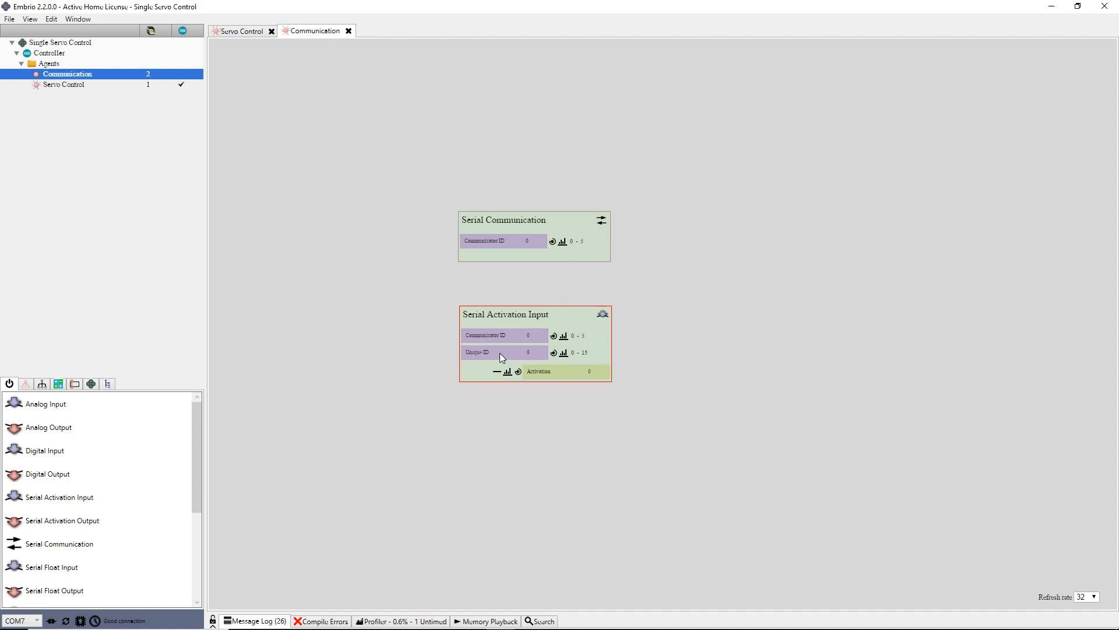
Turn the Serial Activation Input's Activation into an agent output named 'Servo Activation'.
{"action": "left_click", "coordinate": [517, 371]}
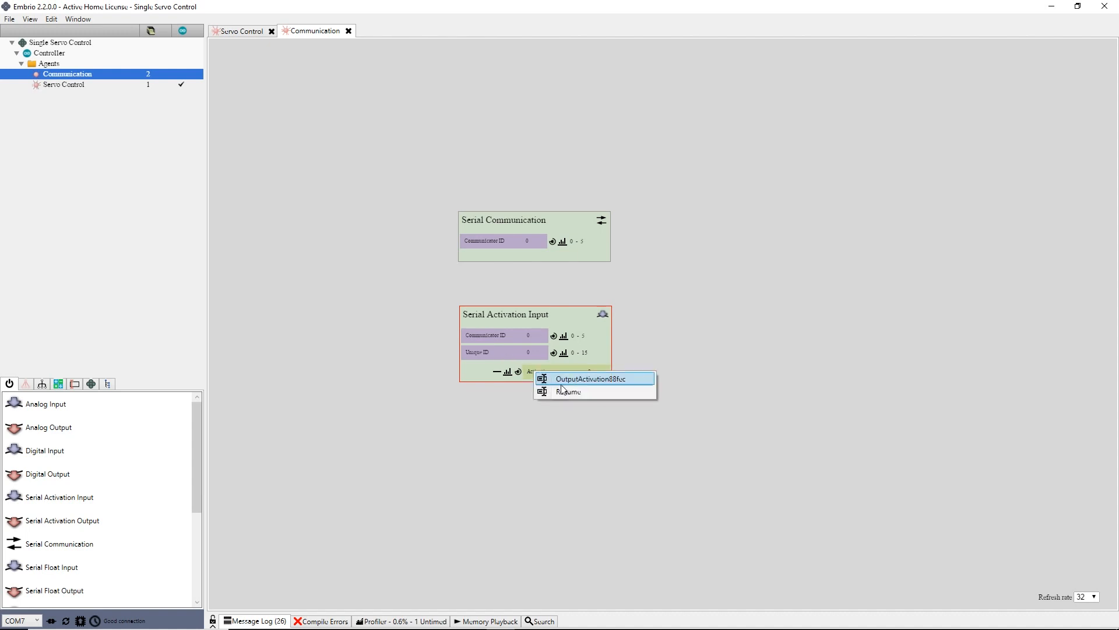
{"action": "left_click", "coordinate": [568, 391]}
{"action": "type", "text": "Servo Activation"}
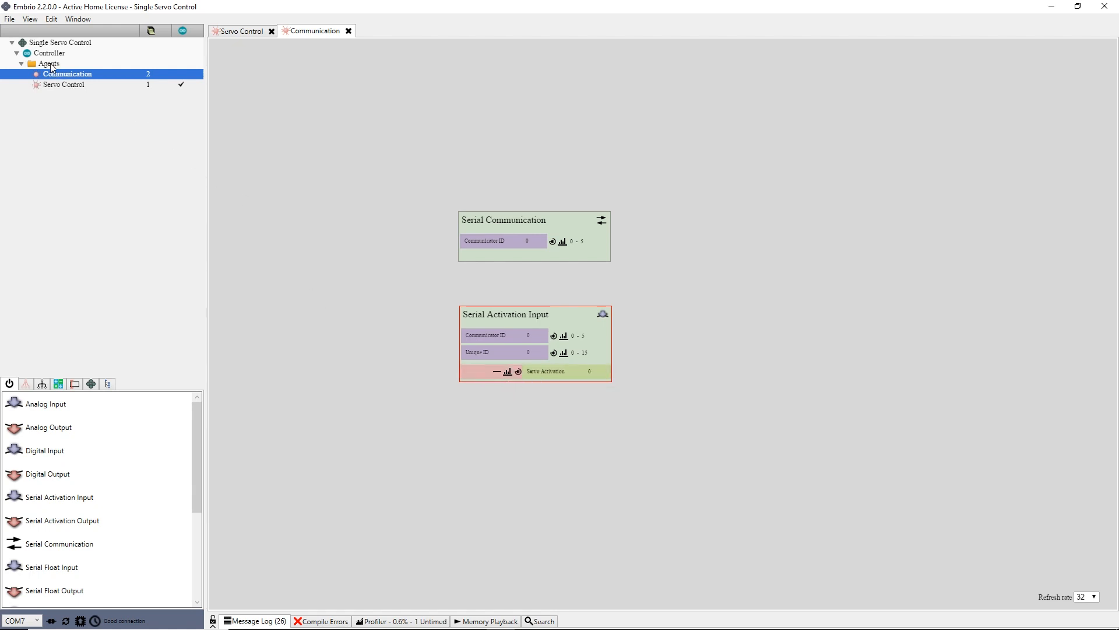
Add a new agent named 'Main Control' to the Agents folder.
{"action": "right_click", "coordinate": [49, 63]}
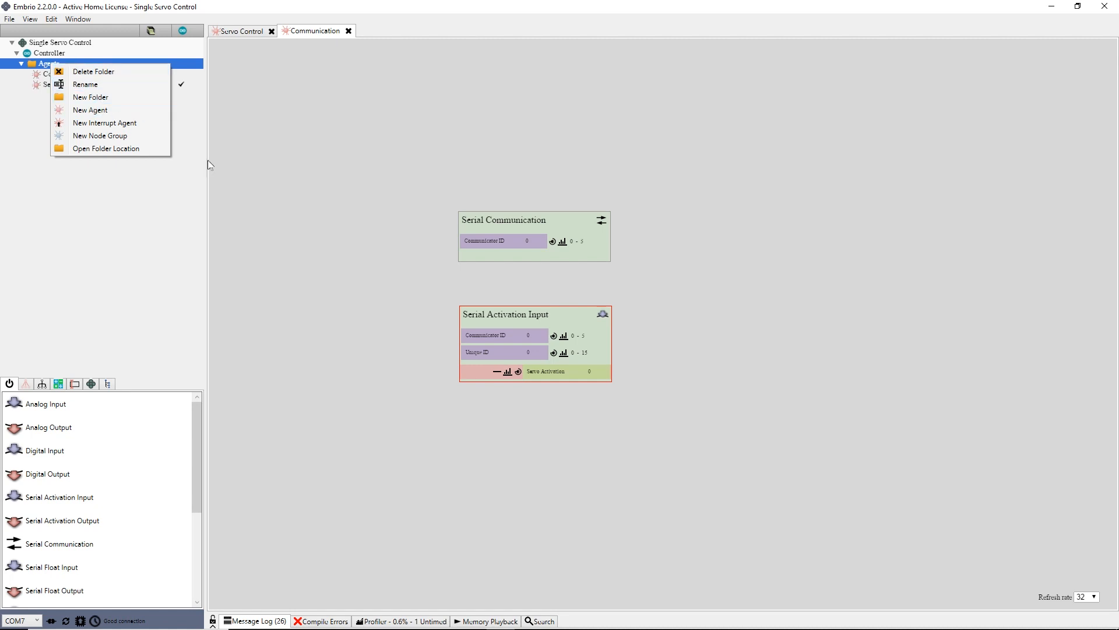
{"action": "left_click", "coordinate": [84, 84]}
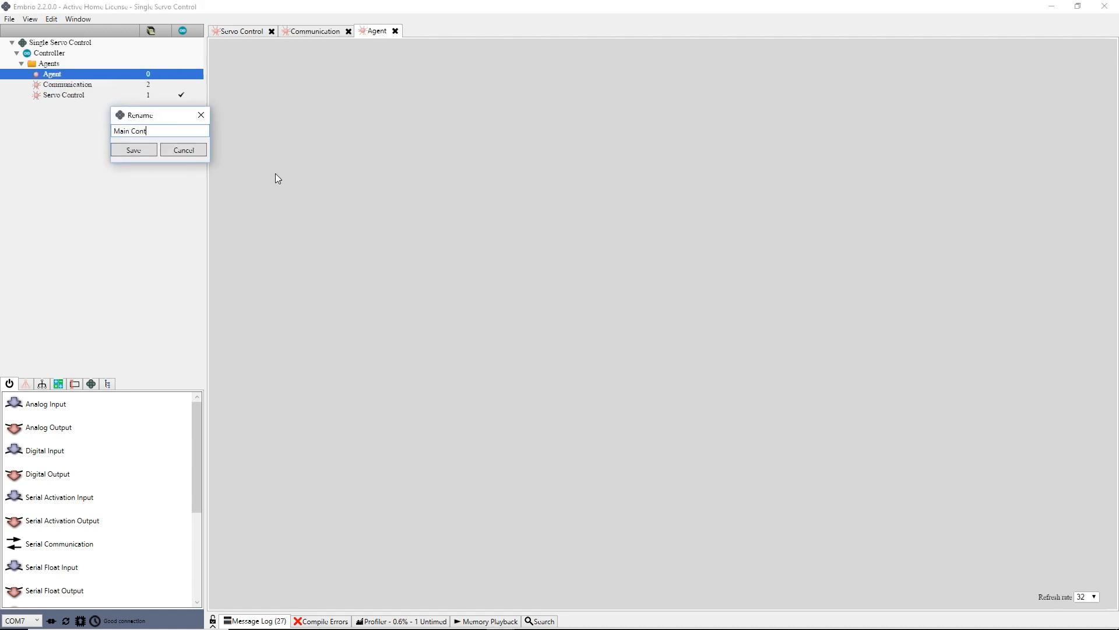
{"action": "left_click", "coordinate": [133, 150]}
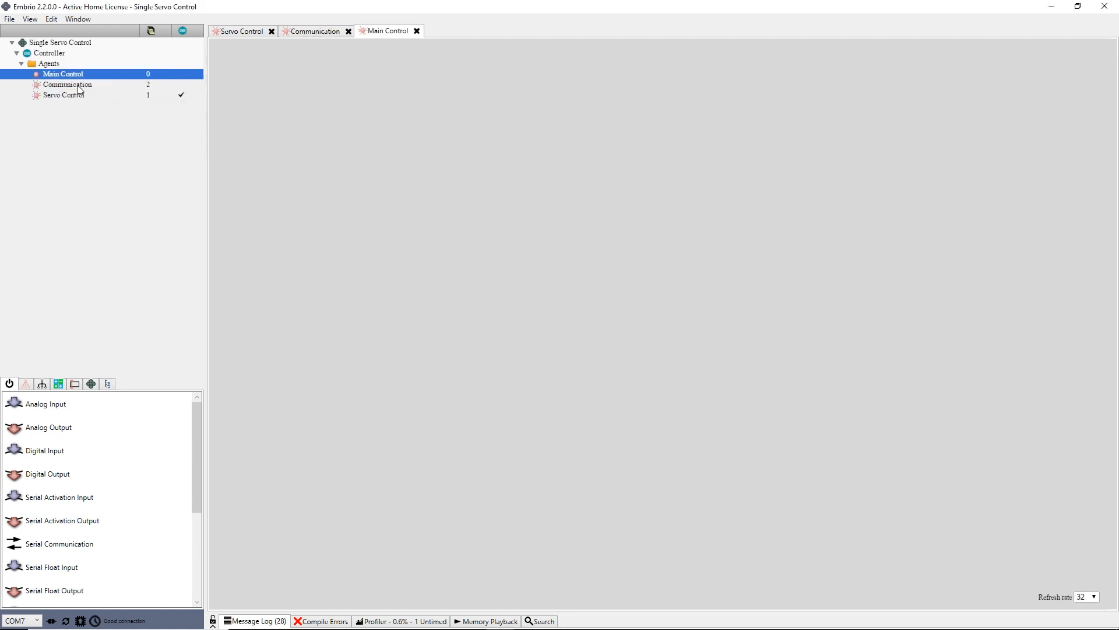
{"action": "left_click", "coordinate": [67, 84]}
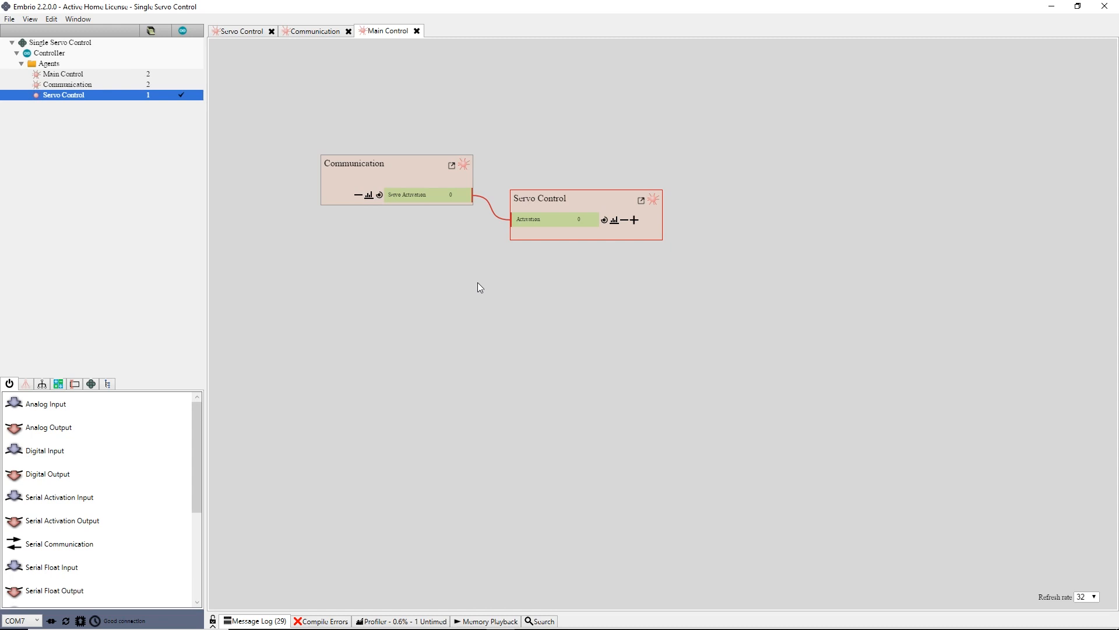
{"action": "mouse_move", "coordinate": [322, 263]}
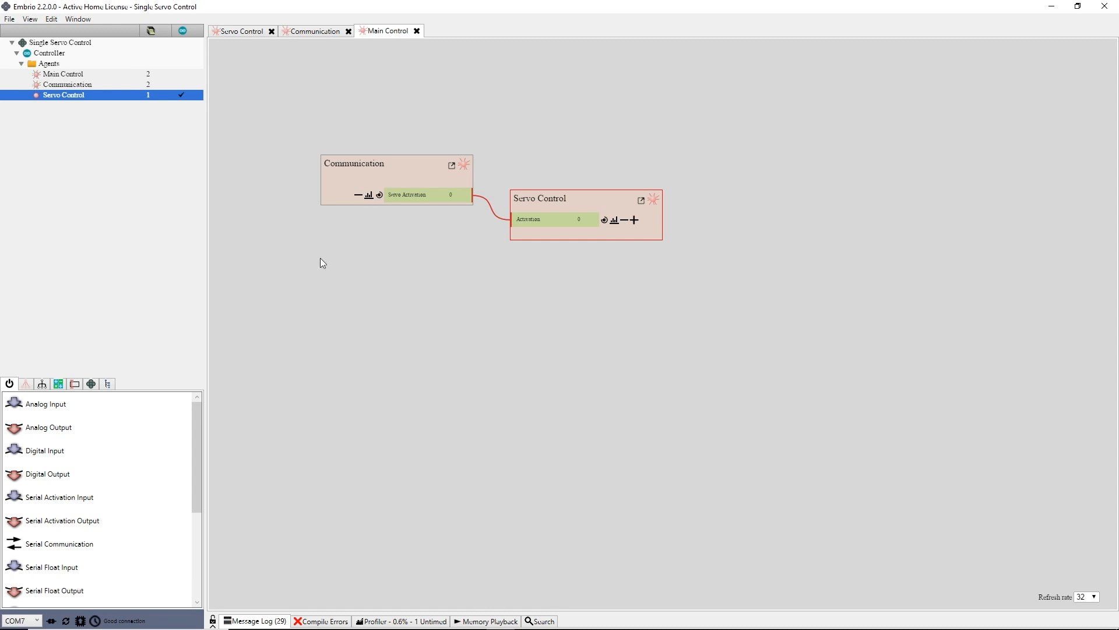
{"action": "mouse_move", "coordinate": [89, 120]}
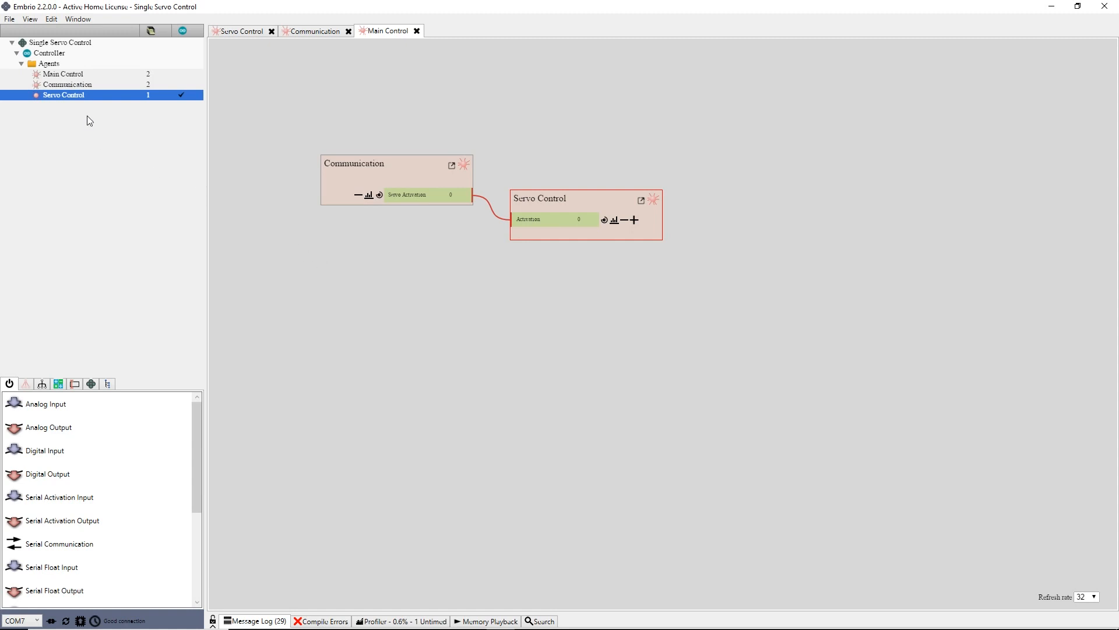
Link Communication's Servo Activation to Servo Control's Activation, then compile and upload.
{"action": "left_click", "coordinate": [68, 84]}
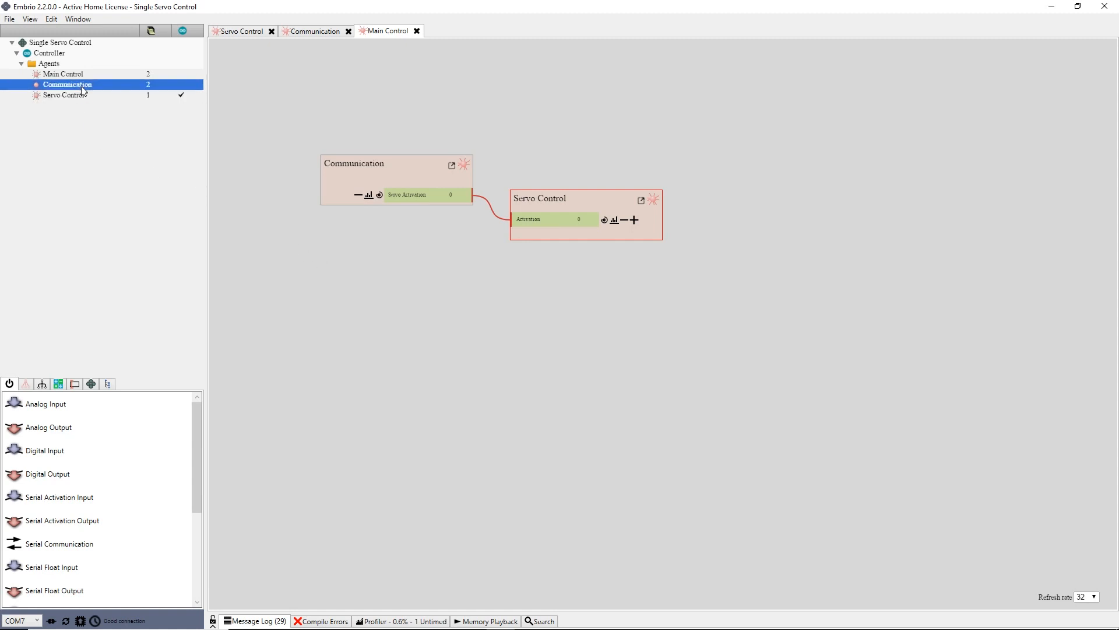
{"action": "left_click", "coordinate": [63, 74]}
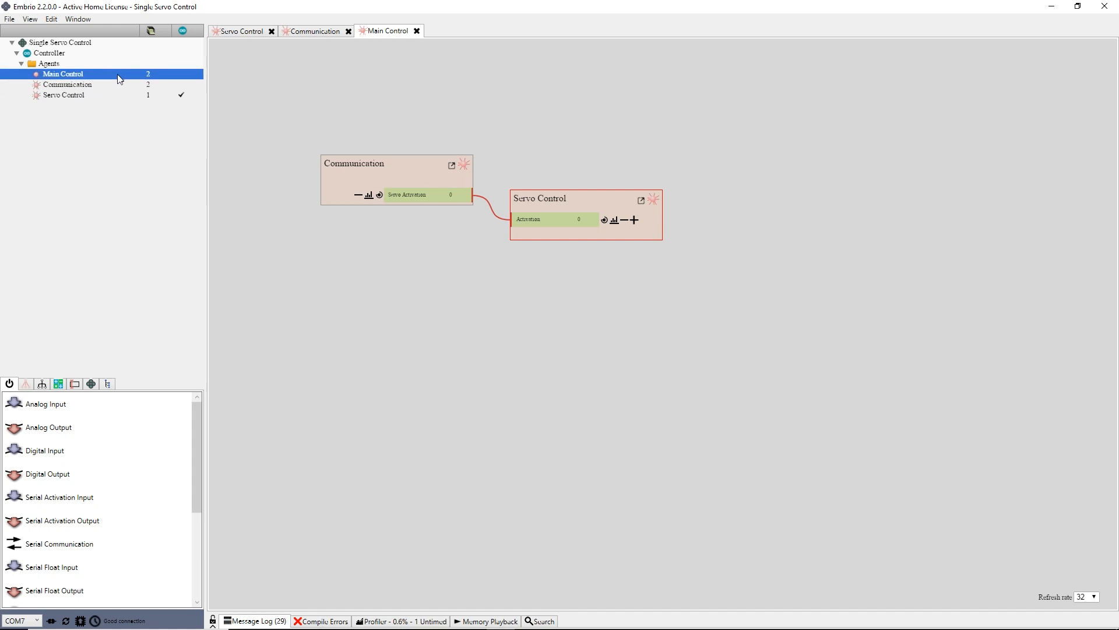
{"action": "mouse_move", "coordinate": [126, 105]}
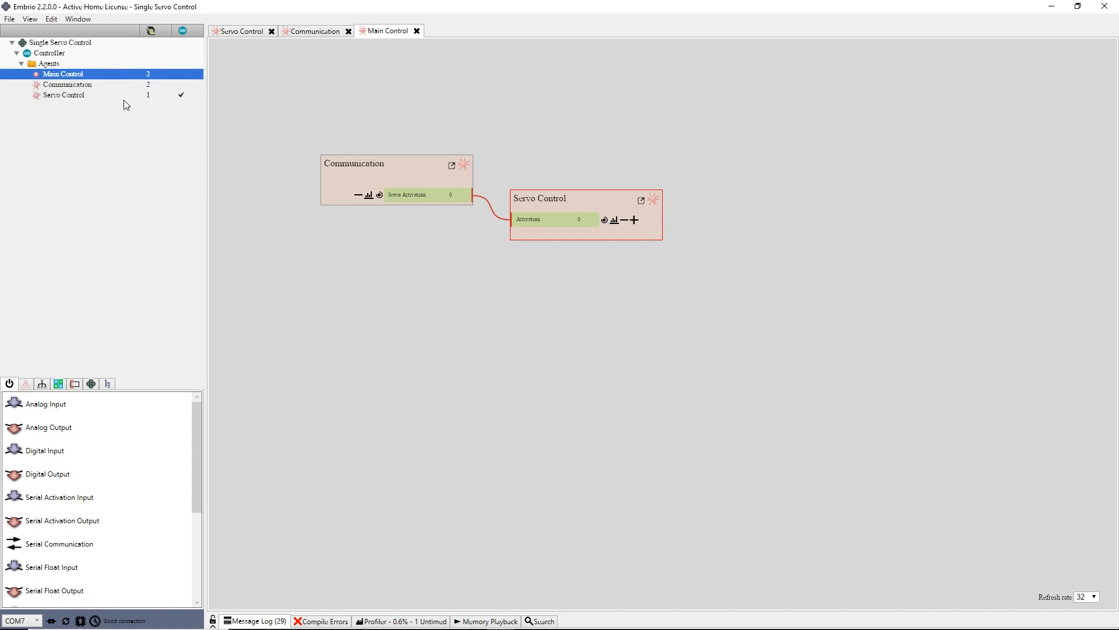
{"action": "mouse_move", "coordinate": [131, 130]}
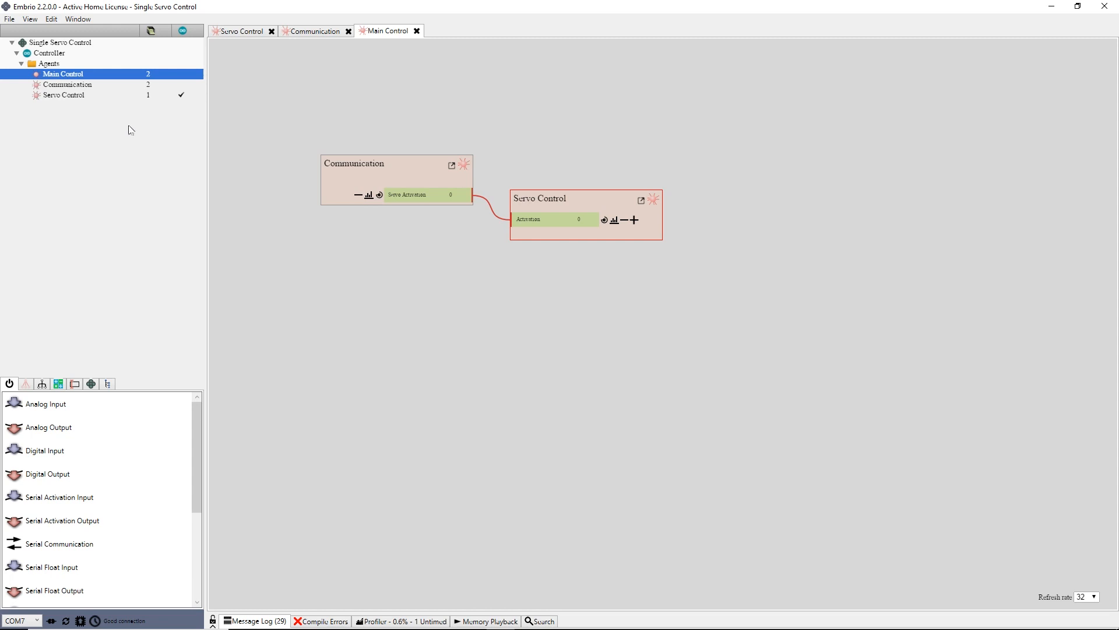
{"action": "mouse_move", "coordinate": [80, 620]}
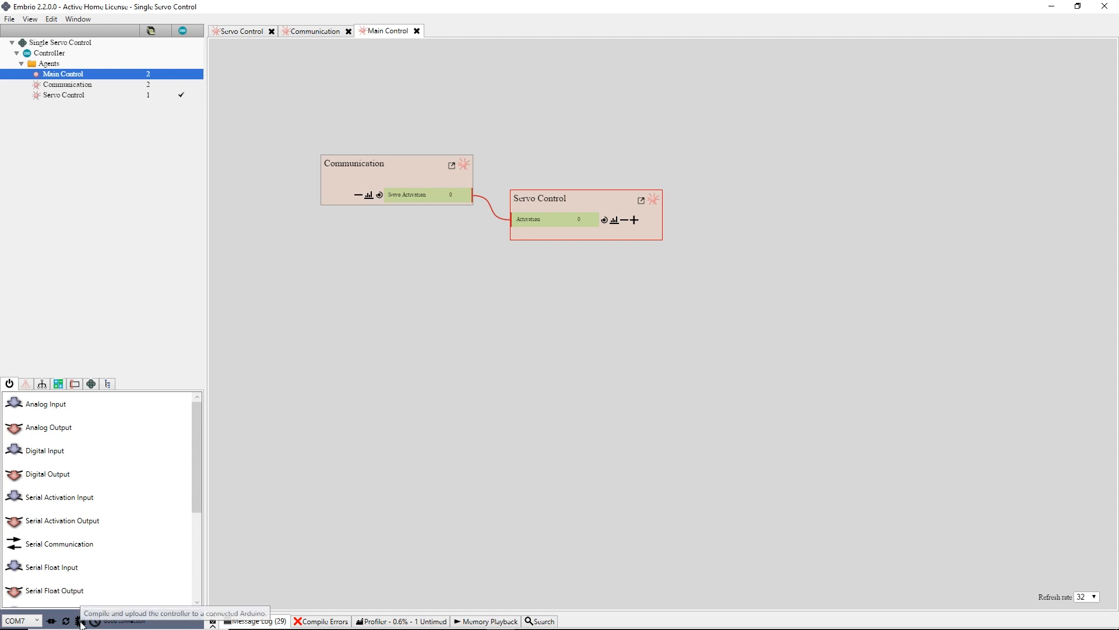
{"action": "left_click", "coordinate": [81, 620]}
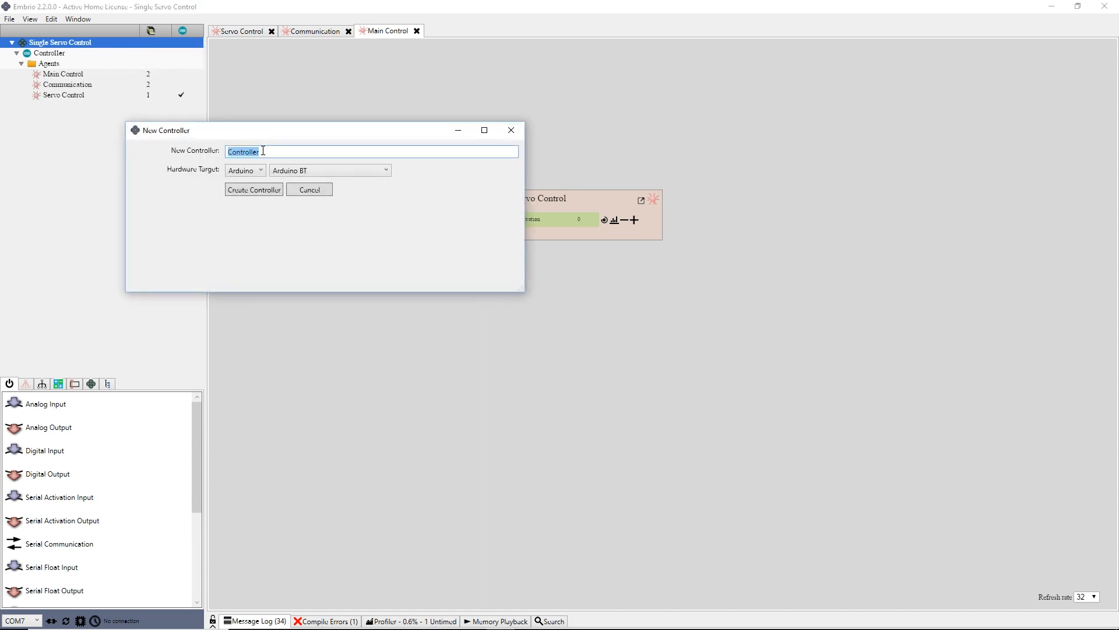
Create a PC controller named 'Servo Control' with a form template.
{"action": "type", "text": "Servo Control"}
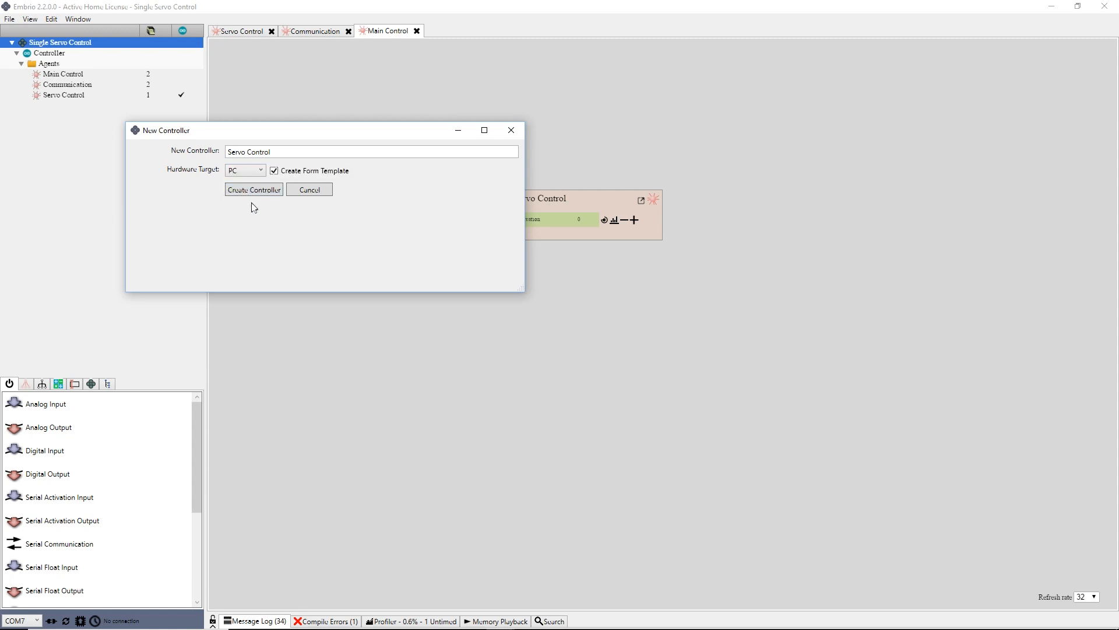
{"action": "mouse_move", "coordinate": [254, 190]}
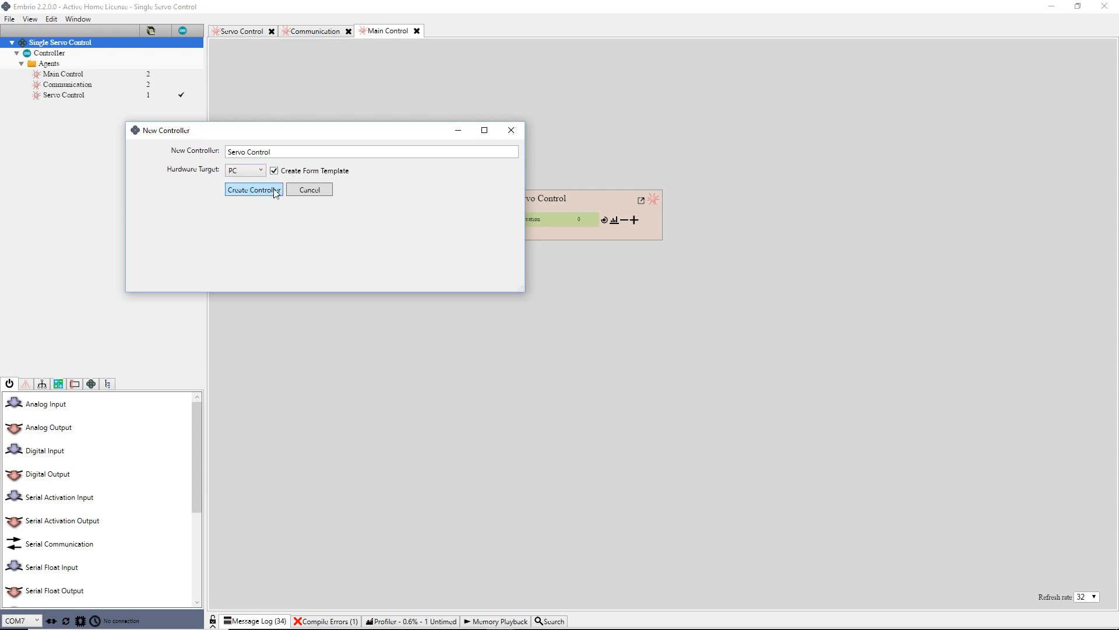
{"action": "mouse_move", "coordinate": [286, 267]}
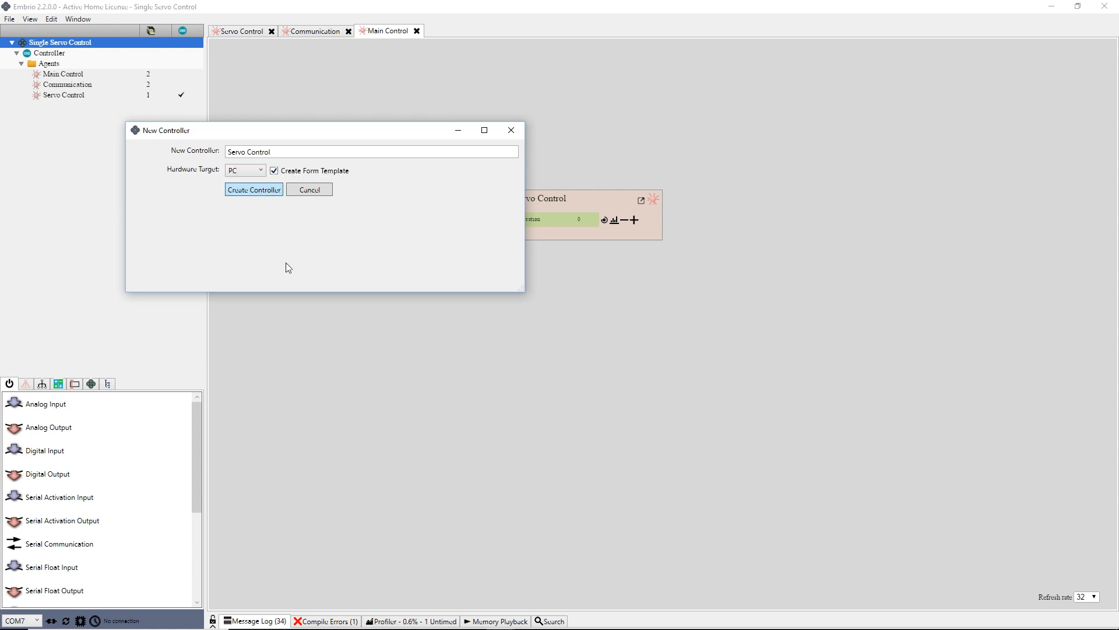
{"action": "left_click", "coordinate": [253, 189]}
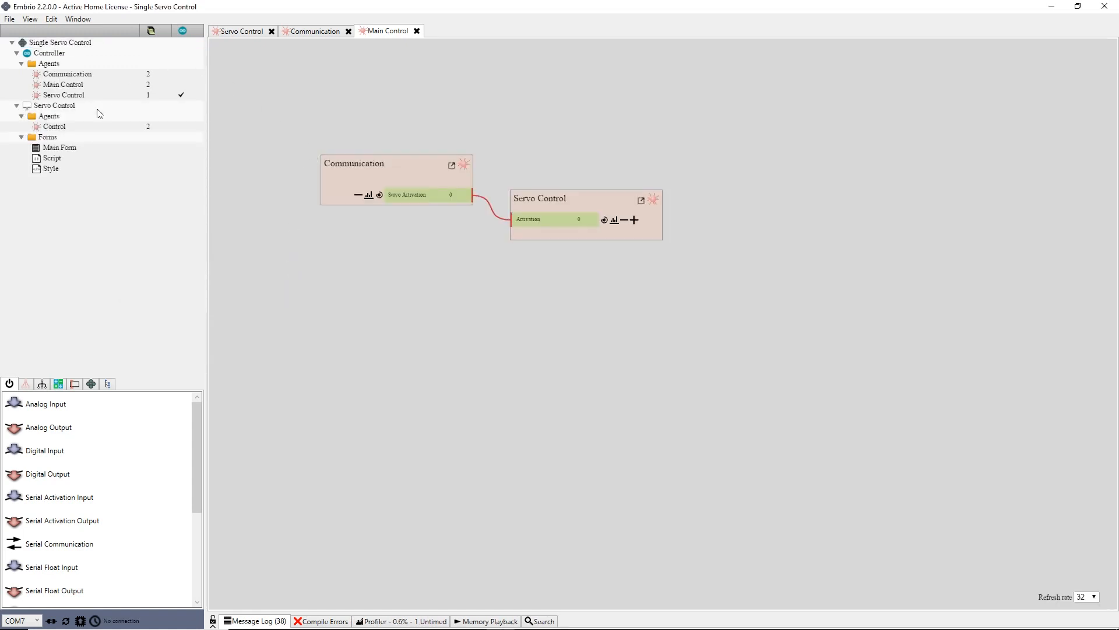
Add an agent named 'Communication' under the Servo Control controller's Agents folder.
{"action": "left_click", "coordinate": [48, 115]}
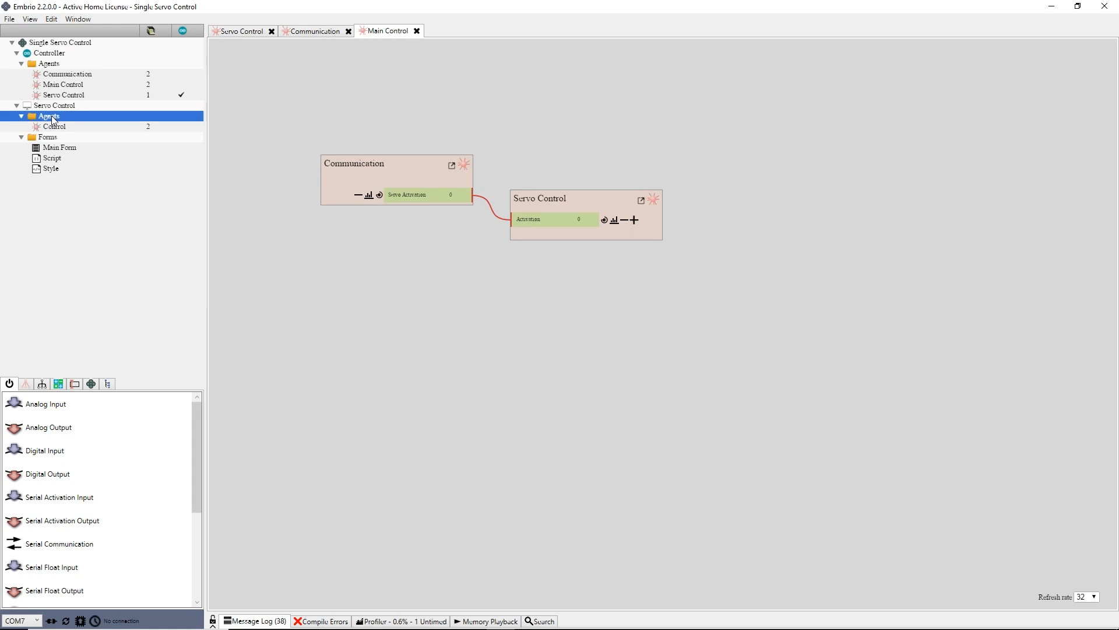
{"action": "right_click", "coordinate": [48, 115]}
{"action": "type", "text": "Com"}
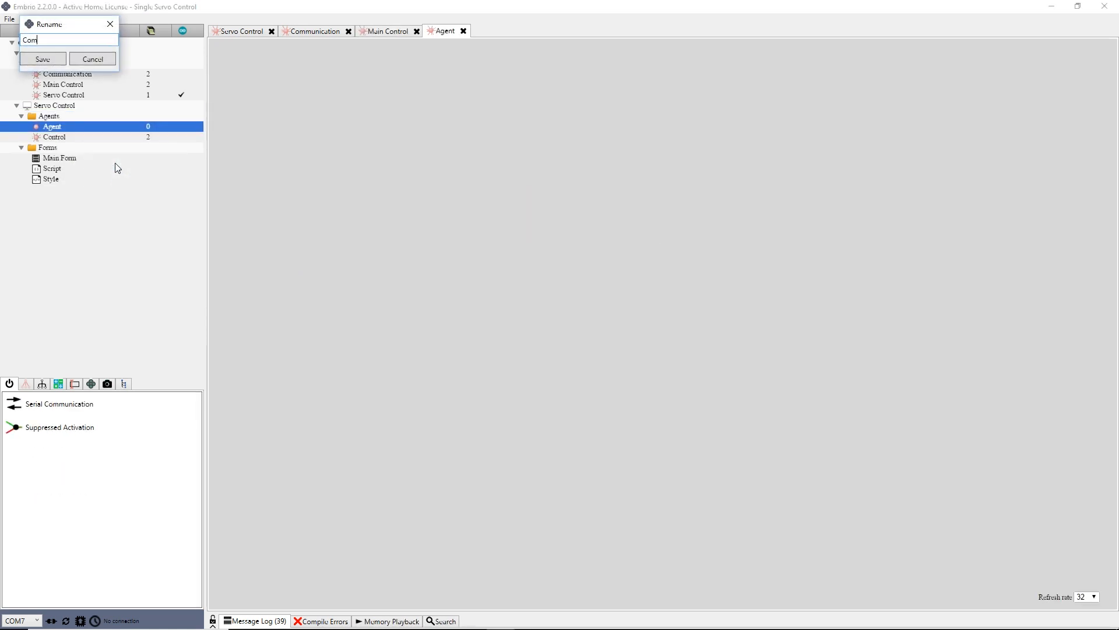
{"action": "left_click", "coordinate": [42, 58]}
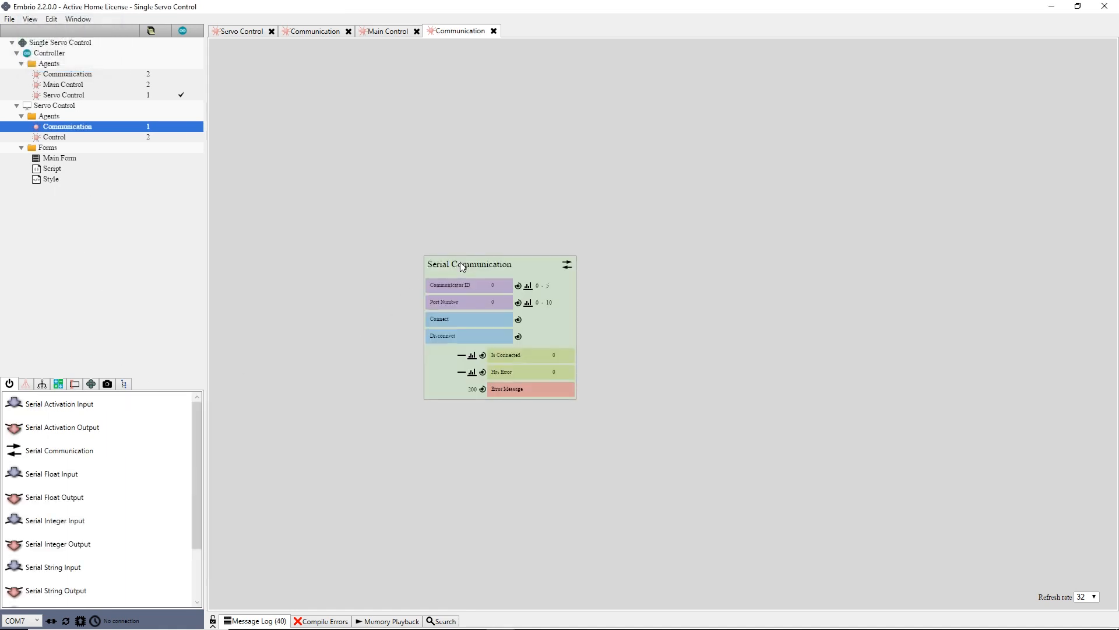
{"action": "mouse_move", "coordinate": [399, 336]}
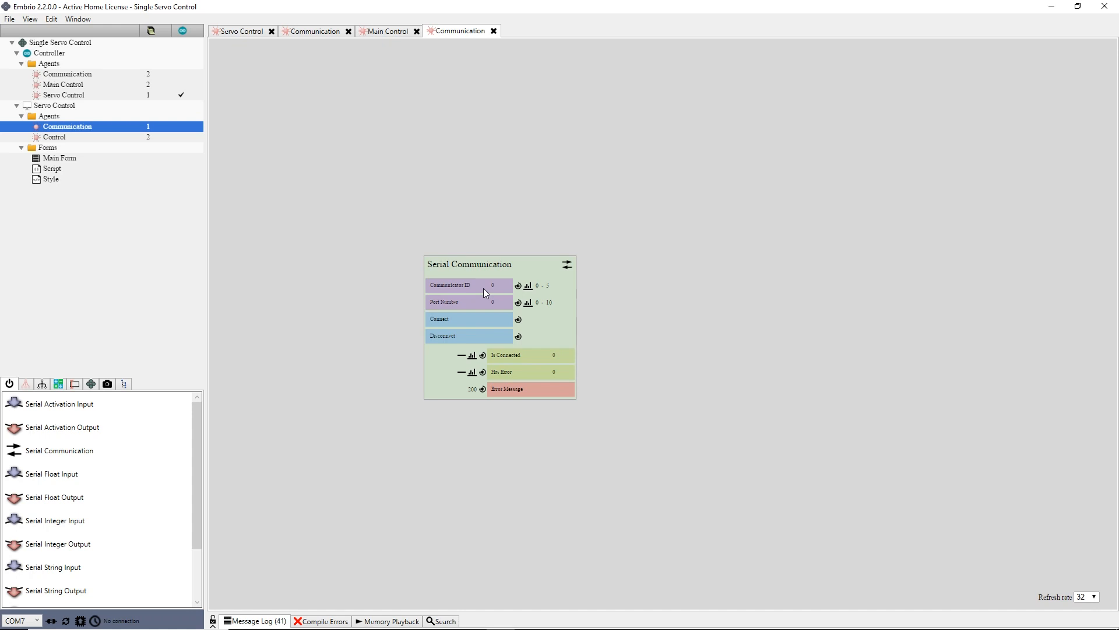
{"action": "mouse_move", "coordinate": [475, 307]}
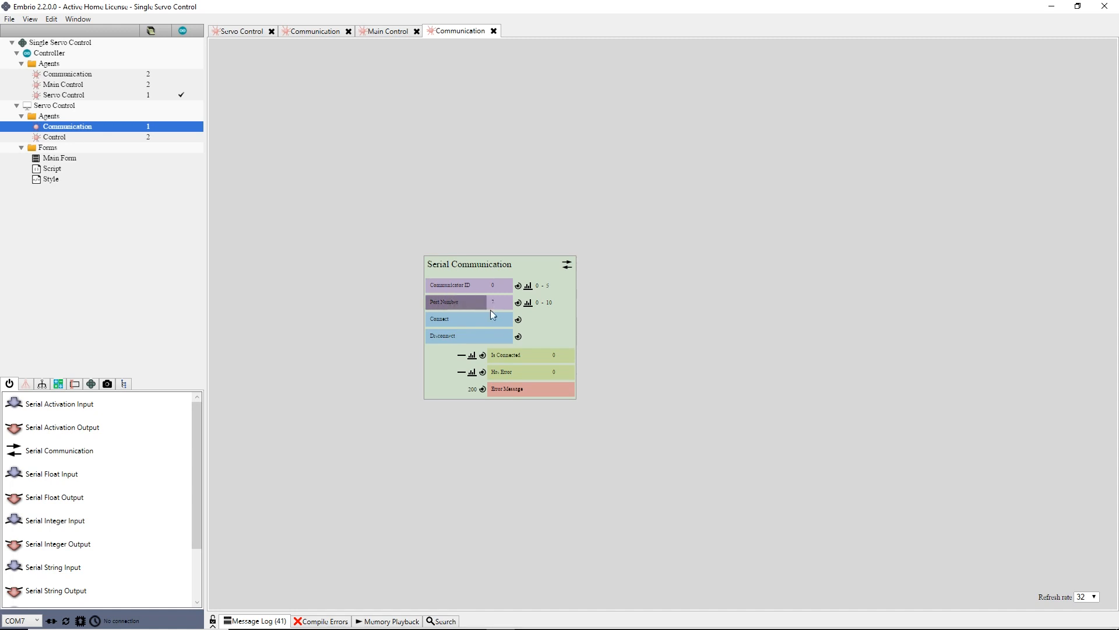
{"action": "mouse_move", "coordinate": [371, 341]}
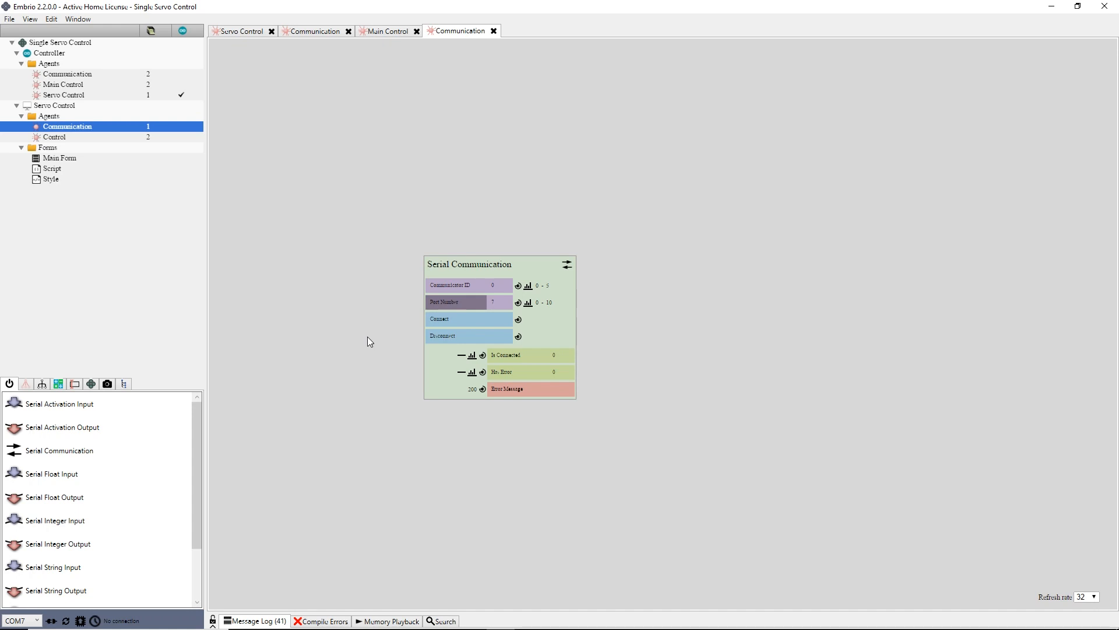
{"action": "mouse_move", "coordinate": [474, 336]}
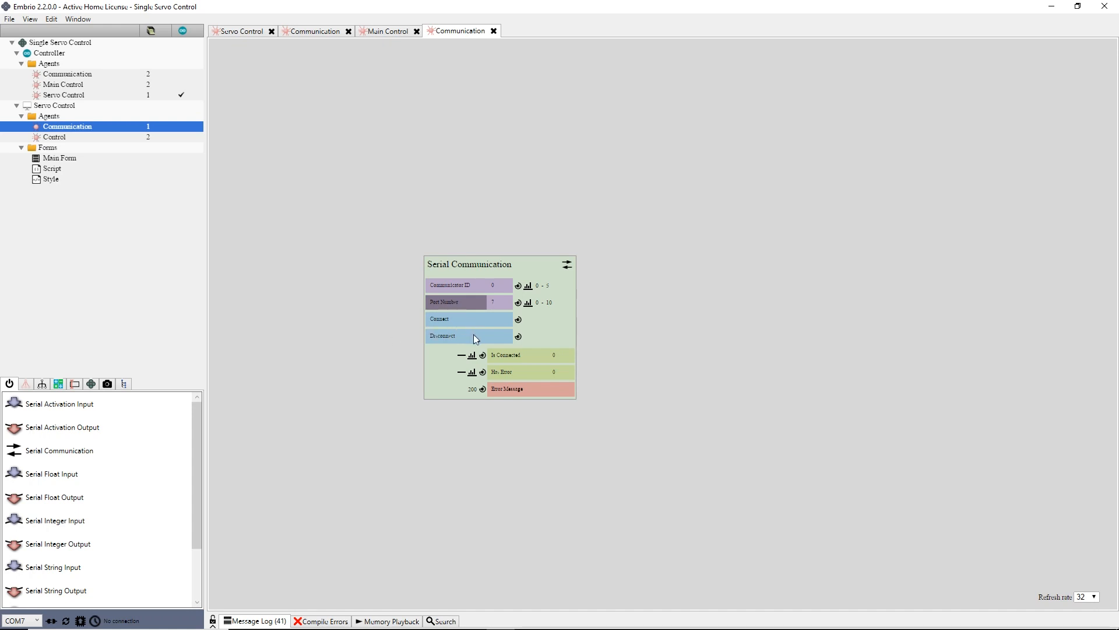
Test the Serial Communication node's connection on port 7.
{"action": "left_click", "coordinate": [468, 318]}
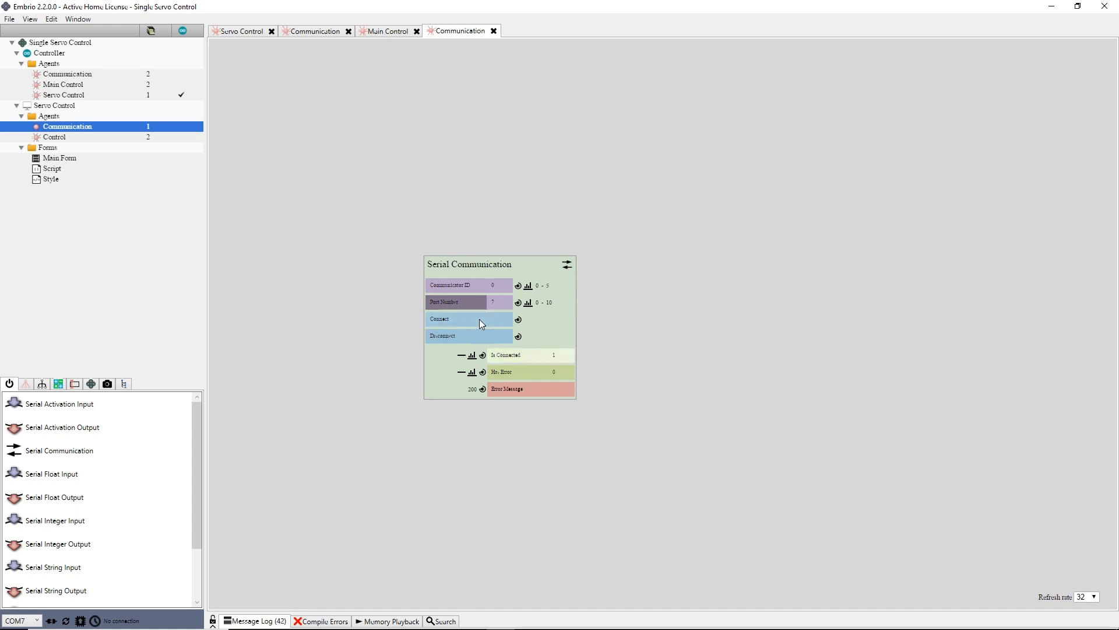
{"action": "mouse_move", "coordinate": [537, 358]}
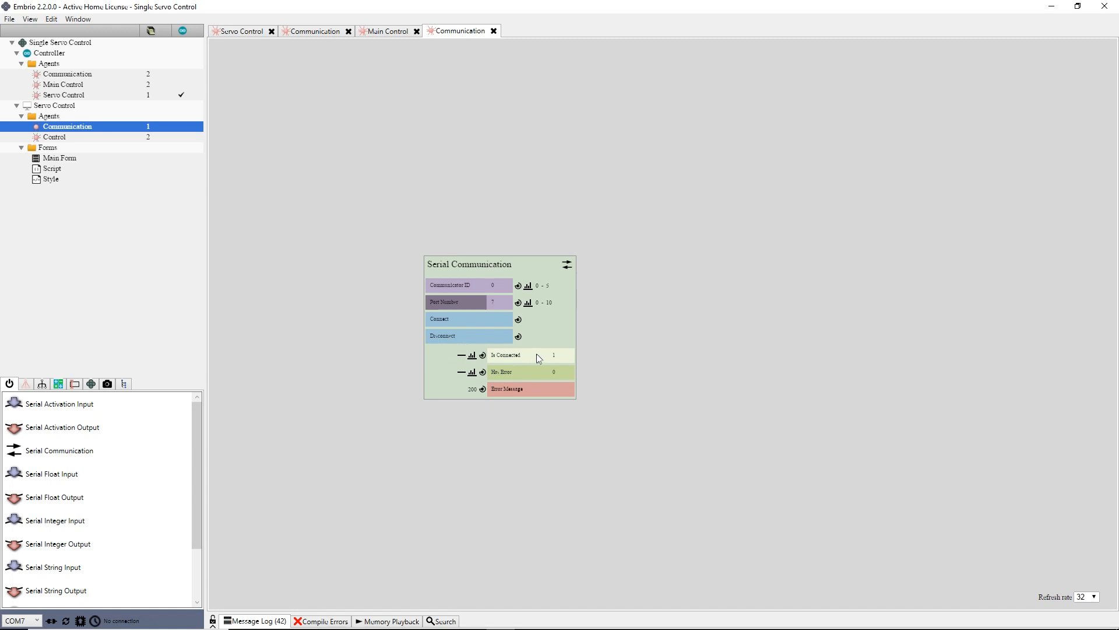
{"action": "mouse_move", "coordinate": [547, 334]}
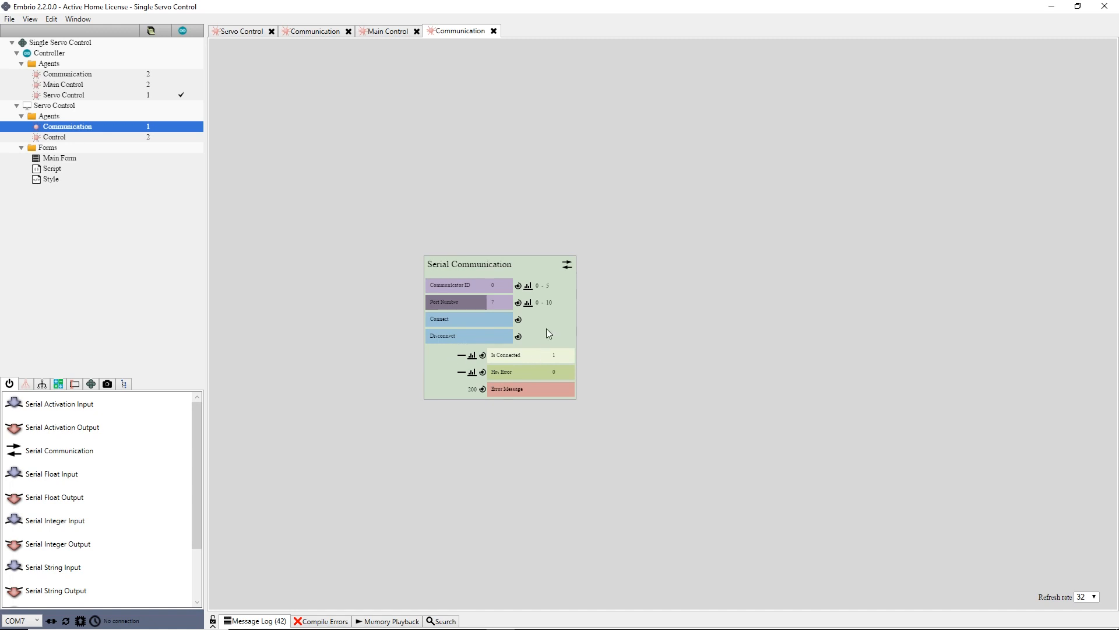
{"action": "mouse_move", "coordinate": [550, 343]}
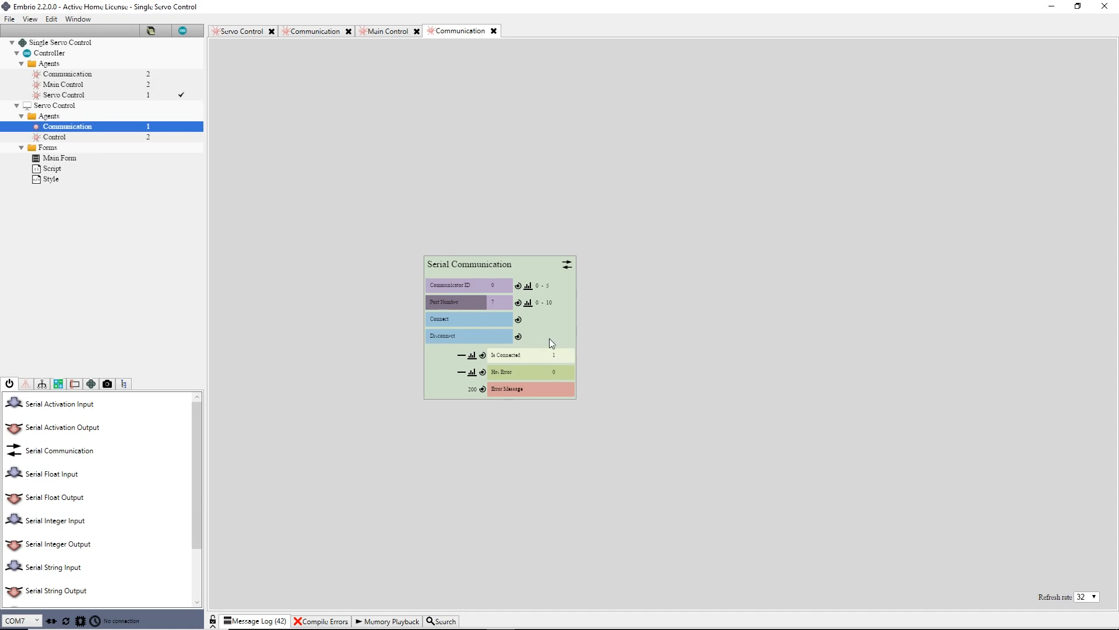
{"action": "mouse_move", "coordinate": [544, 394]}
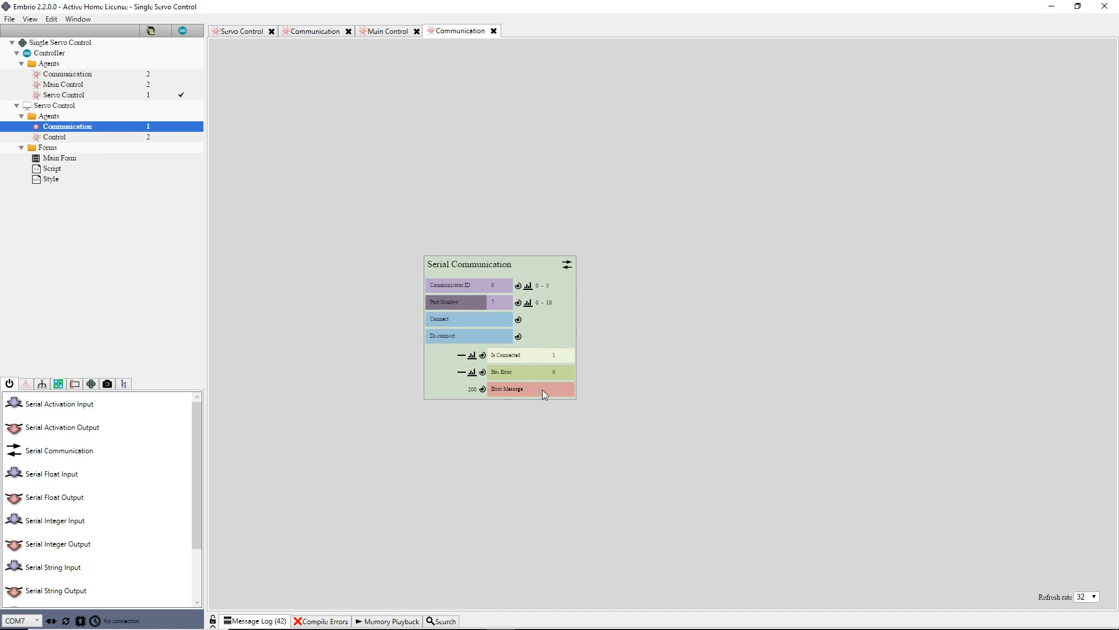
{"action": "mouse_move", "coordinate": [546, 415]}
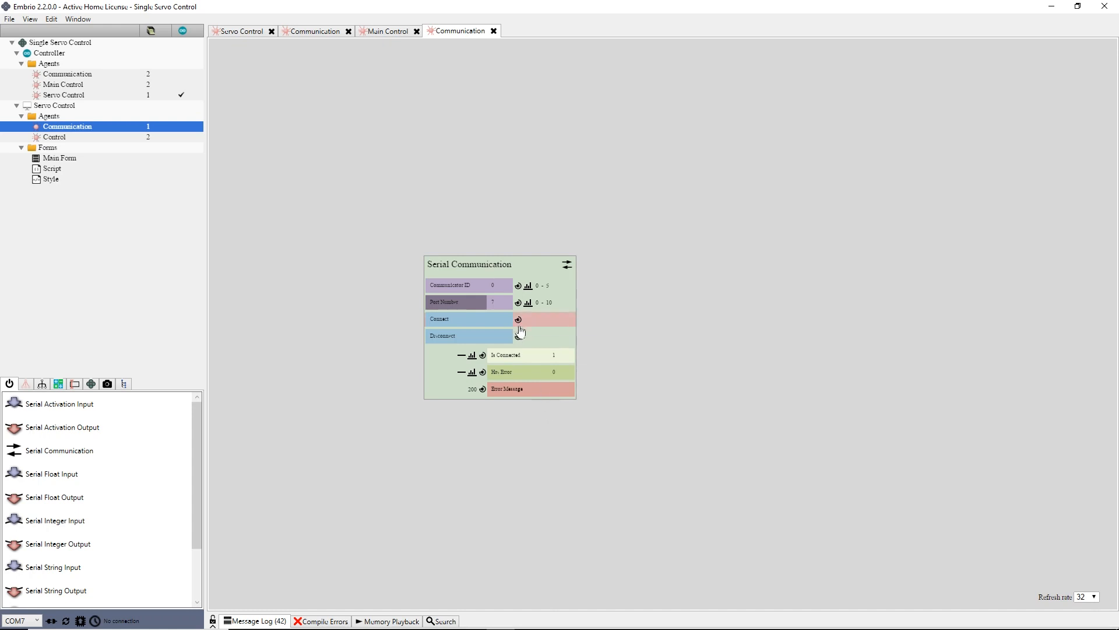
{"action": "mouse_move", "coordinate": [484, 359]}
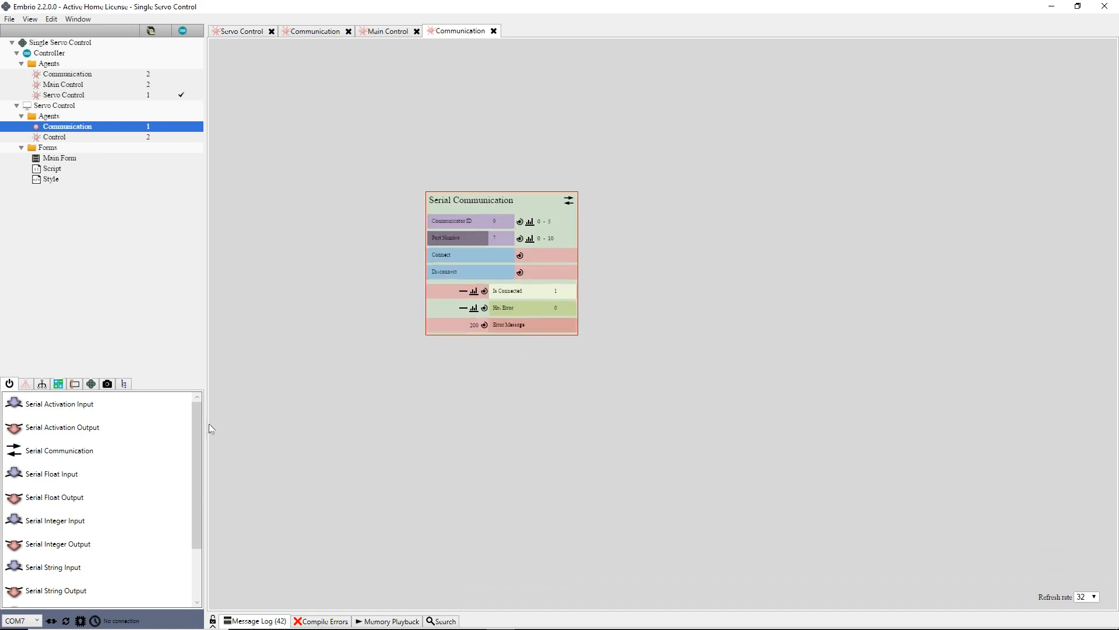
{"action": "mouse_move", "coordinate": [475, 372]}
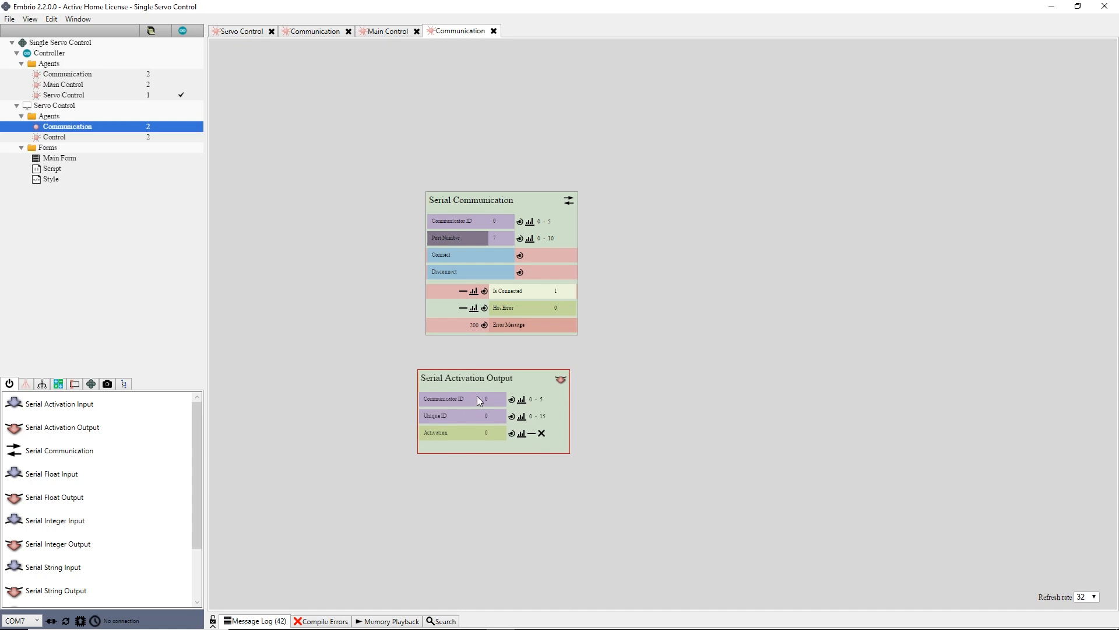
{"action": "mouse_move", "coordinate": [458, 453]}
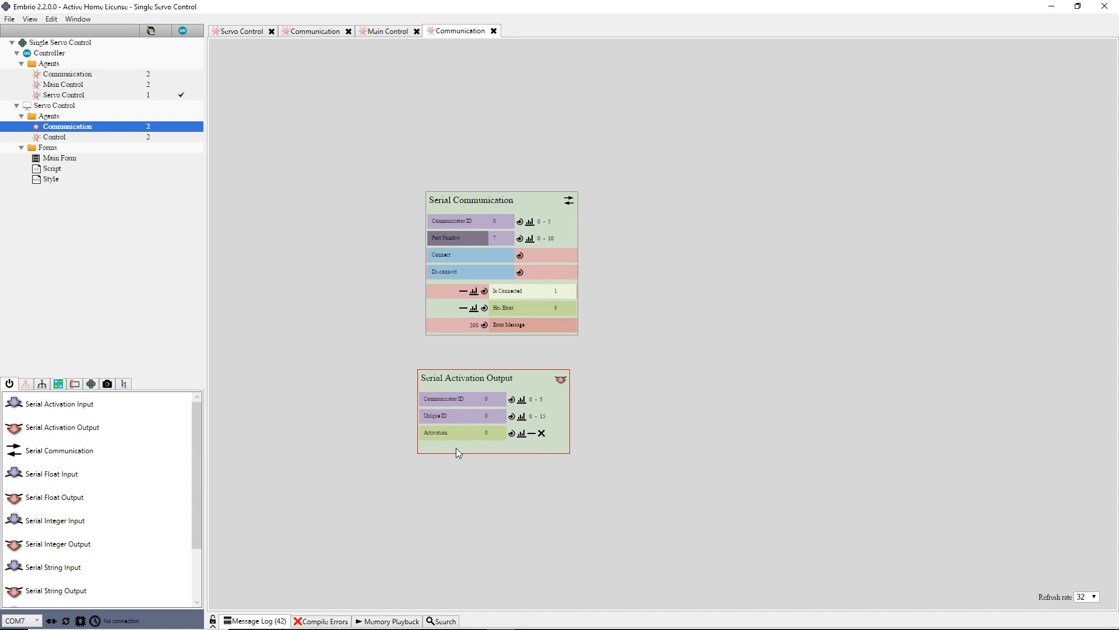
Test the Serial Activation Output's Activation value, then type 'Servo Contr' into the Main Form.
{"action": "left_click", "coordinate": [494, 432]}
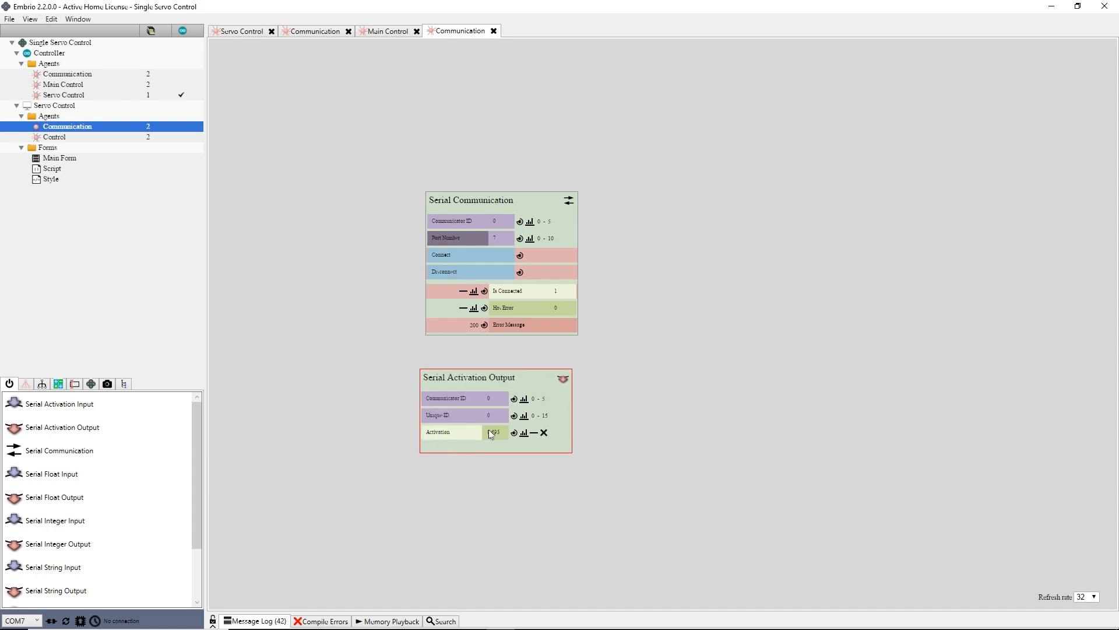
{"action": "left_click", "coordinate": [493, 432]}
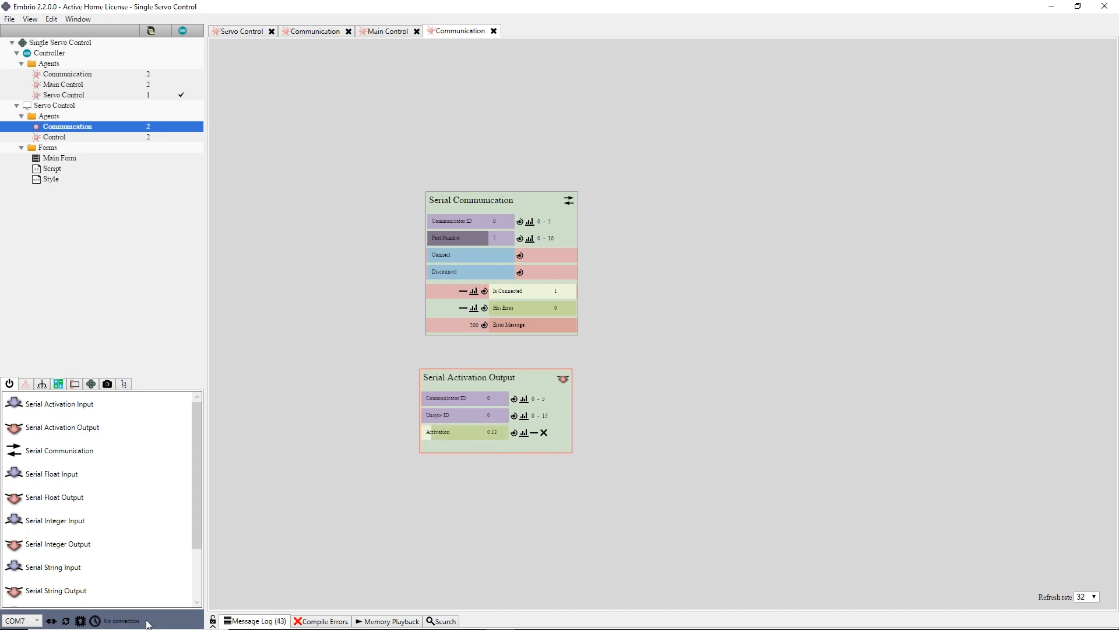
{"action": "mouse_move", "coordinate": [305, 514]}
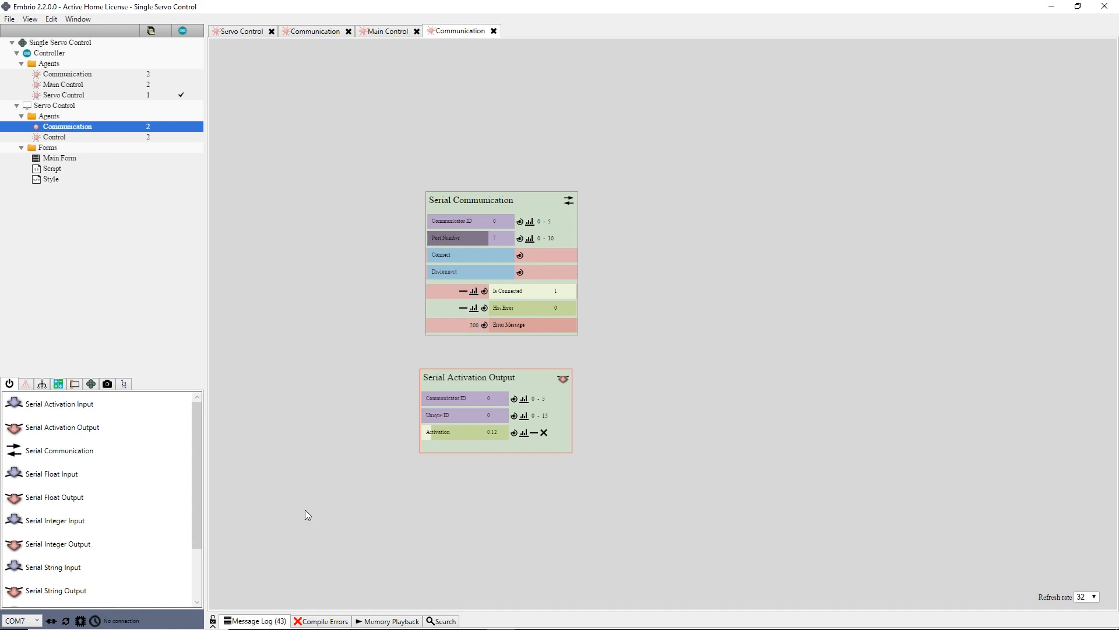
{"action": "mouse_move", "coordinate": [302, 522]}
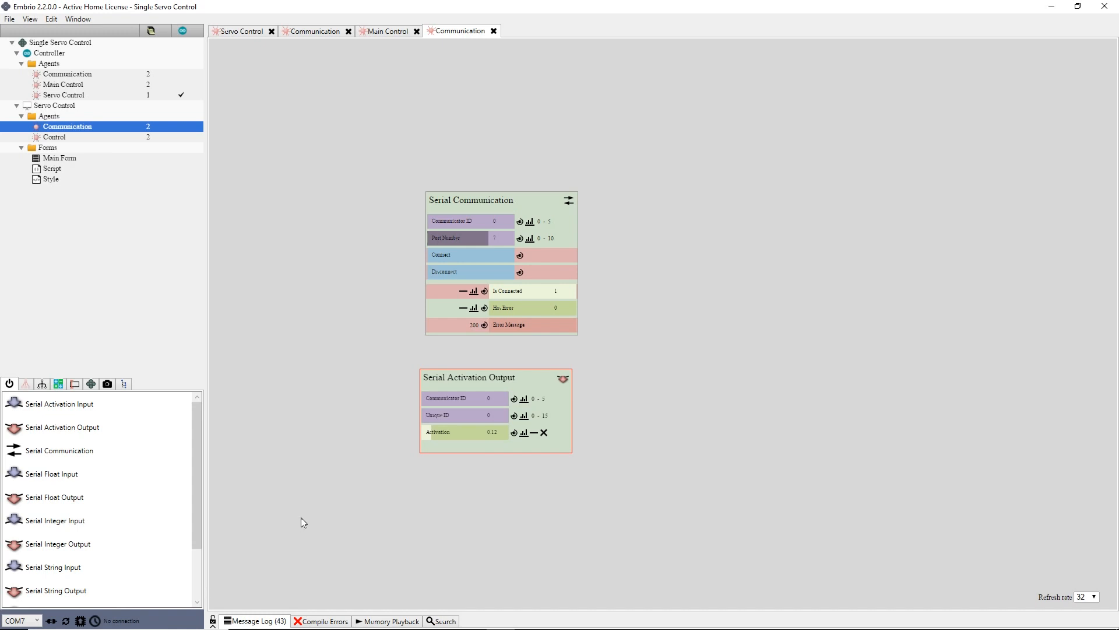
{"action": "mouse_move", "coordinate": [307, 515]}
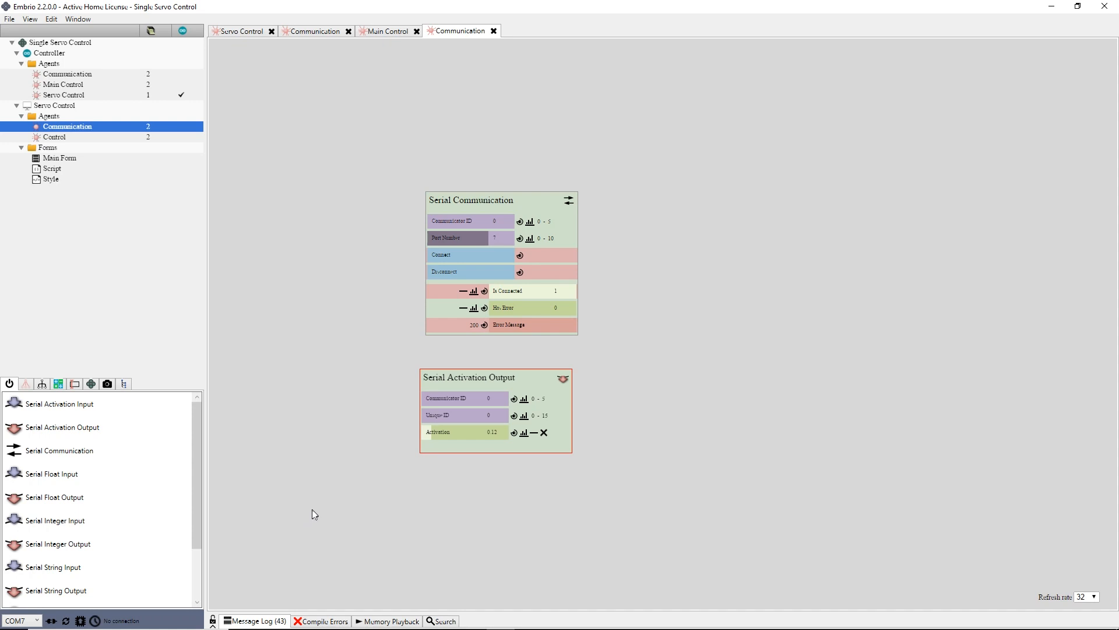
{"action": "mouse_move", "coordinate": [460, 436]}
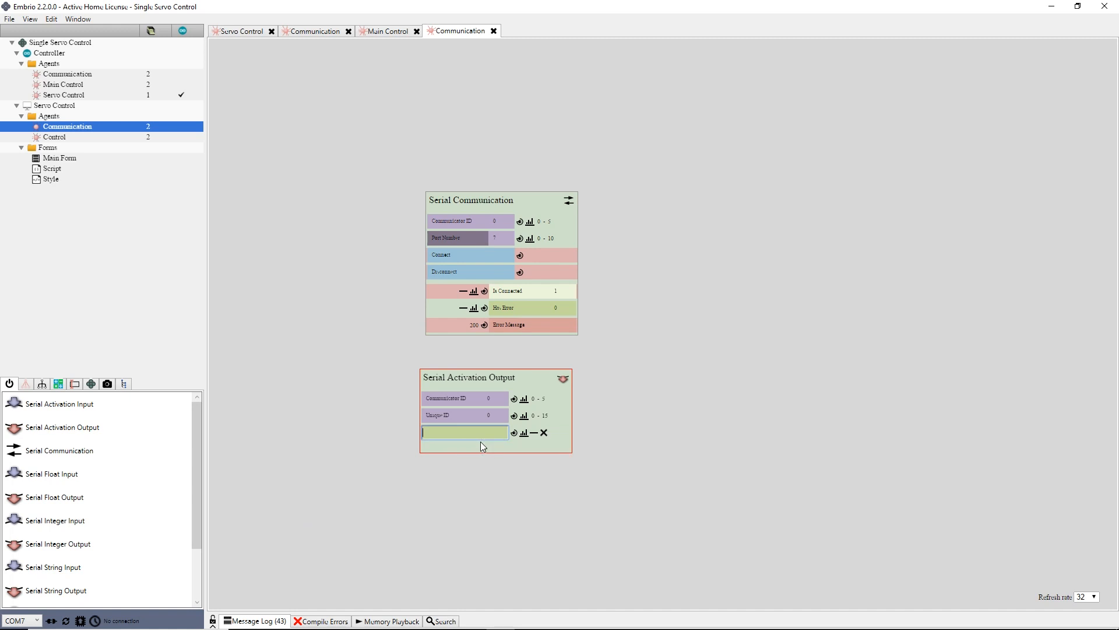
{"action": "type", "text": "Servo Contr"}
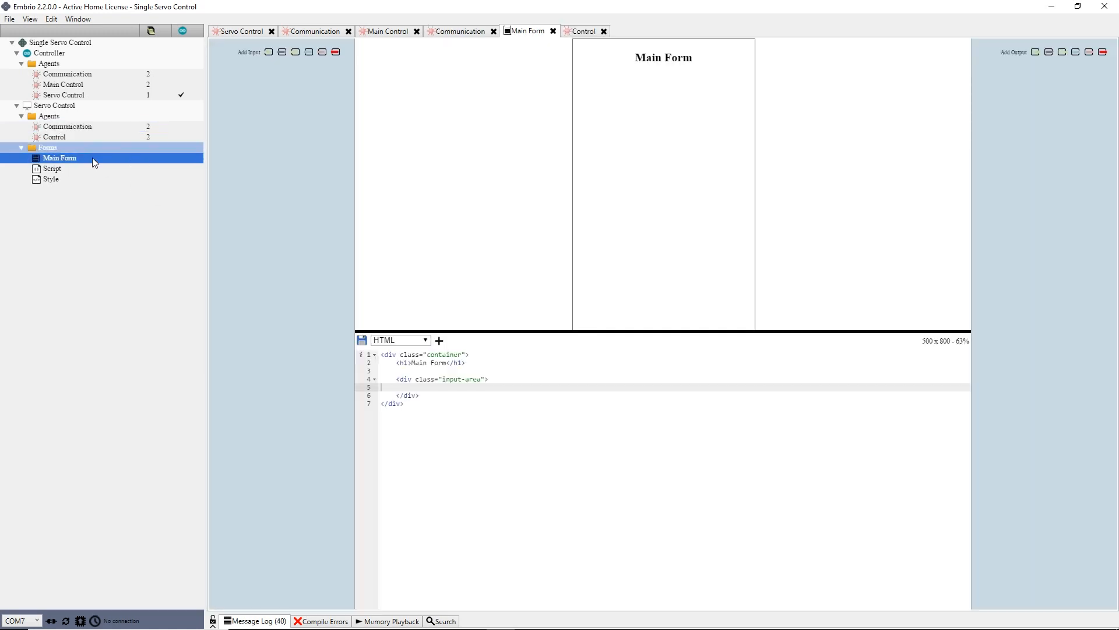
{"action": "mouse_move", "coordinate": [140, 177]}
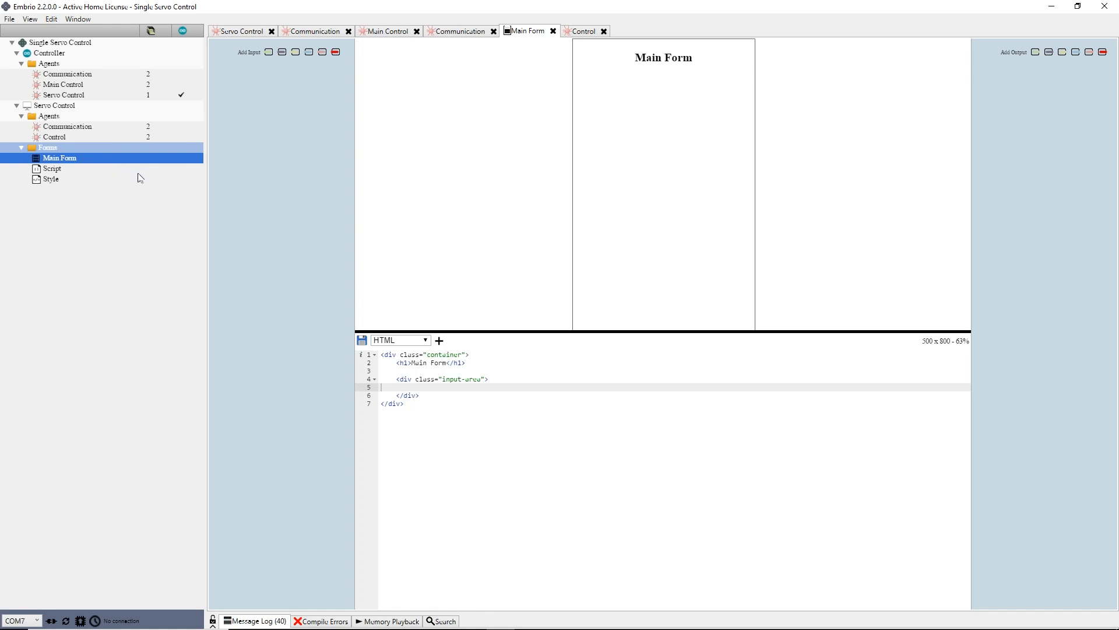
{"action": "mouse_move", "coordinate": [277, 216]}
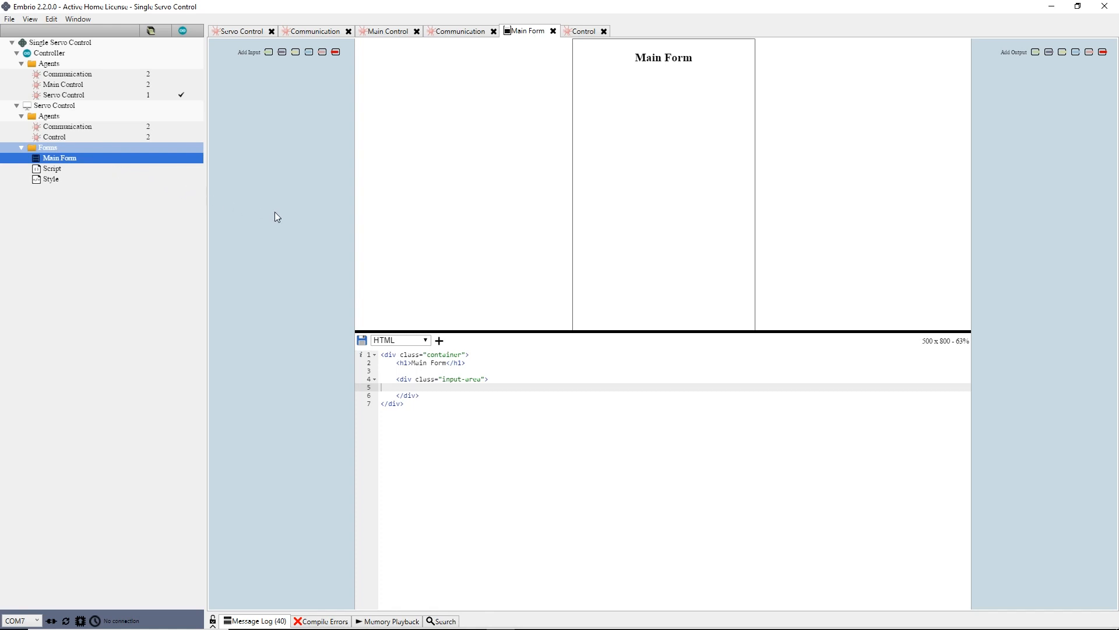
{"action": "mouse_move", "coordinate": [697, 256]}
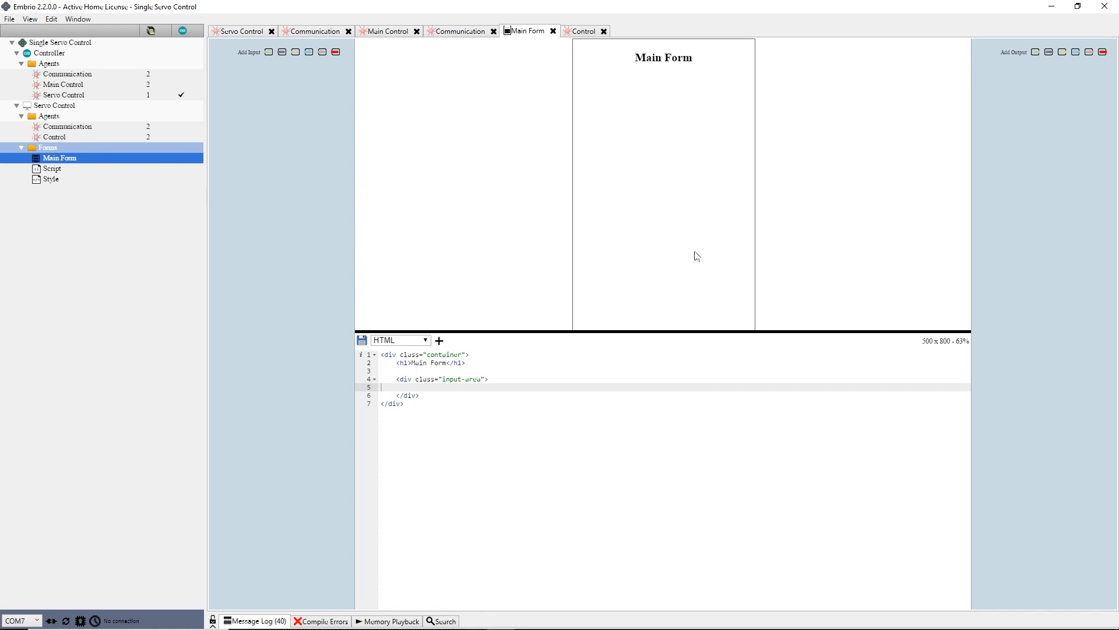
{"action": "mouse_move", "coordinate": [859, 210]}
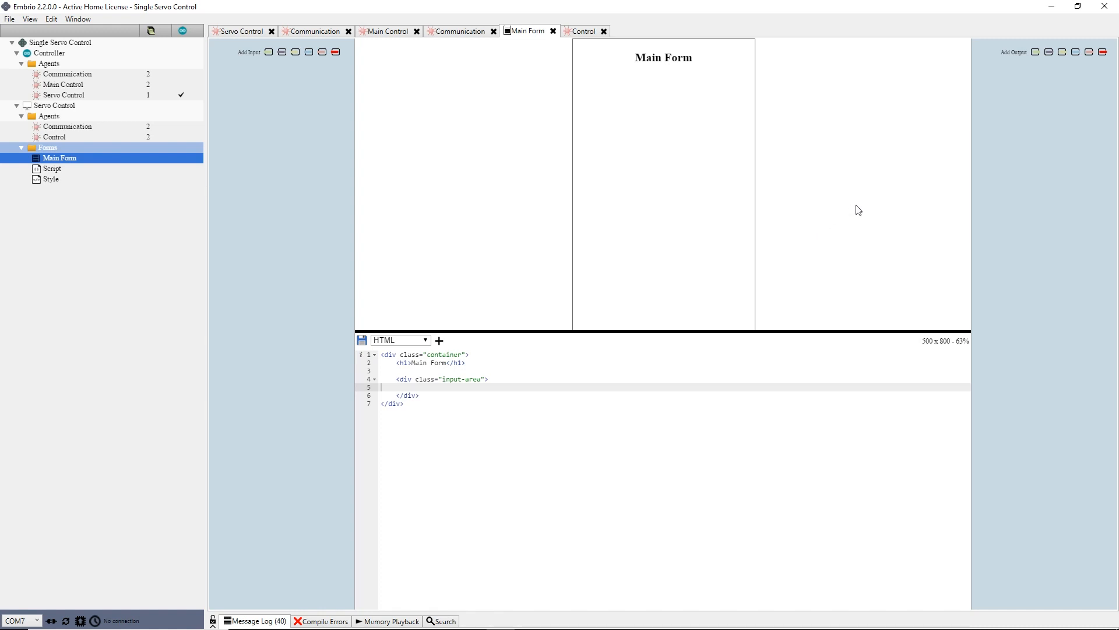
Add two trigger outputs to the Main Form and rename them Connect and Disconnect.
{"action": "left_click", "coordinate": [1075, 51]}
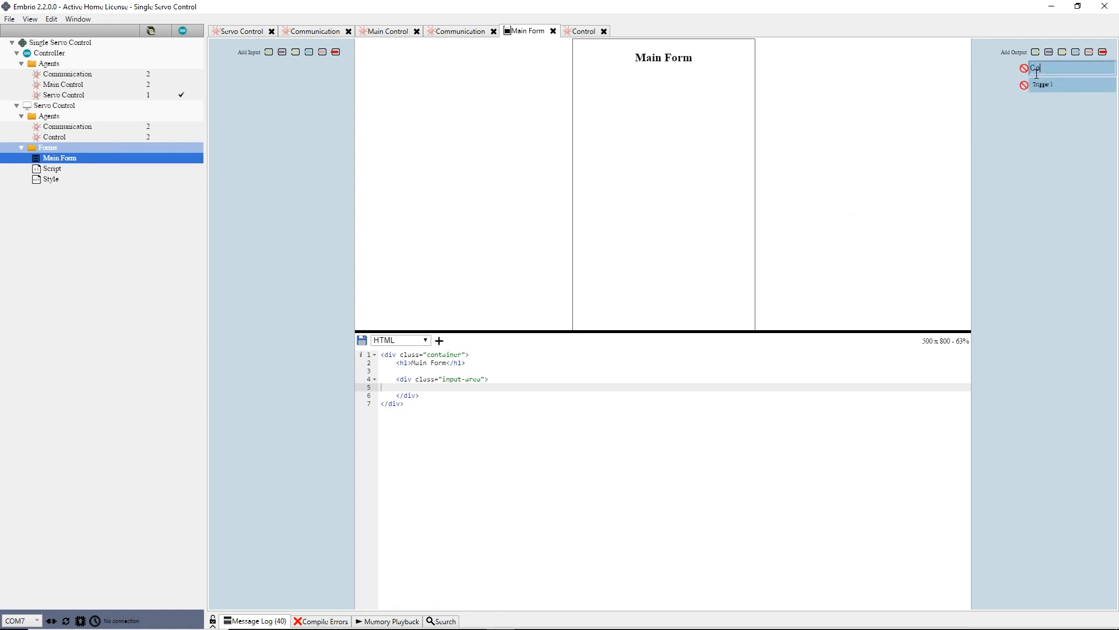
{"action": "right_click", "coordinate": [1044, 84]}
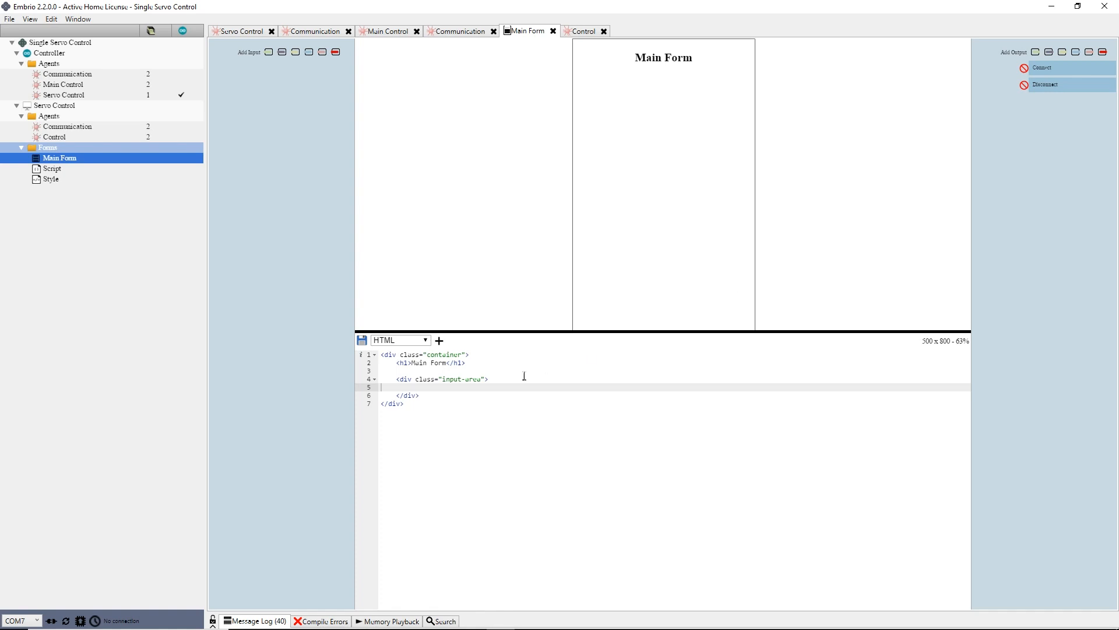
{"action": "mouse_move", "coordinate": [467, 396]}
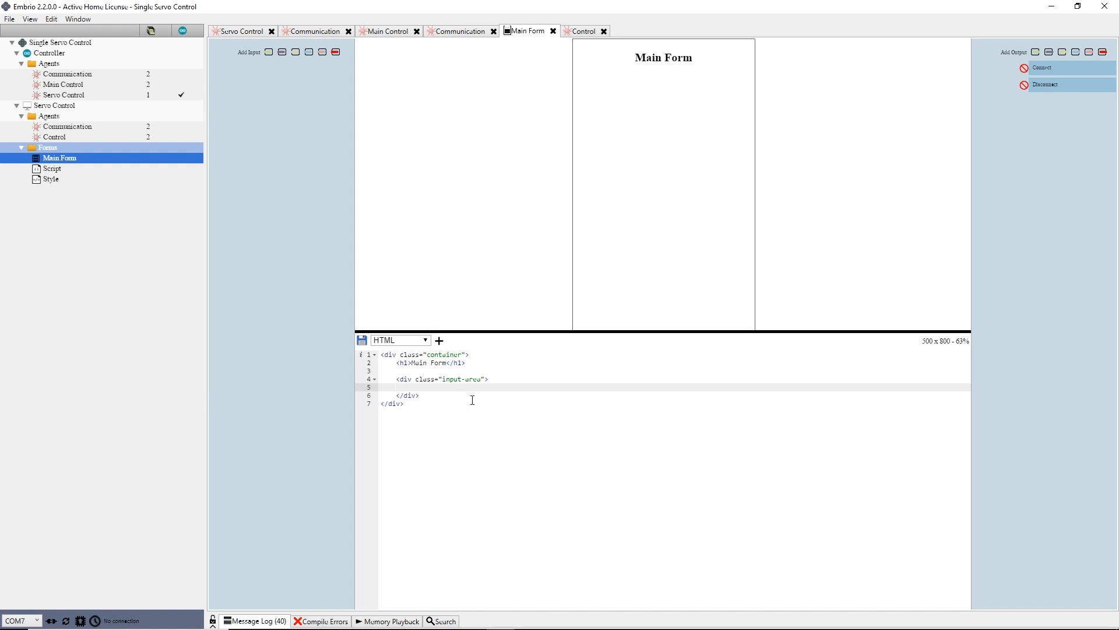
Add a Disconnect button input (id buttonDisconnect) below the Connect button in the HTML.
{"action": "type", "text": "<p></p>"}
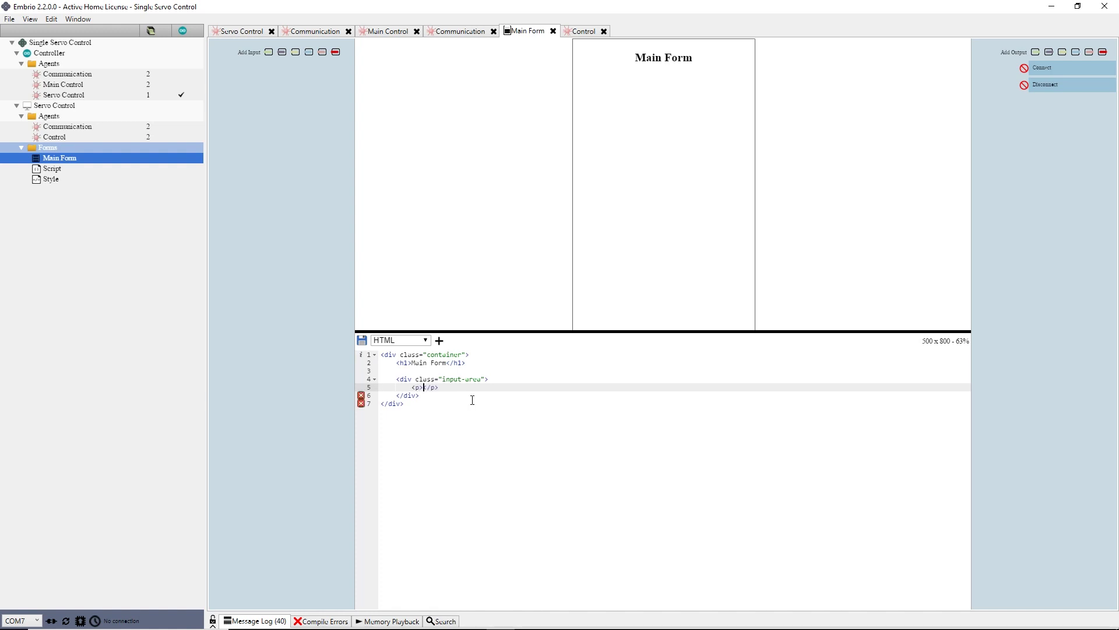
{"action": "type", "text": "<inpu"}
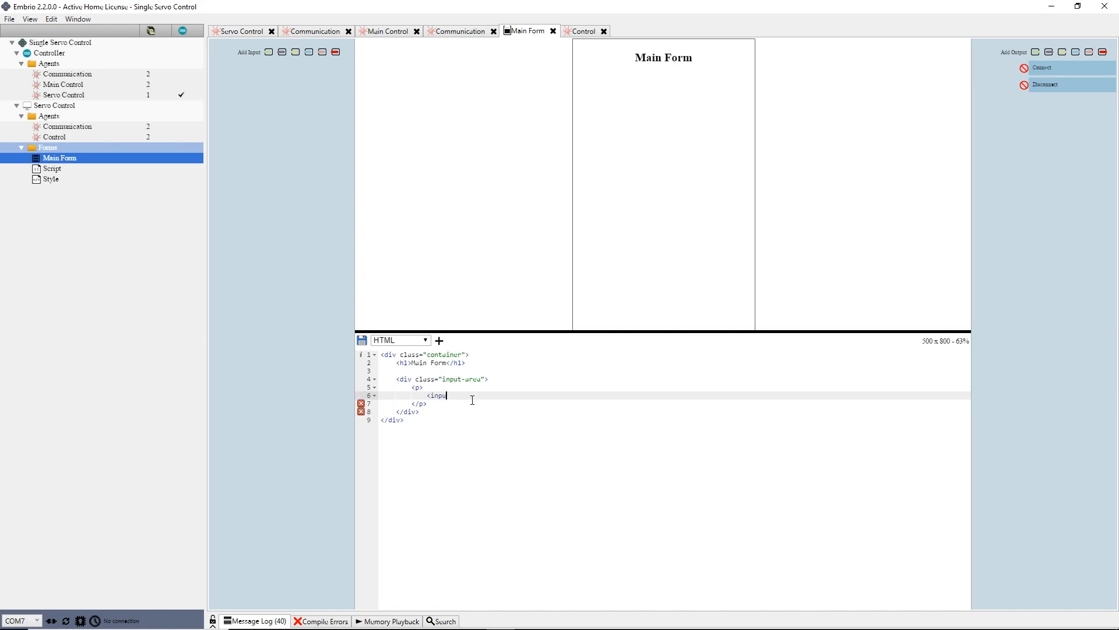
{"action": "type", "text": "type=\"button\" value=\"Connect\" id=\"buttonConnect"}
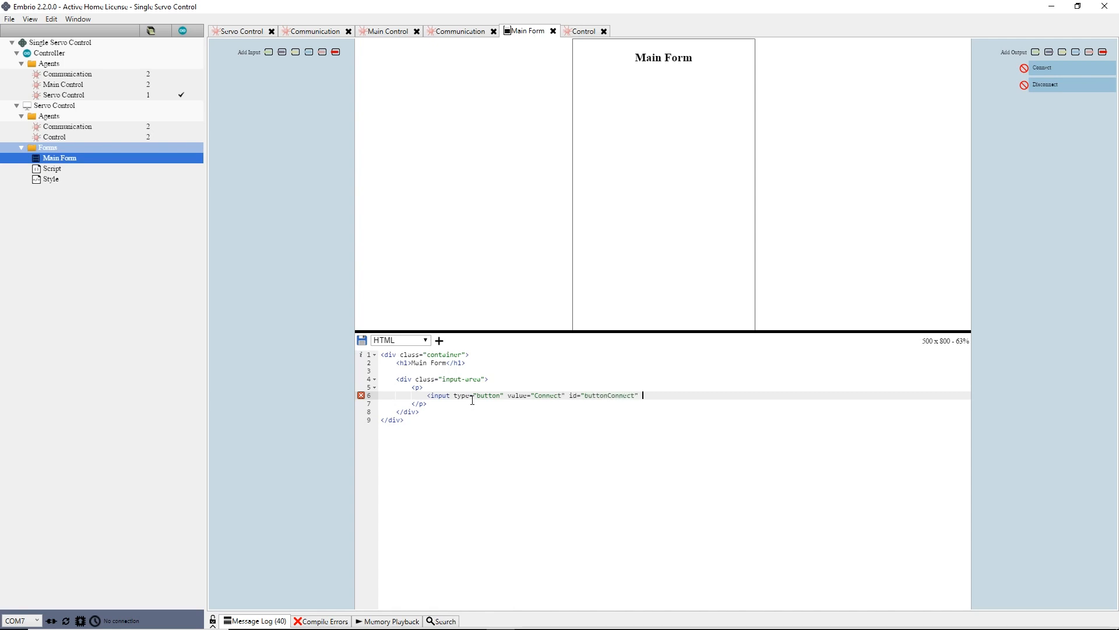
{"action": "type", "text": "/>"}
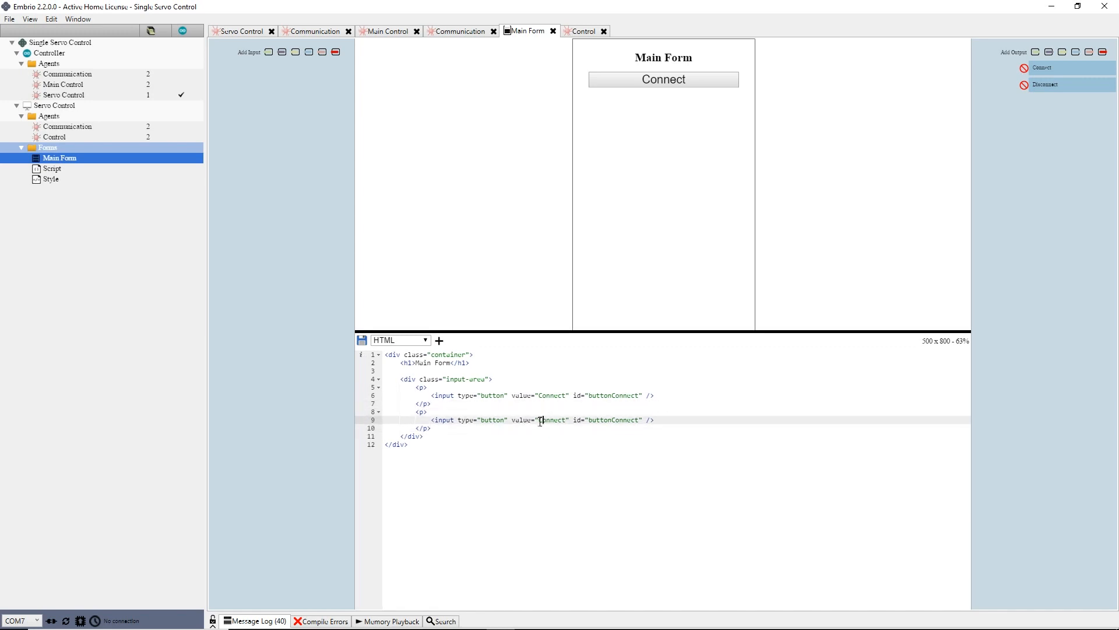
{"action": "type", "text": "Disconnect"}
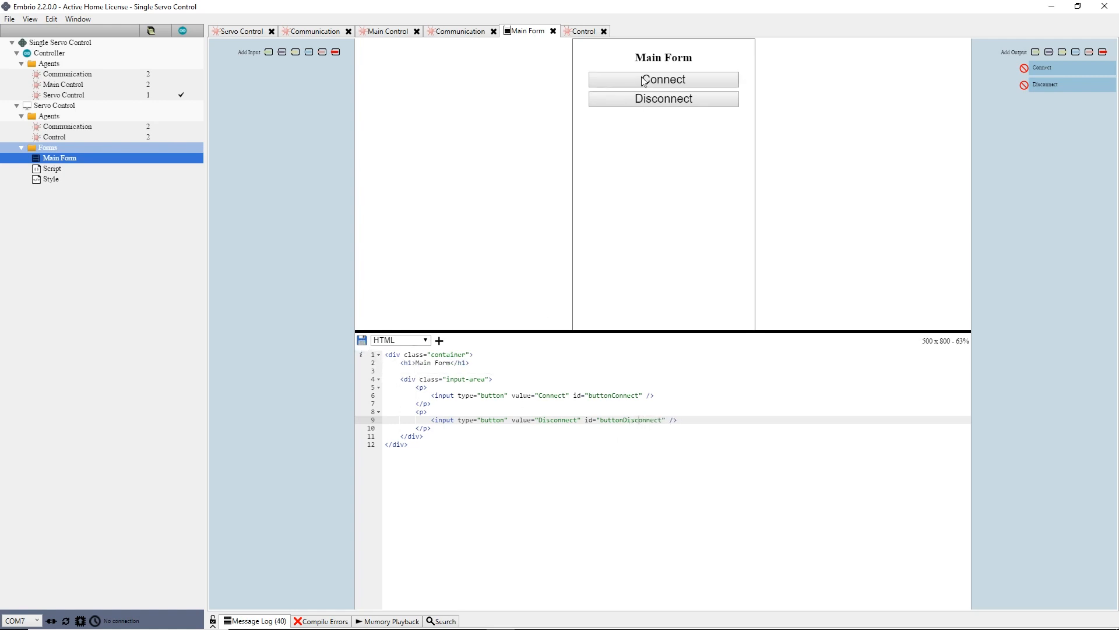
{"action": "mouse_move", "coordinate": [680, 211]}
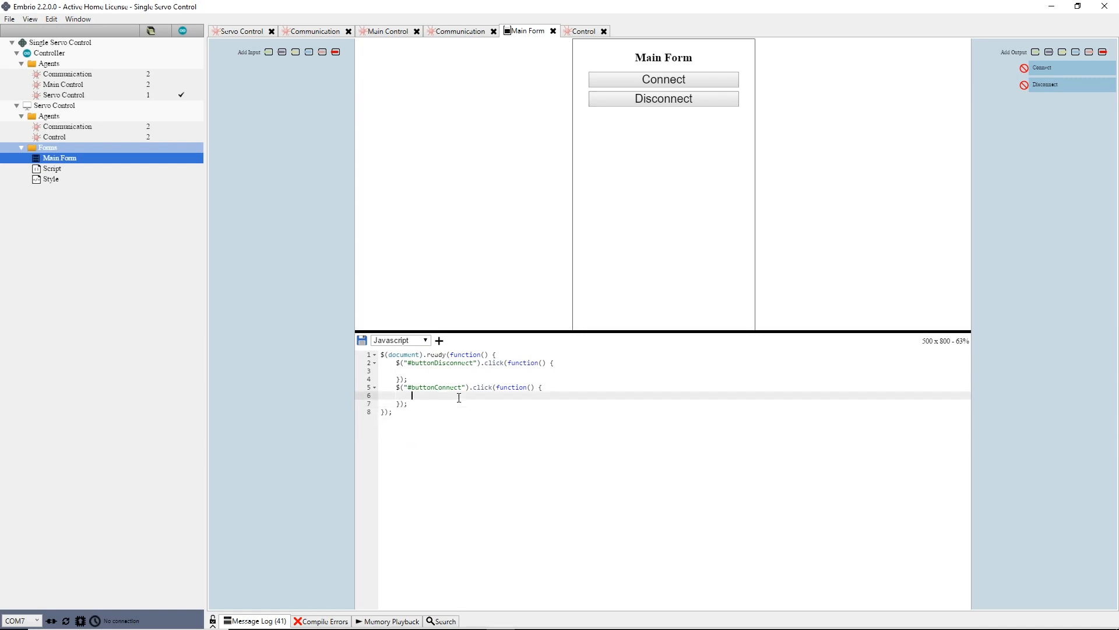
Add Output_Connect.Trigger() and Output_Disconnect.Trigger() to the two button click handlers.
{"action": "type", "text": "Output_Connect.Tri"}
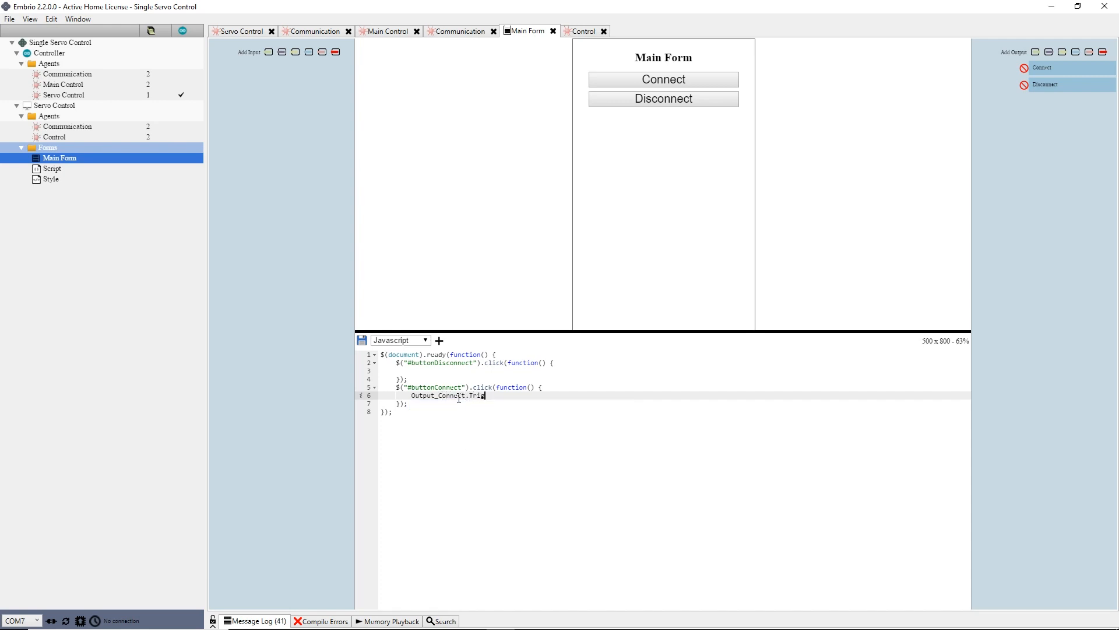
{"action": "type", "text": "gger();"}
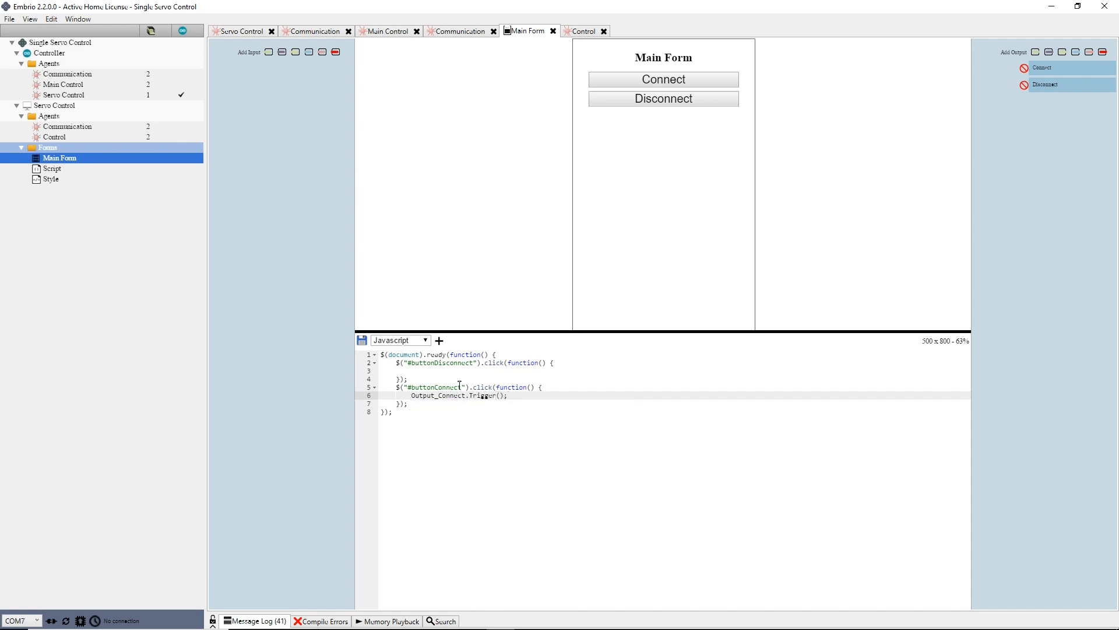
{"action": "type", "text": "Output"}
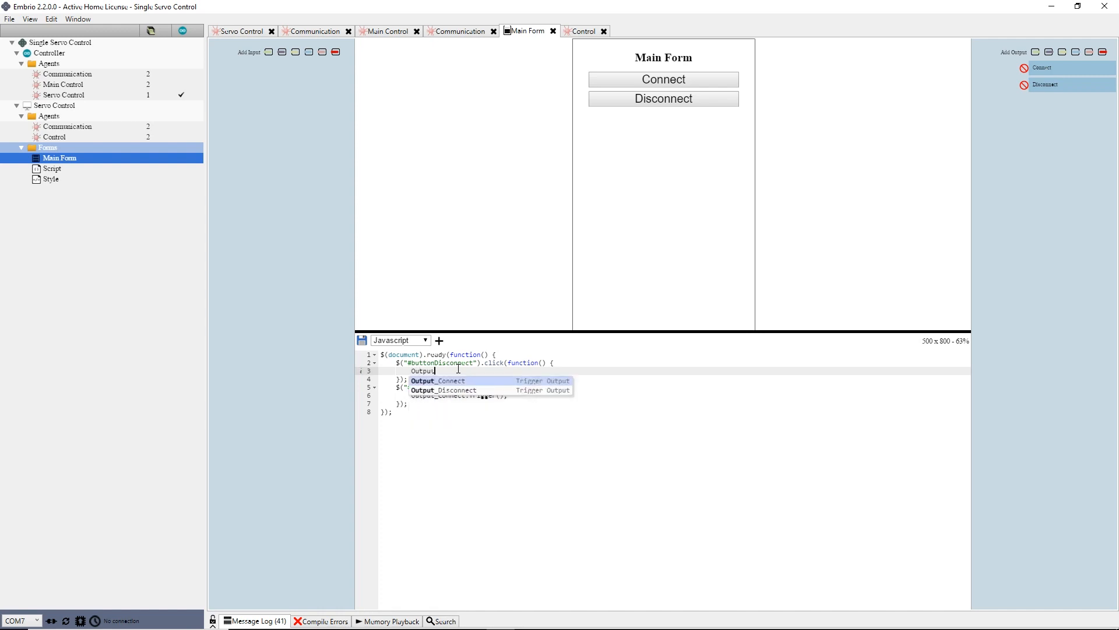
{"action": "type", "text": "_Disconnect.Trigger();"}
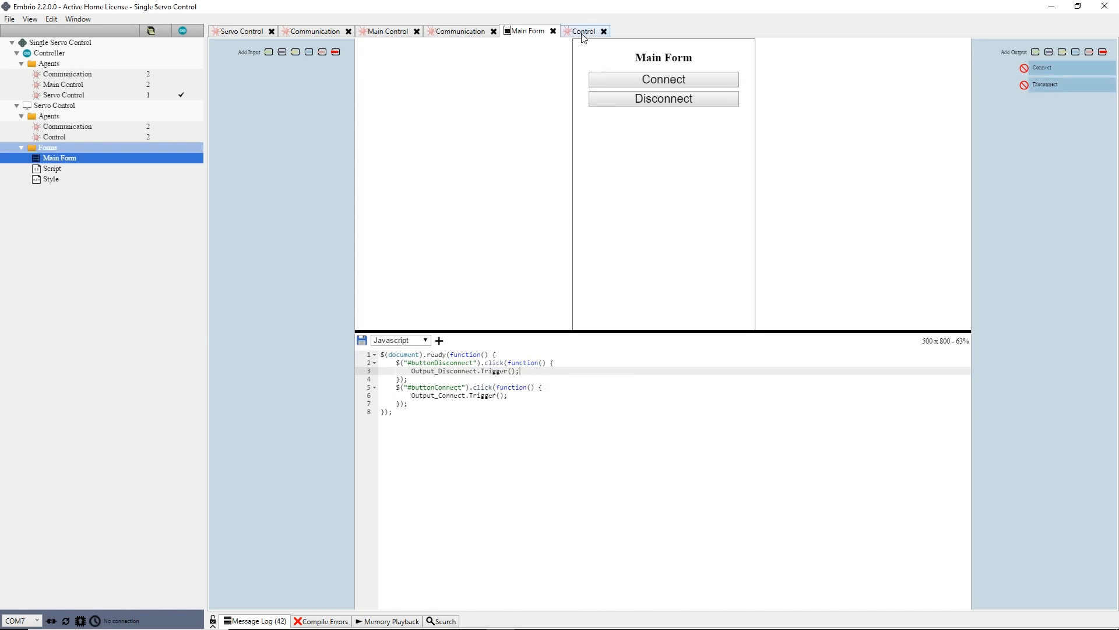
Add the Communication agent to the Control agent's graph.
{"action": "left_click", "coordinate": [583, 31]}
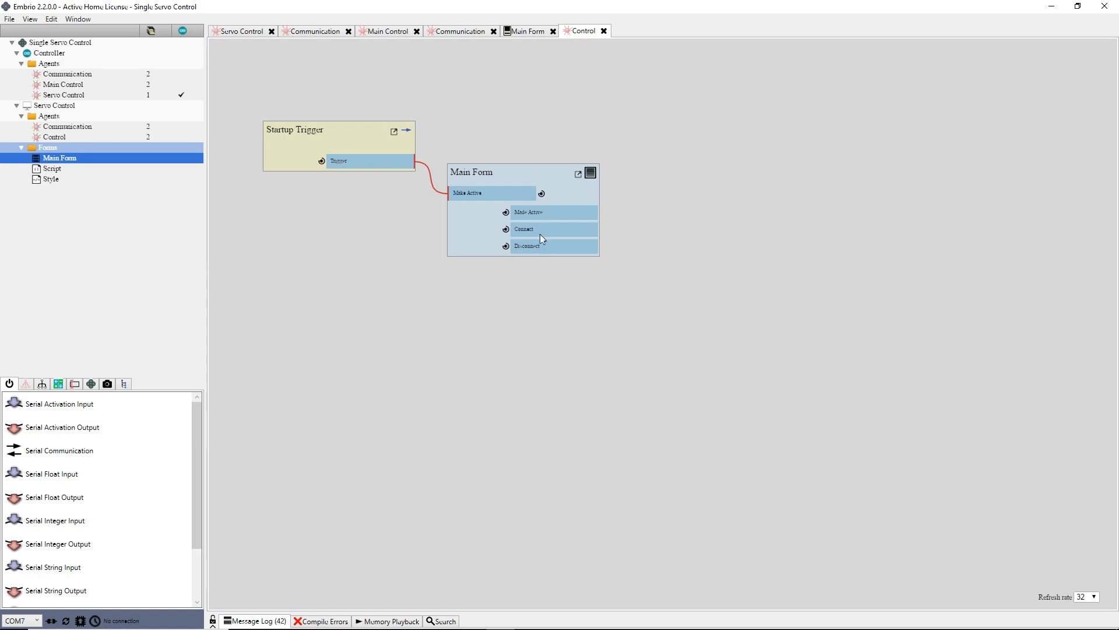
{"action": "mouse_move", "coordinate": [84, 129]}
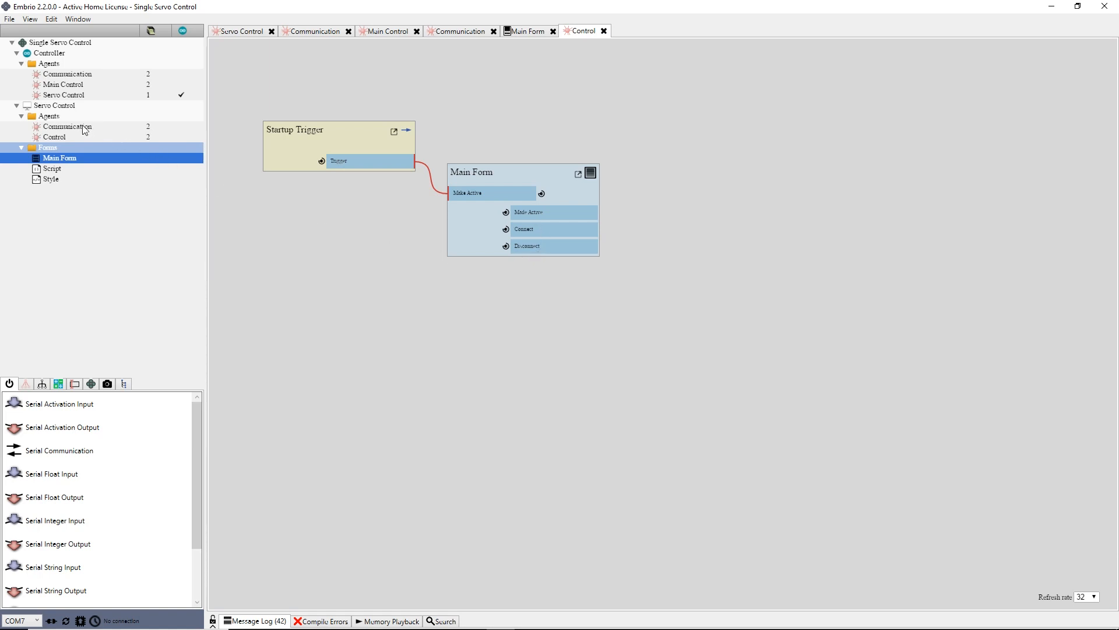
{"action": "left_click", "coordinate": [67, 126]}
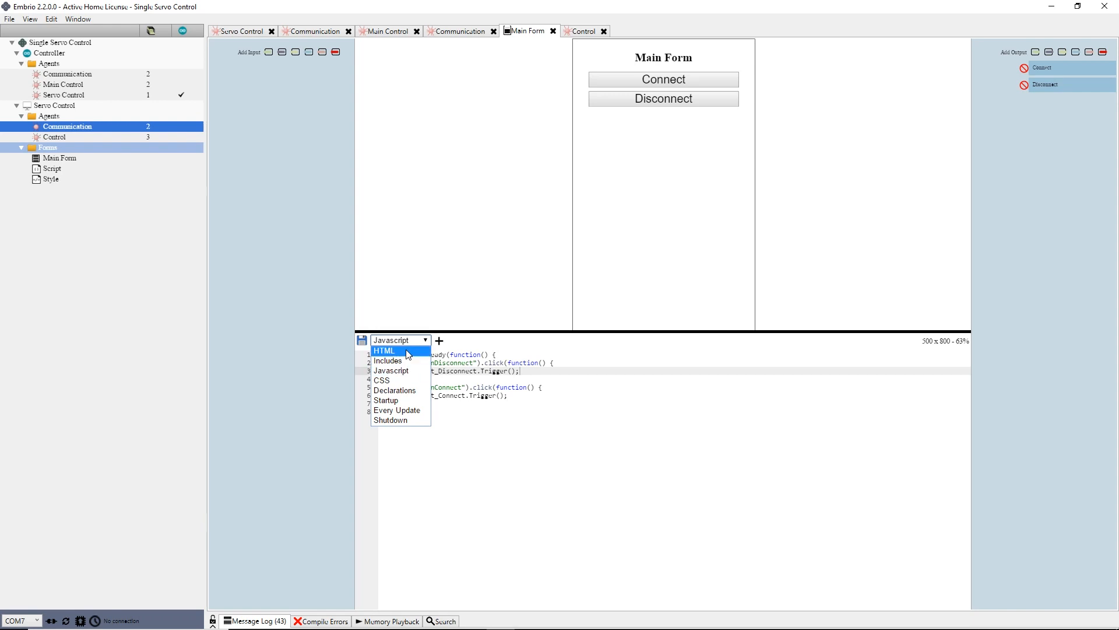
Insert a paragraph with id labelError and style color: red; into the form HTML.
{"action": "left_click", "coordinate": [385, 351]}
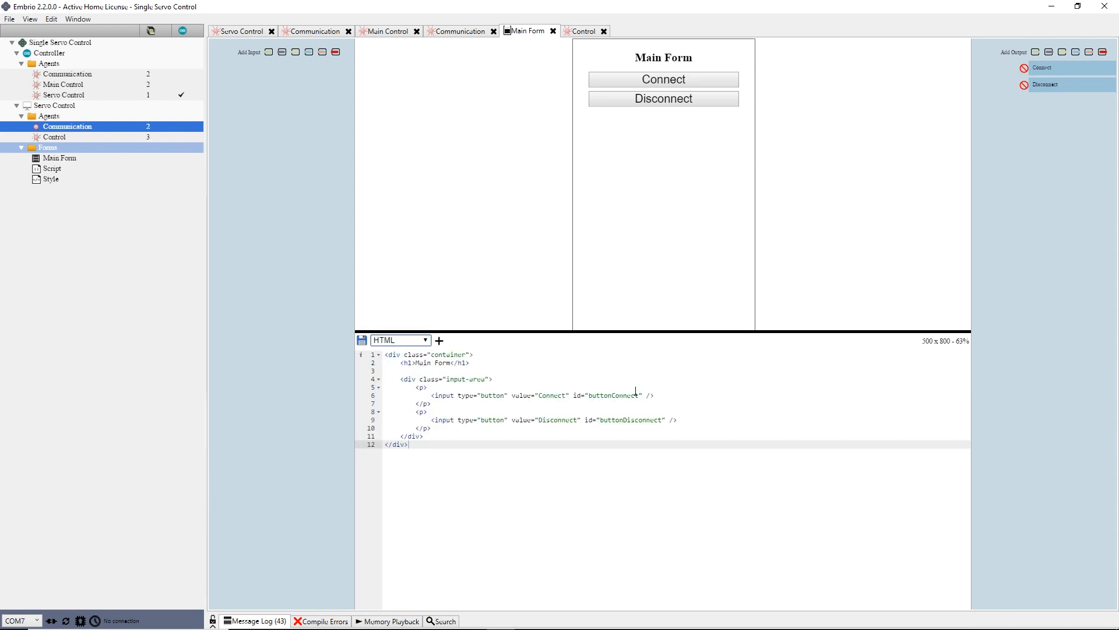
{"action": "key", "text": "Enter"}
{"action": "type", "text": "<p id=\"labelError"}
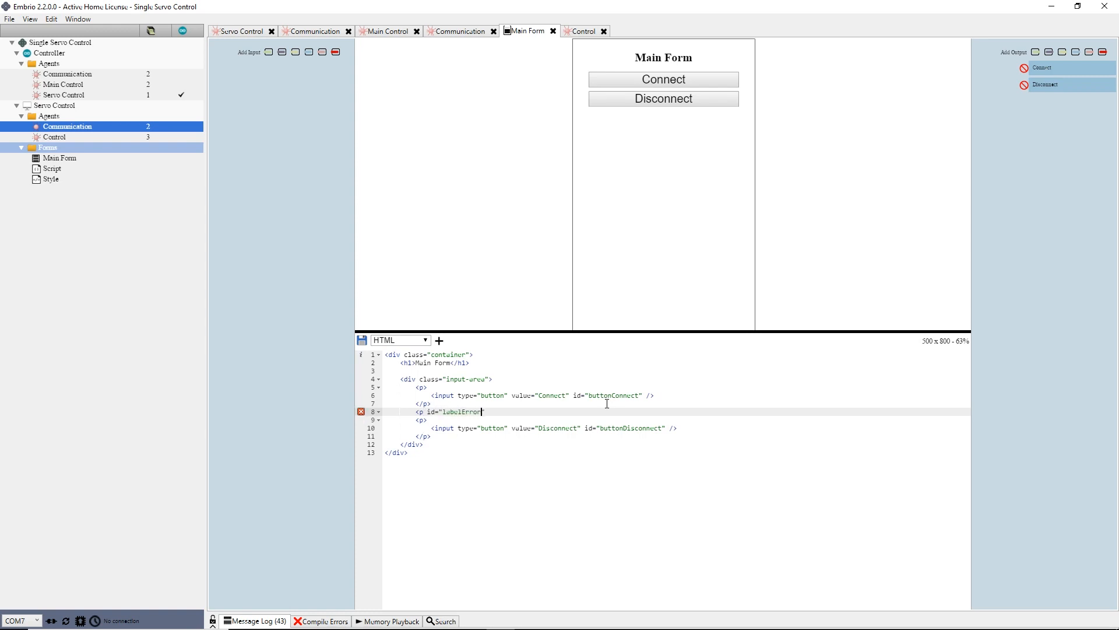
{"action": "type", "text": "style="}
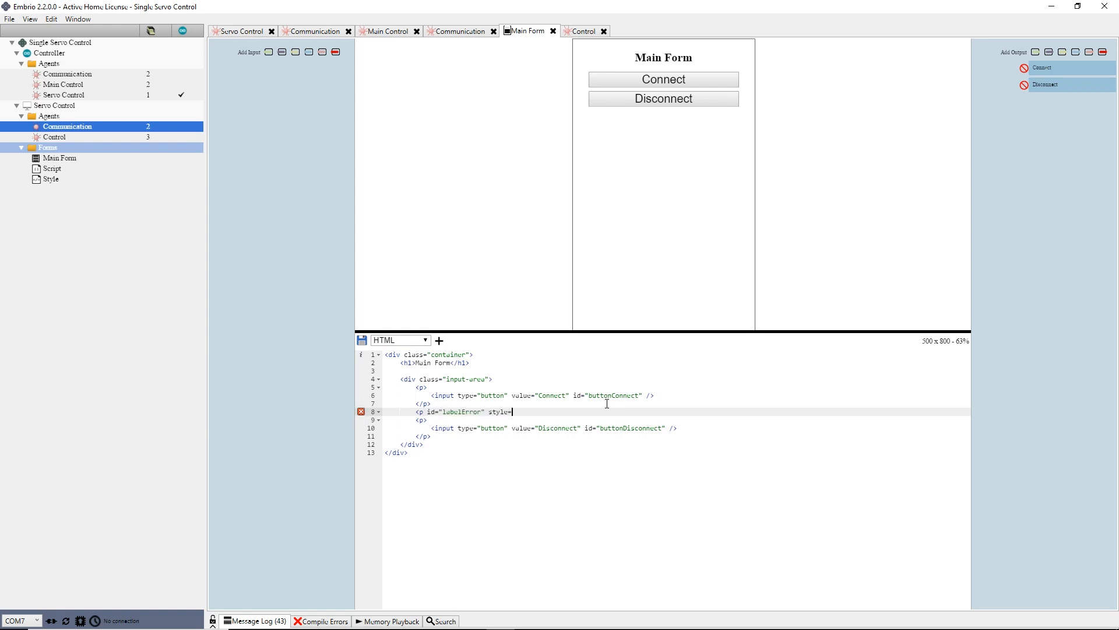
{"action": "type", "text": "color: red;\""}
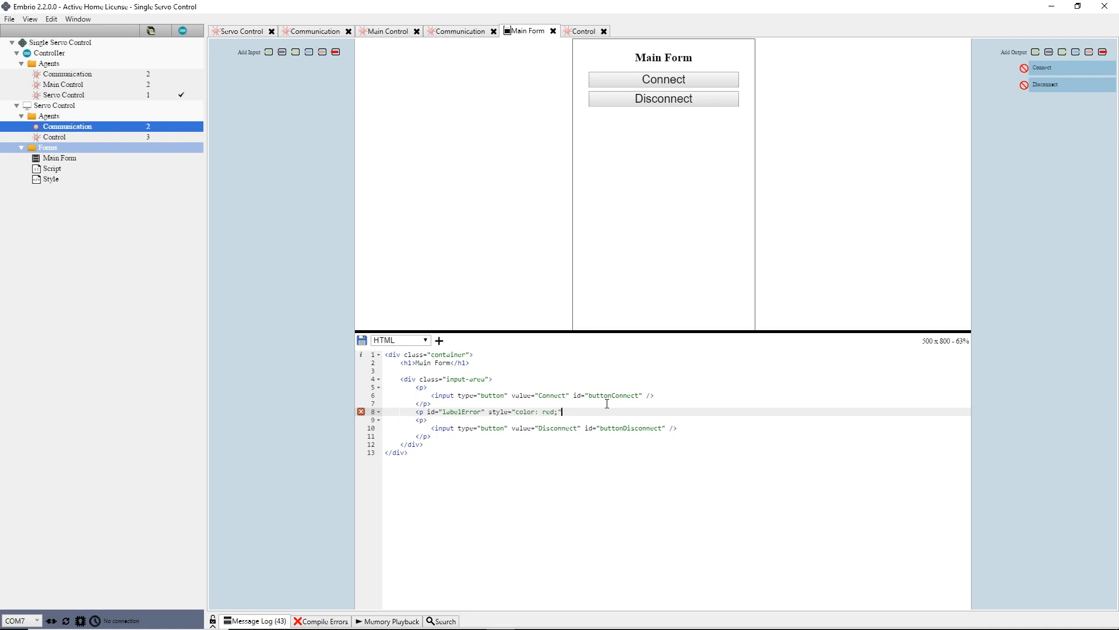
{"action": "type", "text": "/>"}
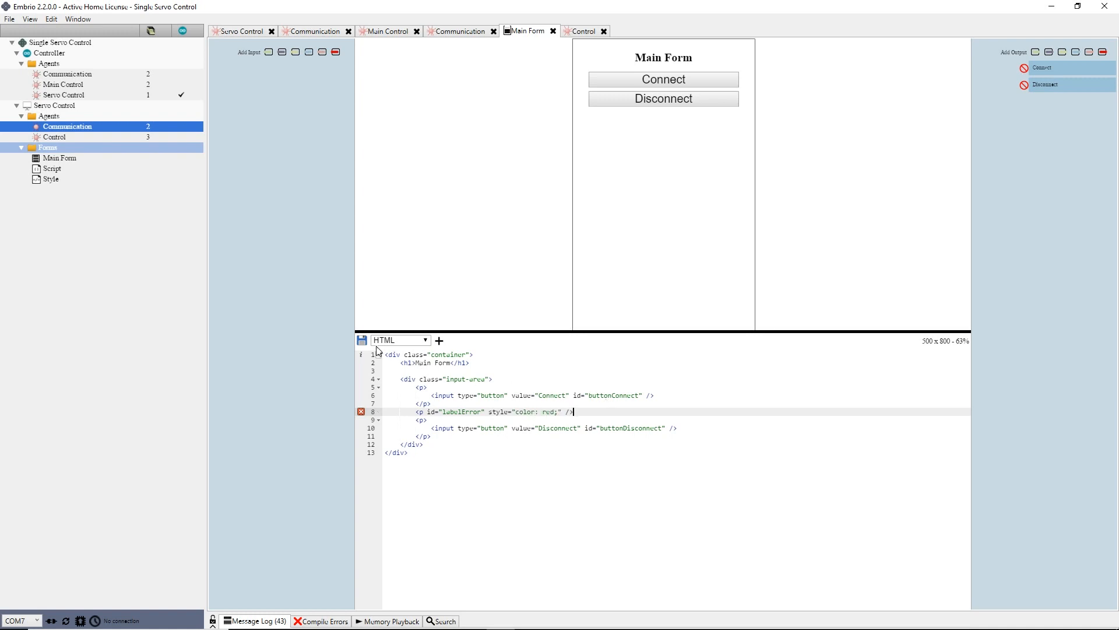
{"action": "mouse_move", "coordinate": [275, 82]}
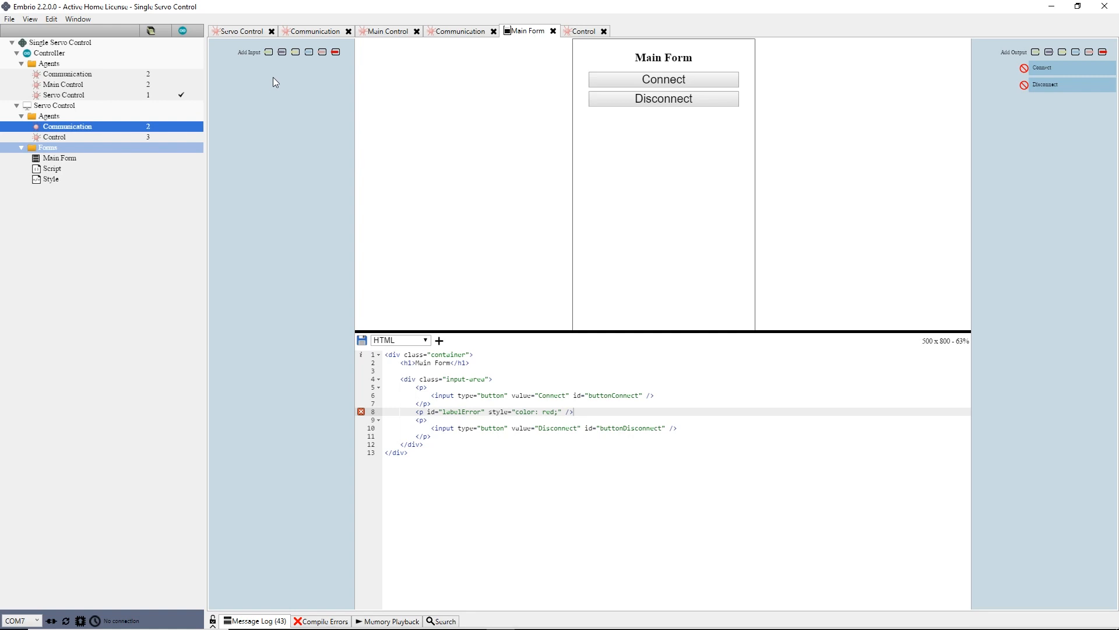
{"action": "mouse_move", "coordinate": [281, 51]}
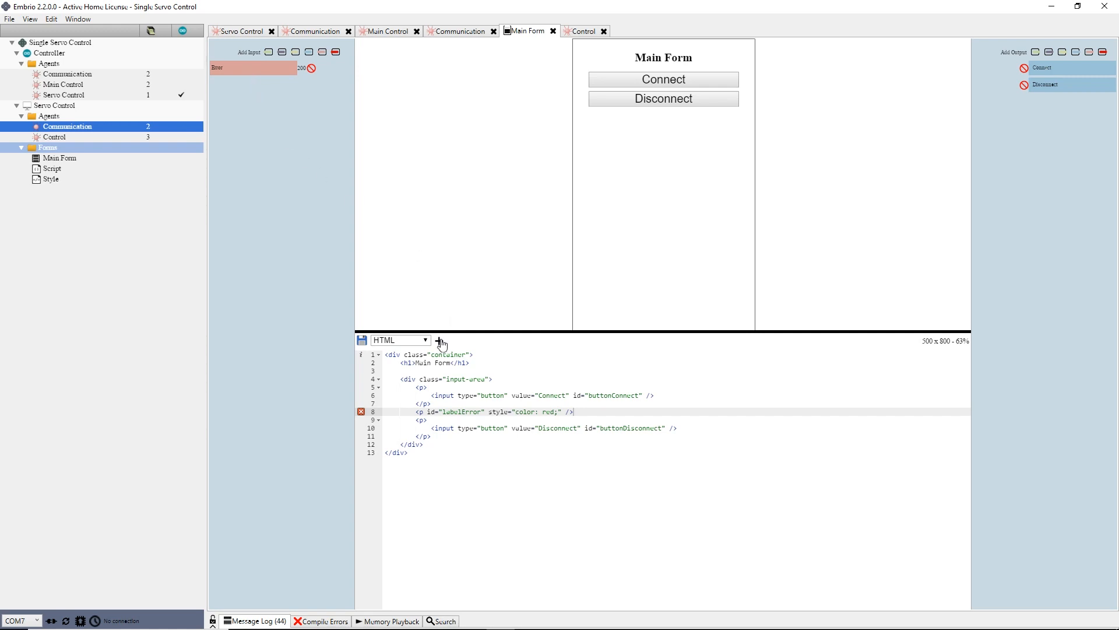
Enable the Error input's On Change script containing labelError = Input_Error;.
{"action": "left_click", "coordinate": [400, 340]}
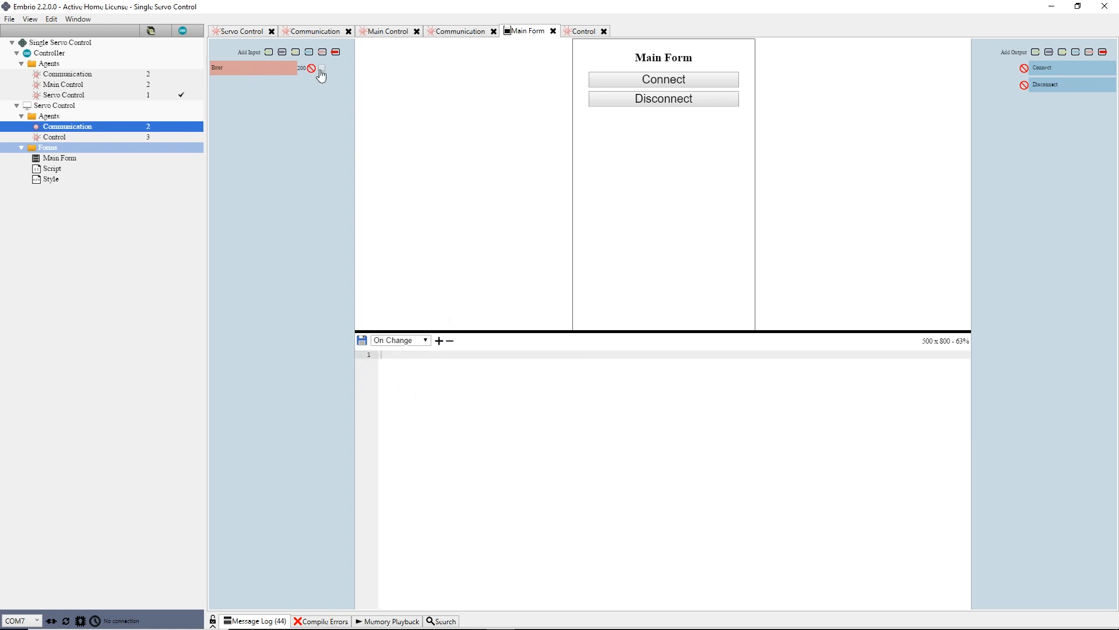
{"action": "left_click", "coordinate": [321, 68]}
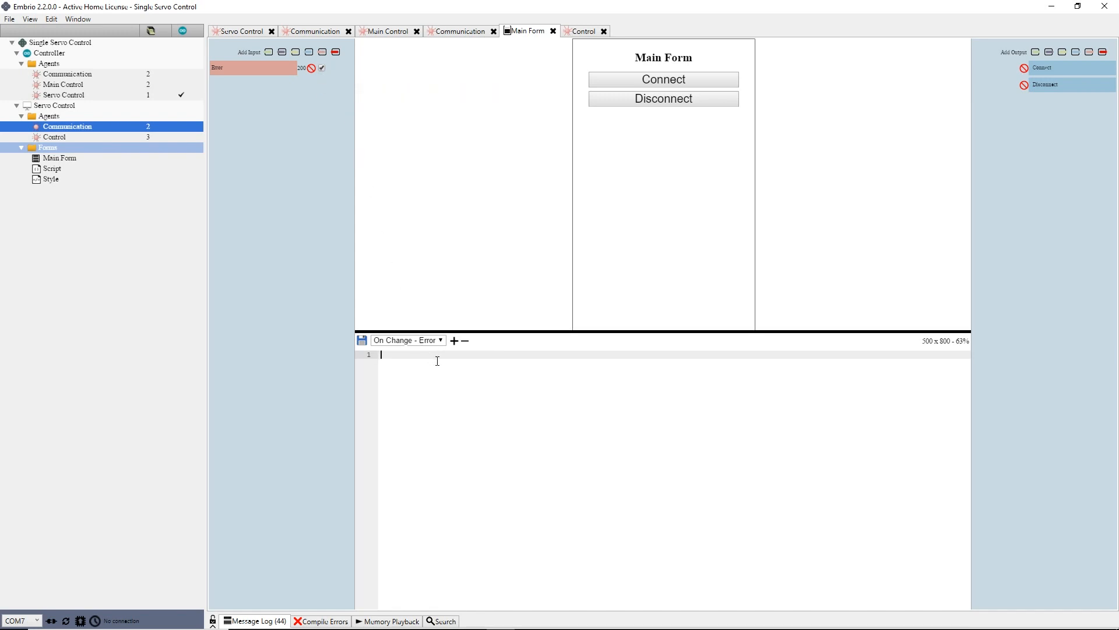
{"action": "type", "text": "label1Error"}
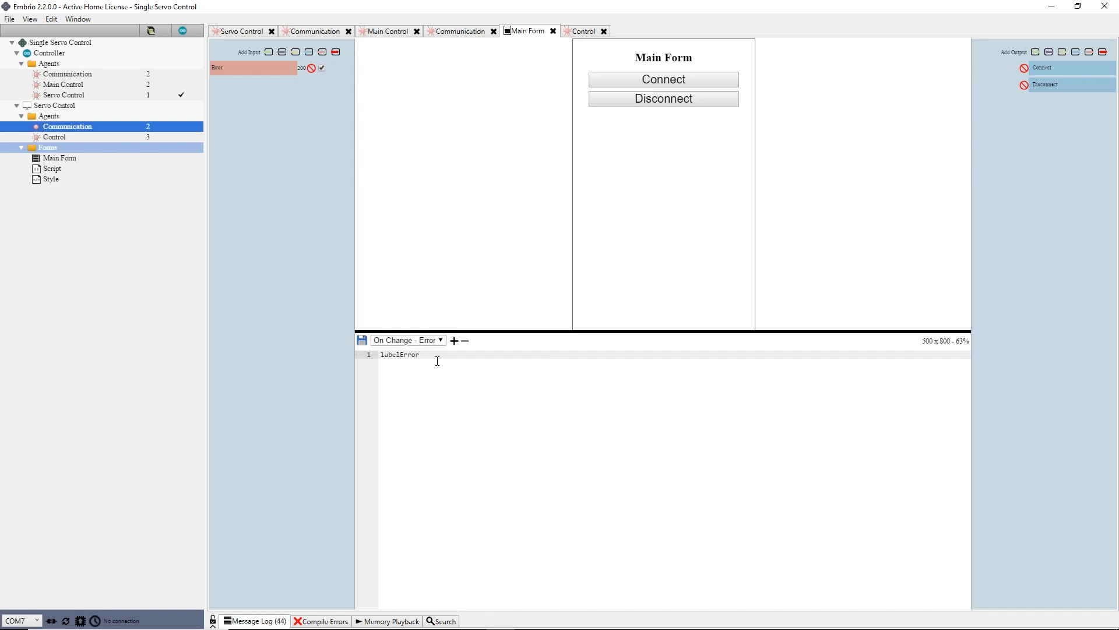
{"action": "type", "text": "= Input_Error"}
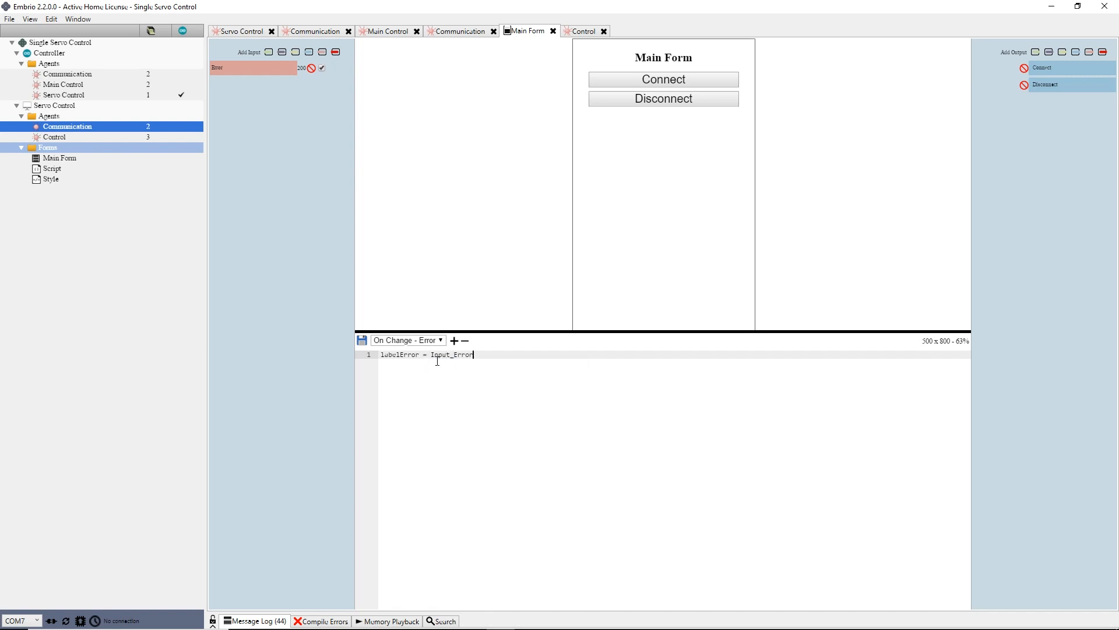
{"action": "type", "text": ";"}
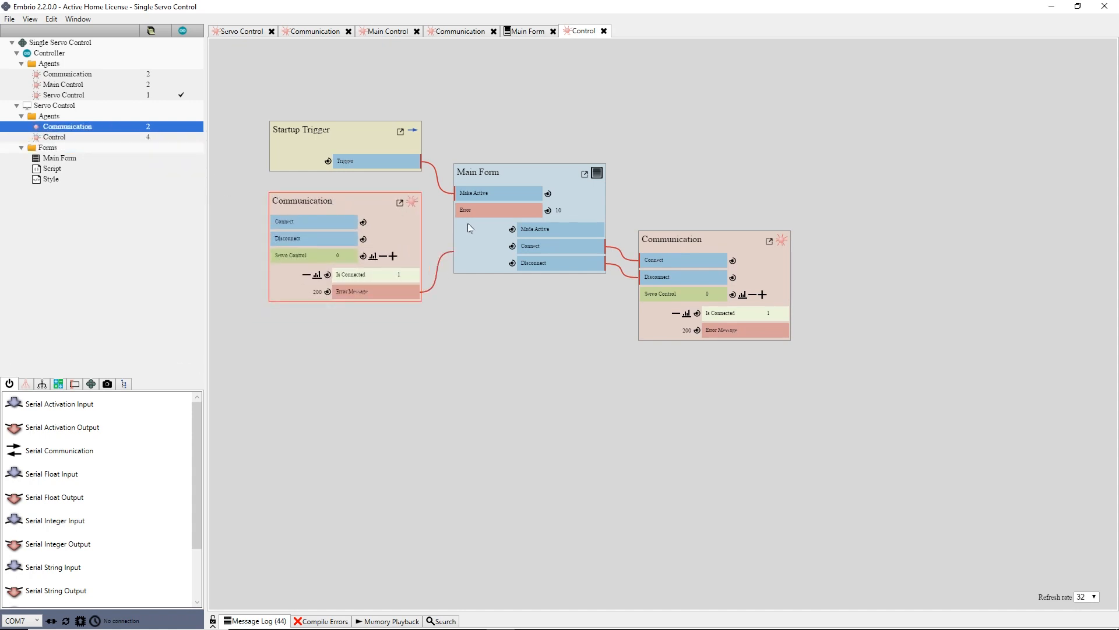
{"action": "left_click_drag", "start_coordinate": [345, 201], "coordinate": [364, 198]}
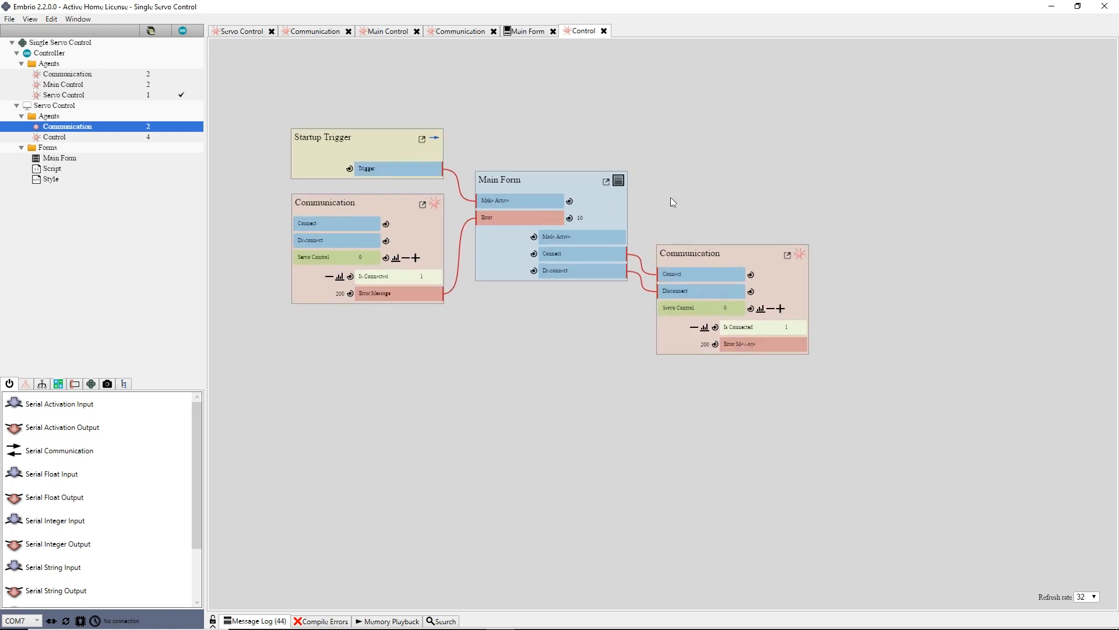
{"action": "mouse_move", "coordinate": [341, 259]}
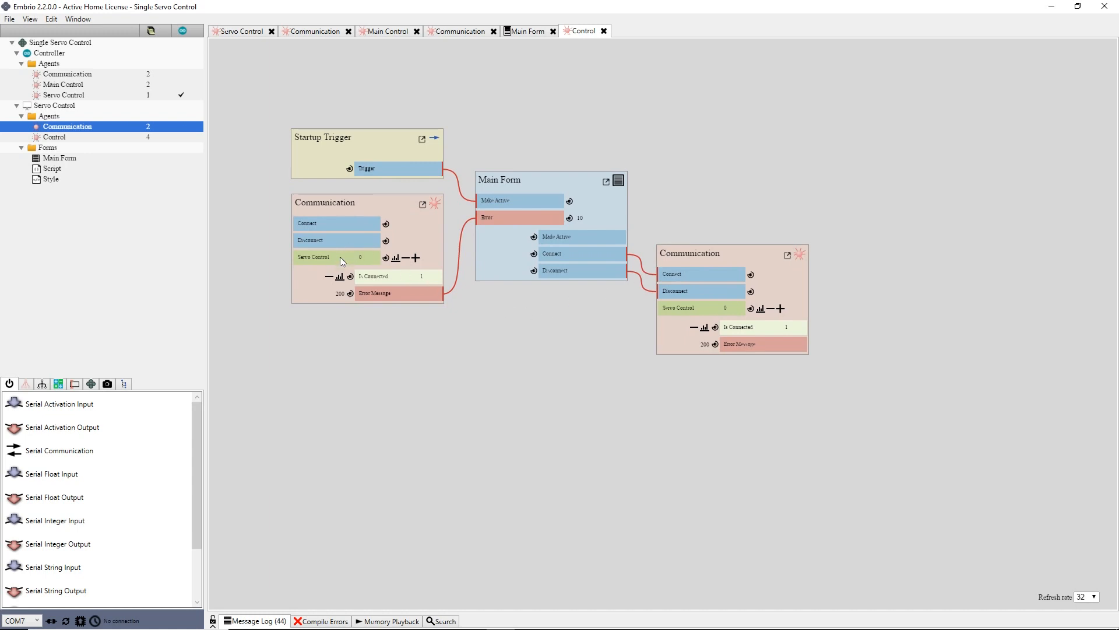
{"action": "mouse_move", "coordinate": [671, 312]}
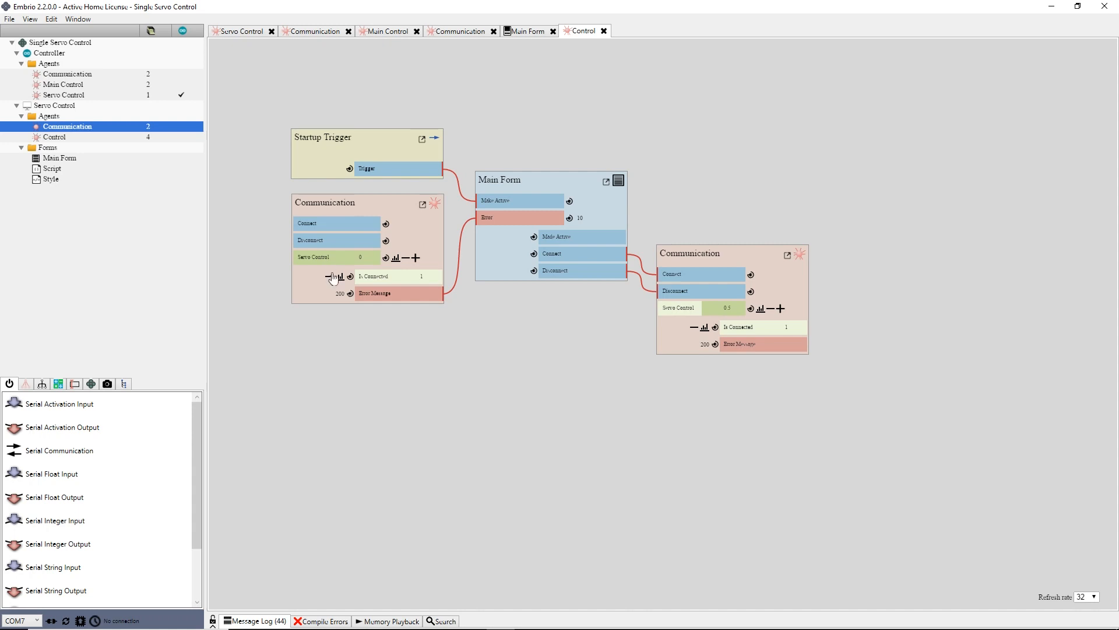
Inspect the Communication agent's Serial Communication and Serial Activation Output nodes.
{"action": "left_click", "coordinate": [460, 30]}
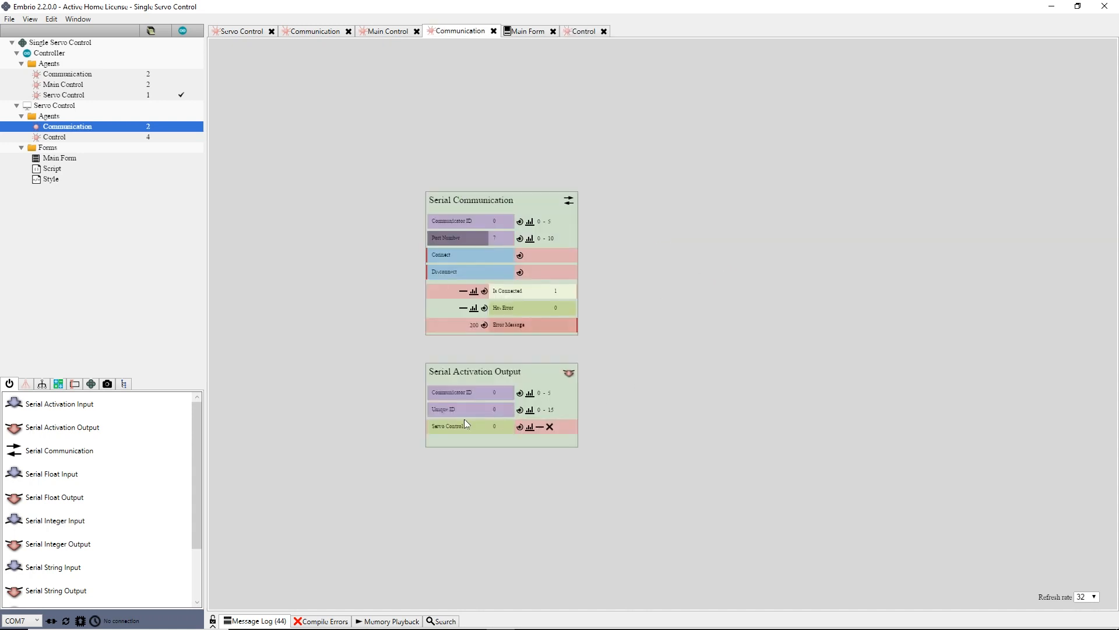
{"action": "mouse_move", "coordinate": [518, 454]}
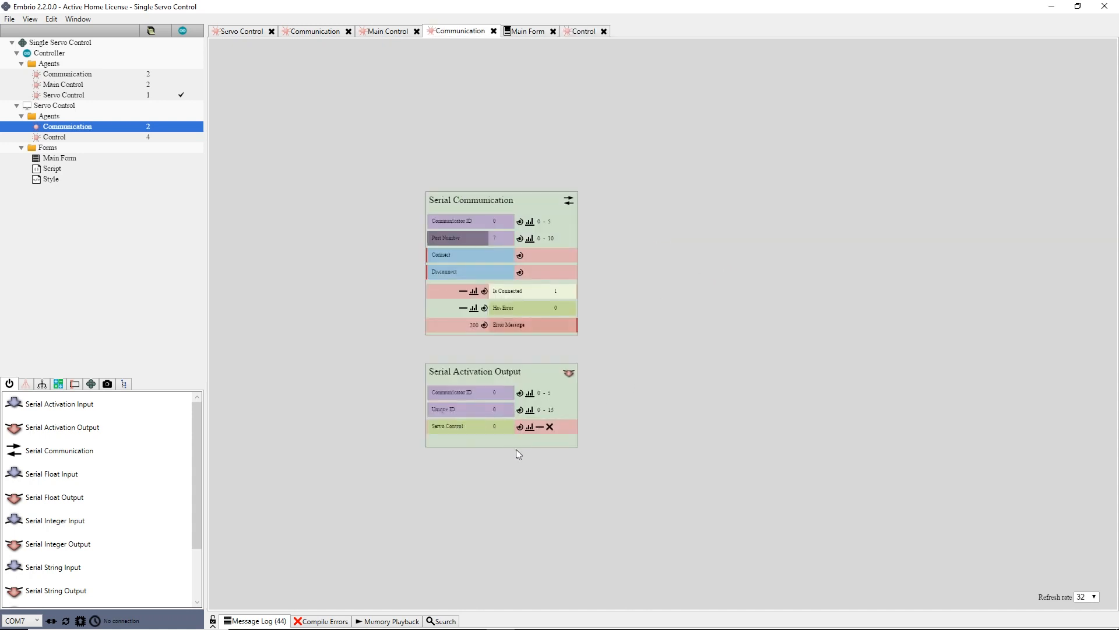
{"action": "mouse_move", "coordinate": [550, 427]}
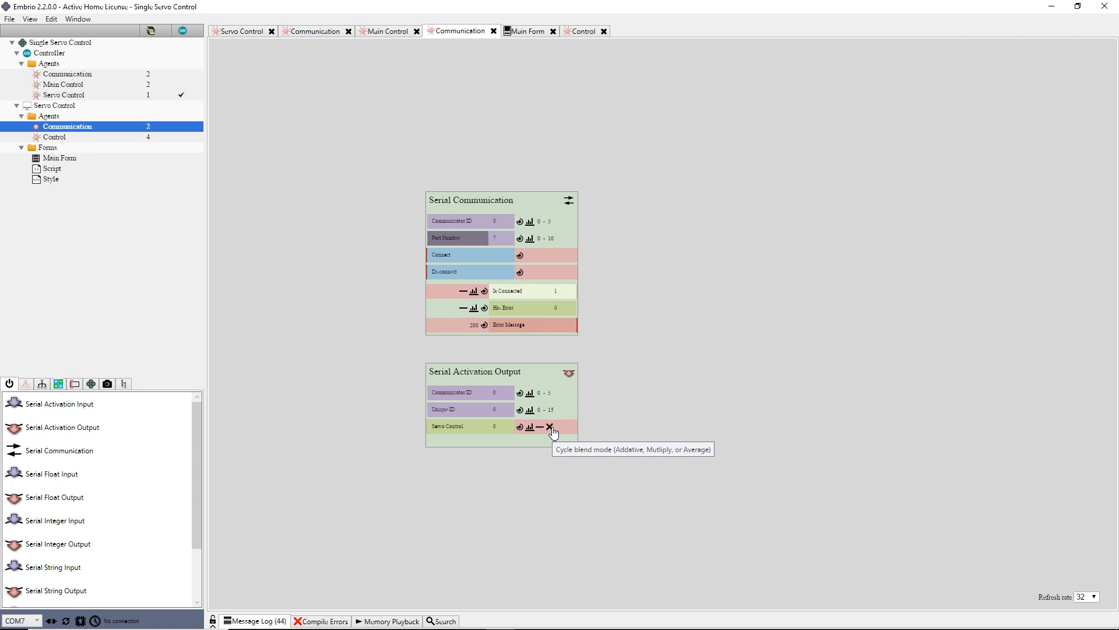
{"action": "left_click", "coordinate": [552, 426]}
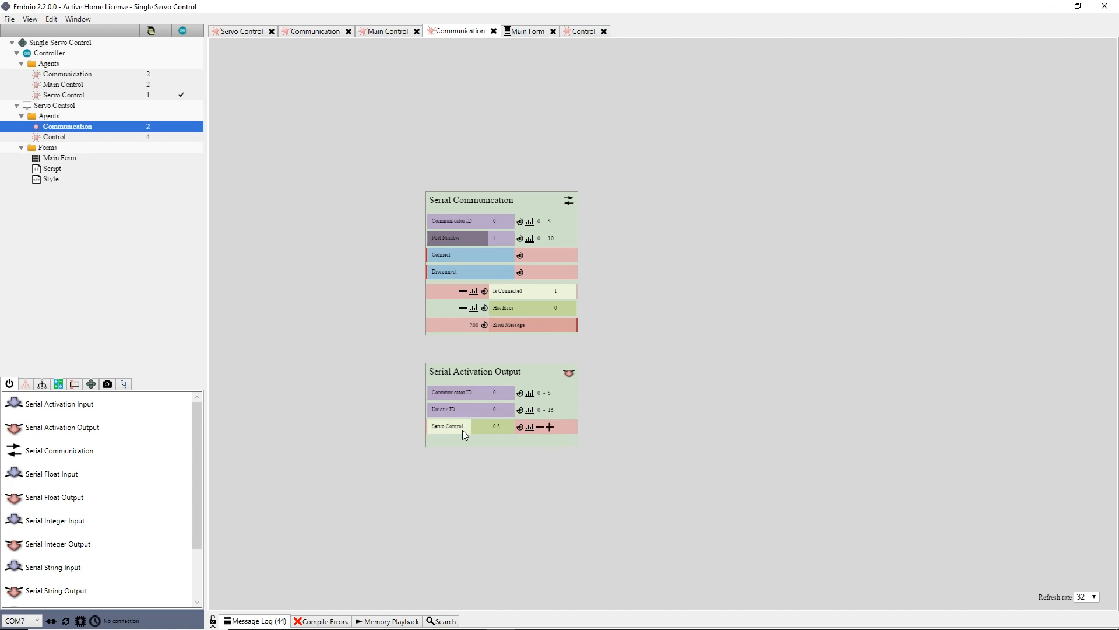
{"action": "left_click", "coordinate": [583, 31]}
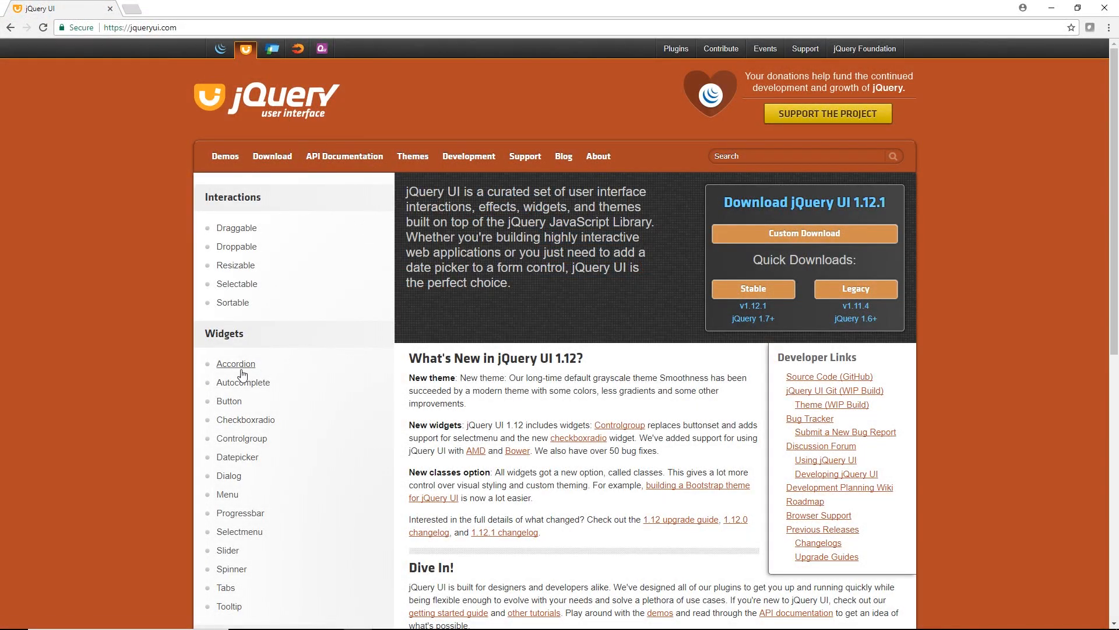
Open jQuery UI Slider demos, view the Custom handle example source and select its markup.
{"action": "scroll", "scroll_direction": "down", "scroll_amount": 3}
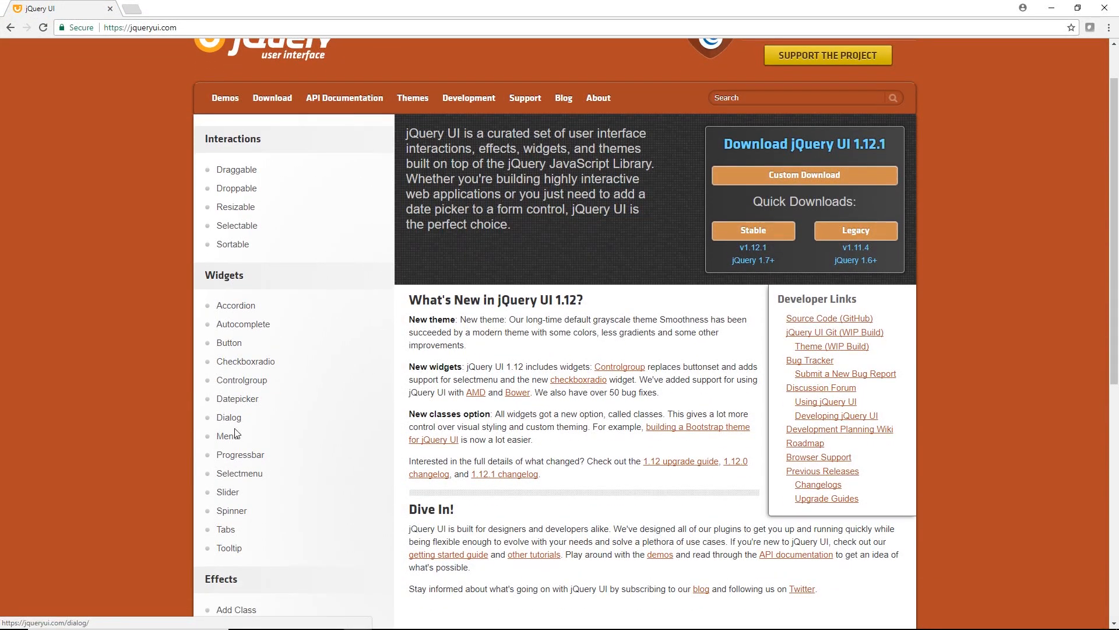
{"action": "mouse_move", "coordinate": [228, 548]}
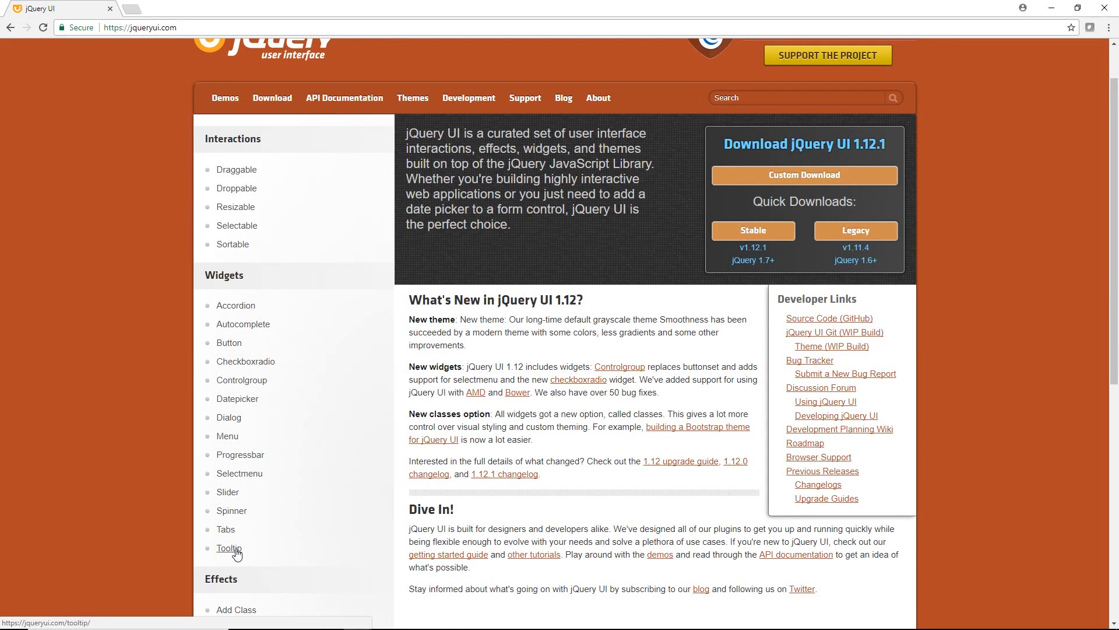
{"action": "left_click", "coordinate": [228, 493]}
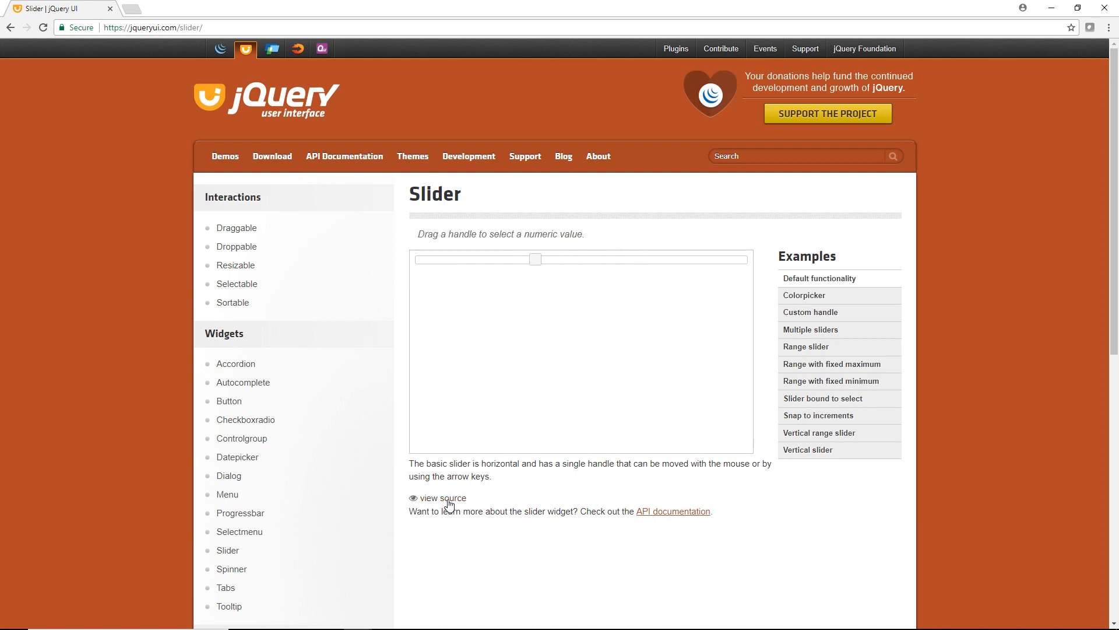
{"action": "left_click", "coordinate": [442, 498]}
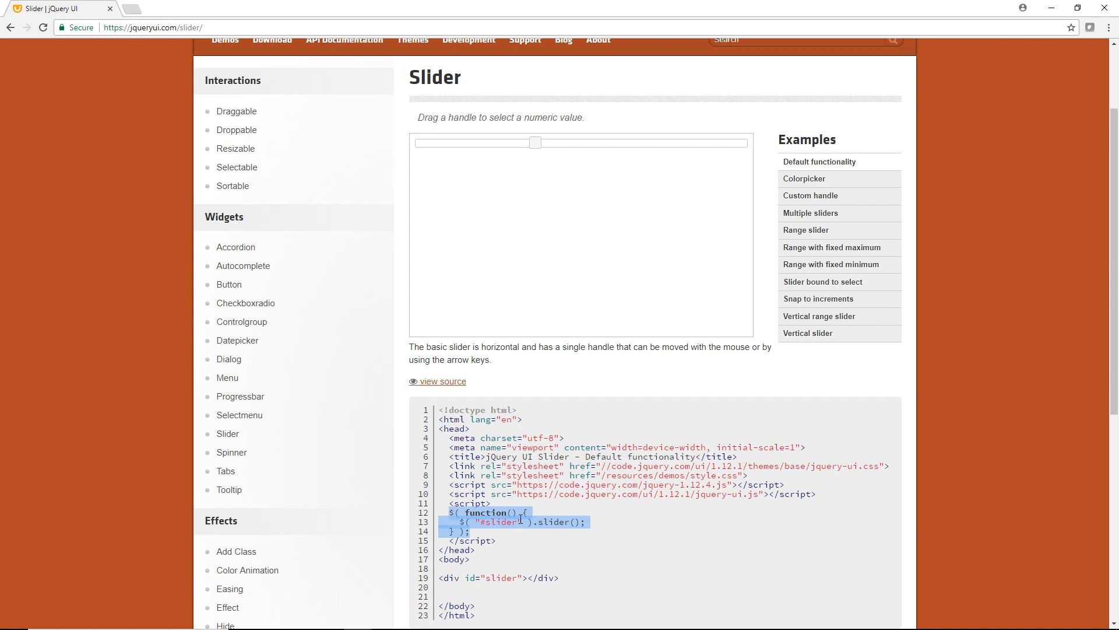
{"action": "left_click", "coordinate": [805, 179]}
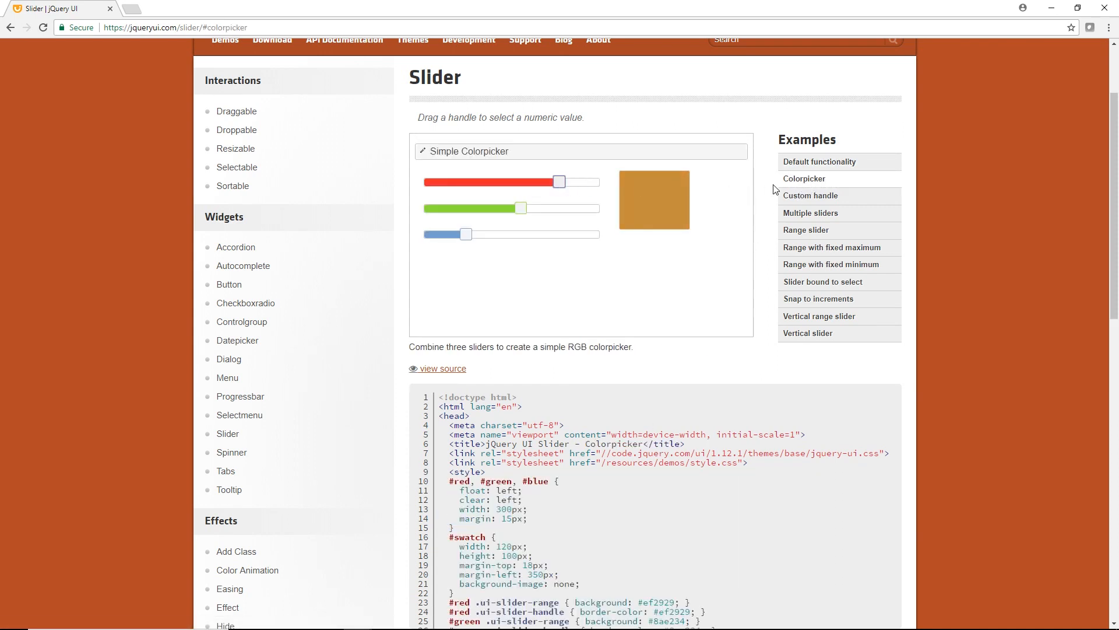
{"action": "left_click", "coordinate": [811, 195]}
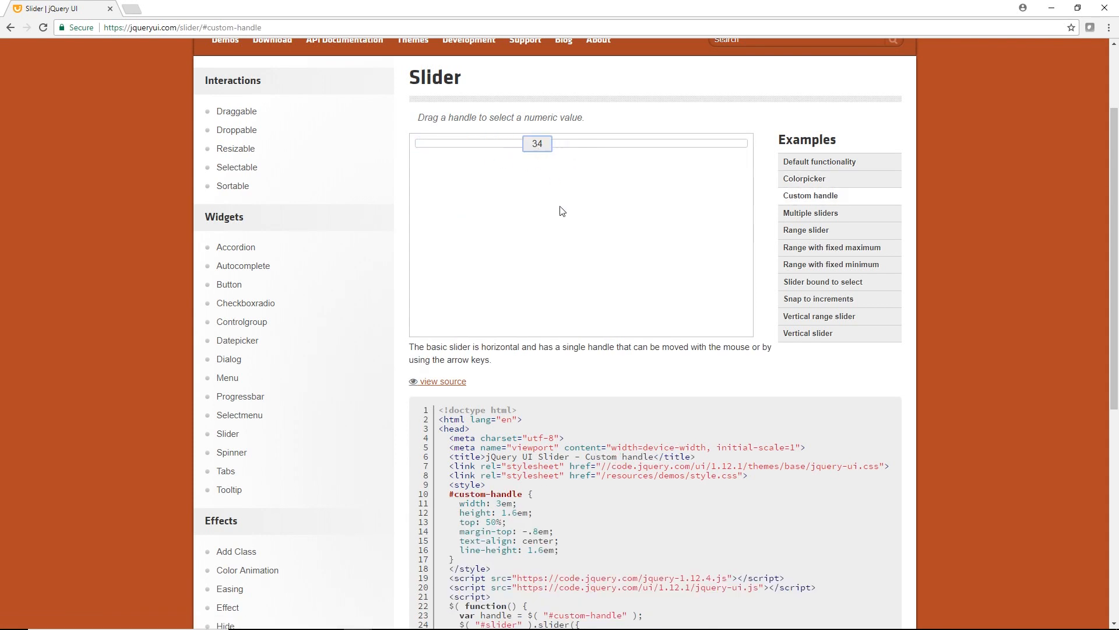
{"action": "scroll", "scroll_direction": "down", "scroll_amount": 3}
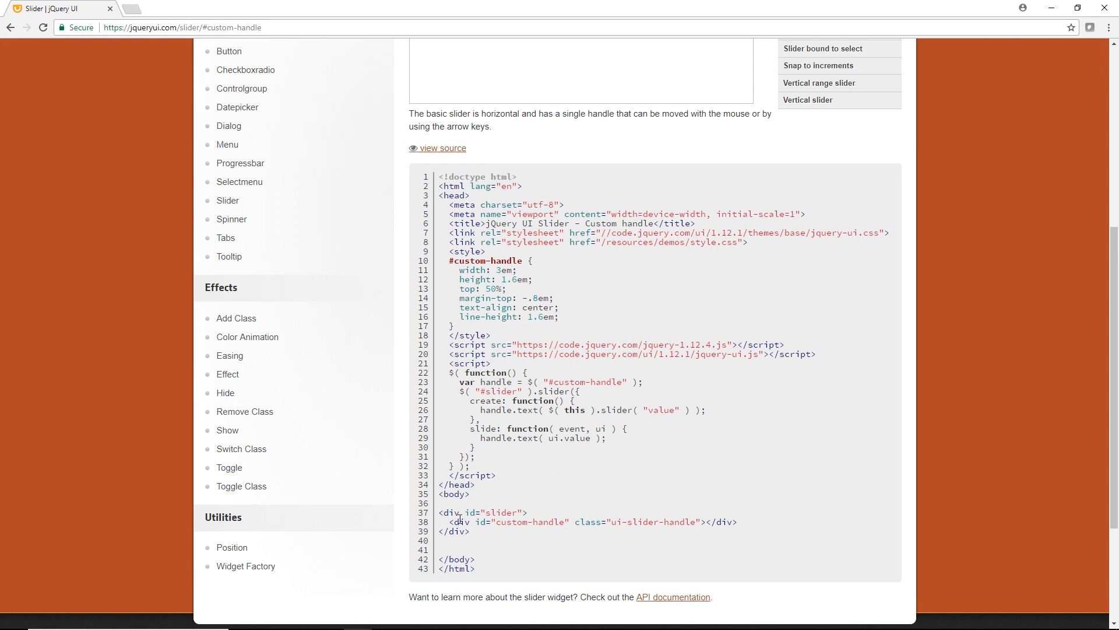
{"action": "double_click", "coordinate": [482, 513]}
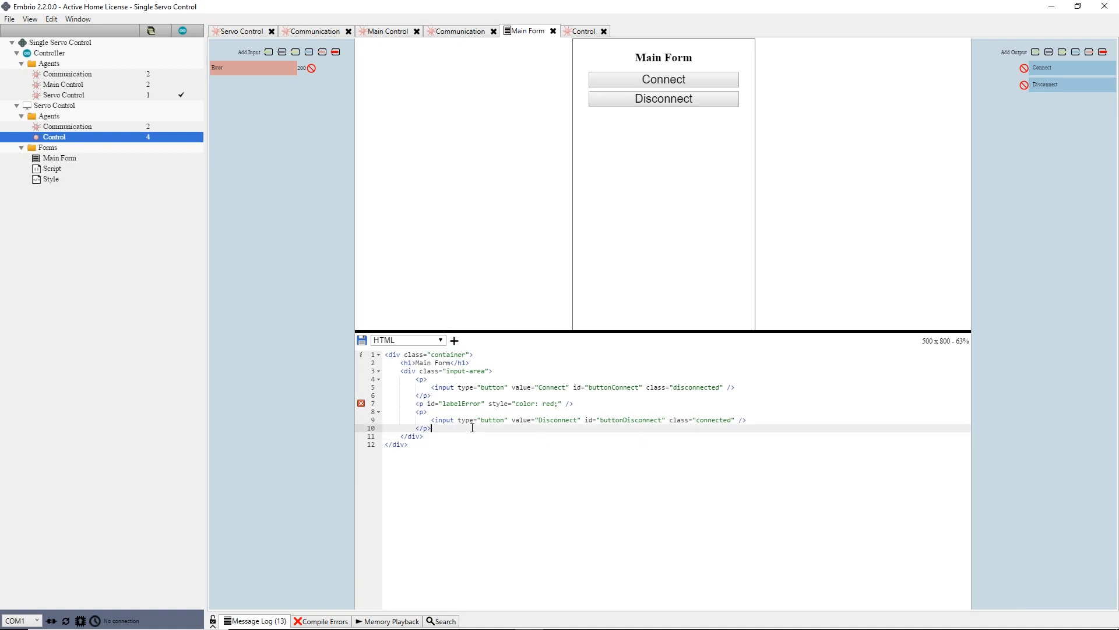
Add <div id="slider"></div> and a #slider initialization script without the create callback.
{"action": "type", "text": "<div id="}
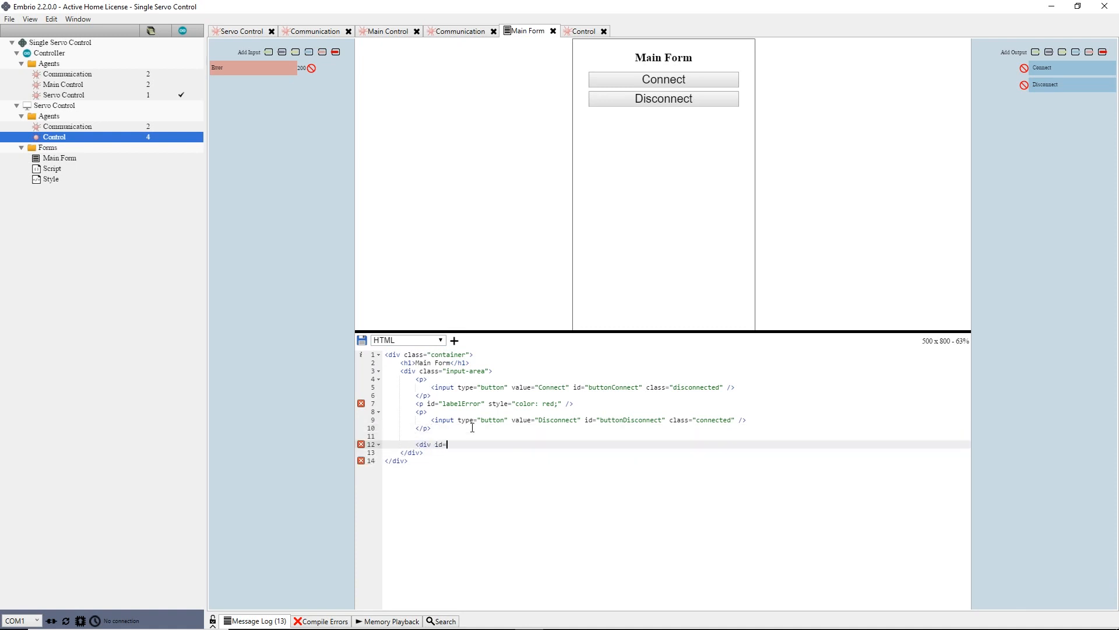
{"action": "type", "text": "\"slider\""}
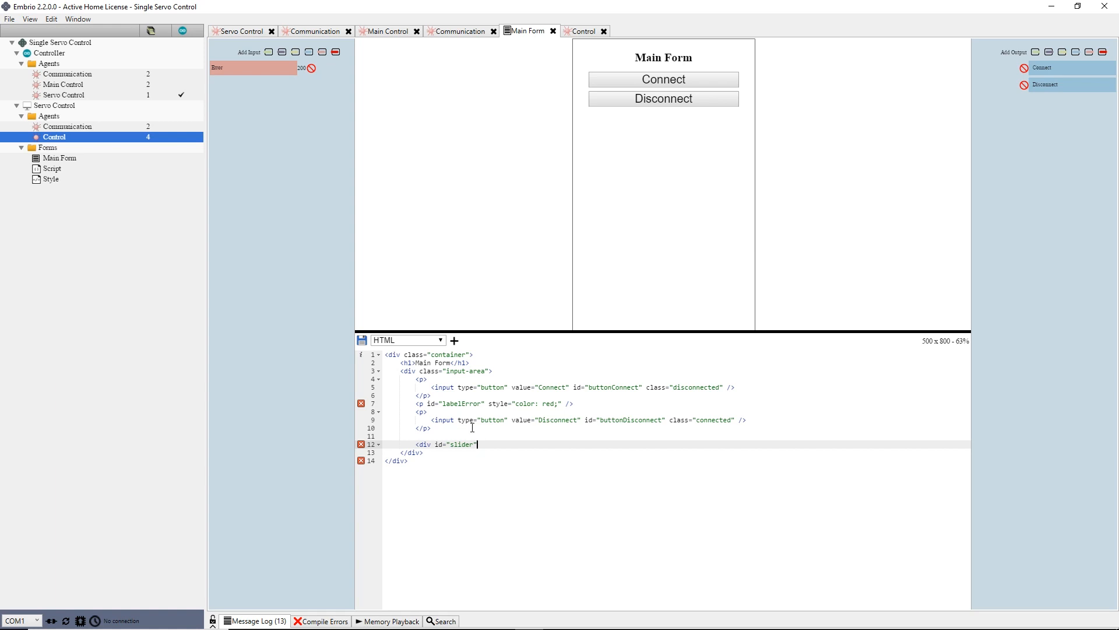
{"action": "type", "text": "</div>"}
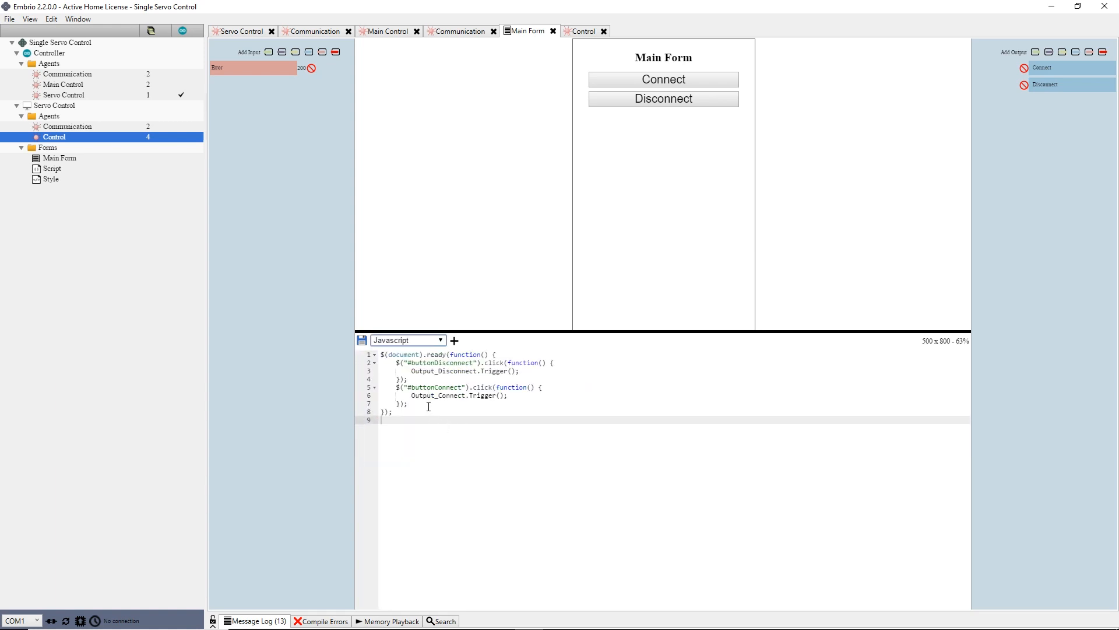
{"action": "type", "text": "$( \"#slider\" ).slider({"}
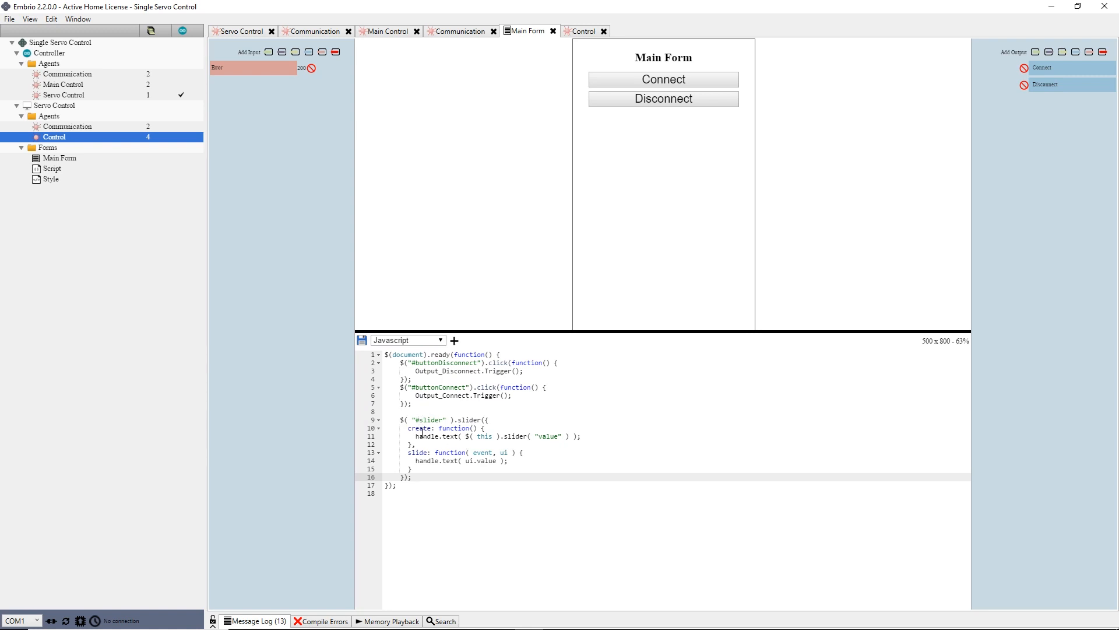
{"action": "left_click", "coordinate": [451, 437]}
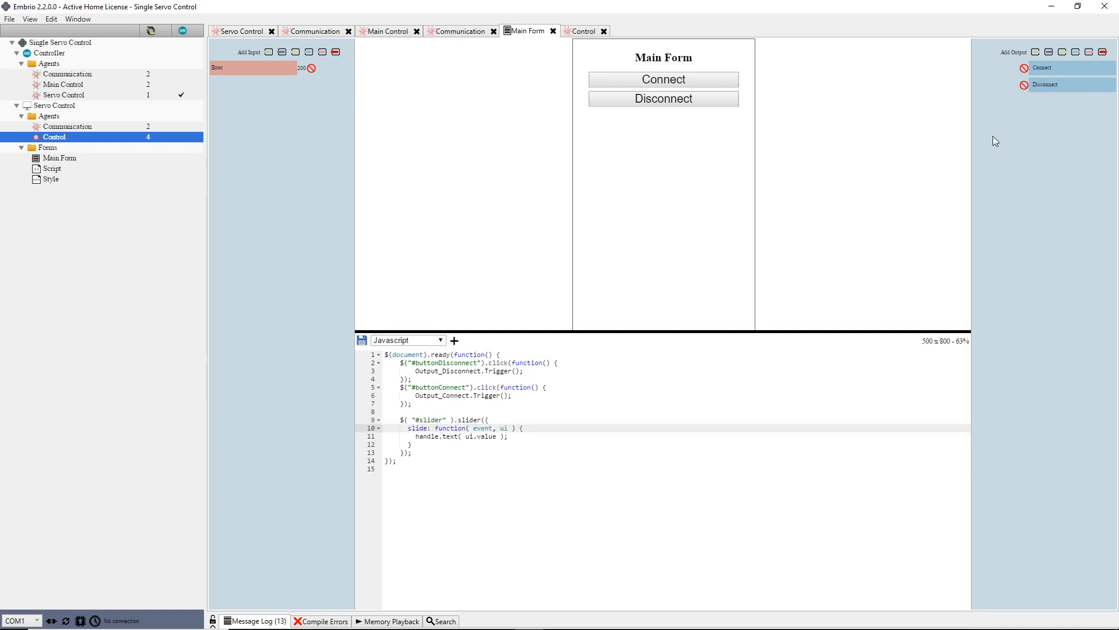
Rename the new output Servo Control and set Output_ServoControl = ui.value / 100 on slide.
{"action": "right_click", "coordinate": [1063, 101]}
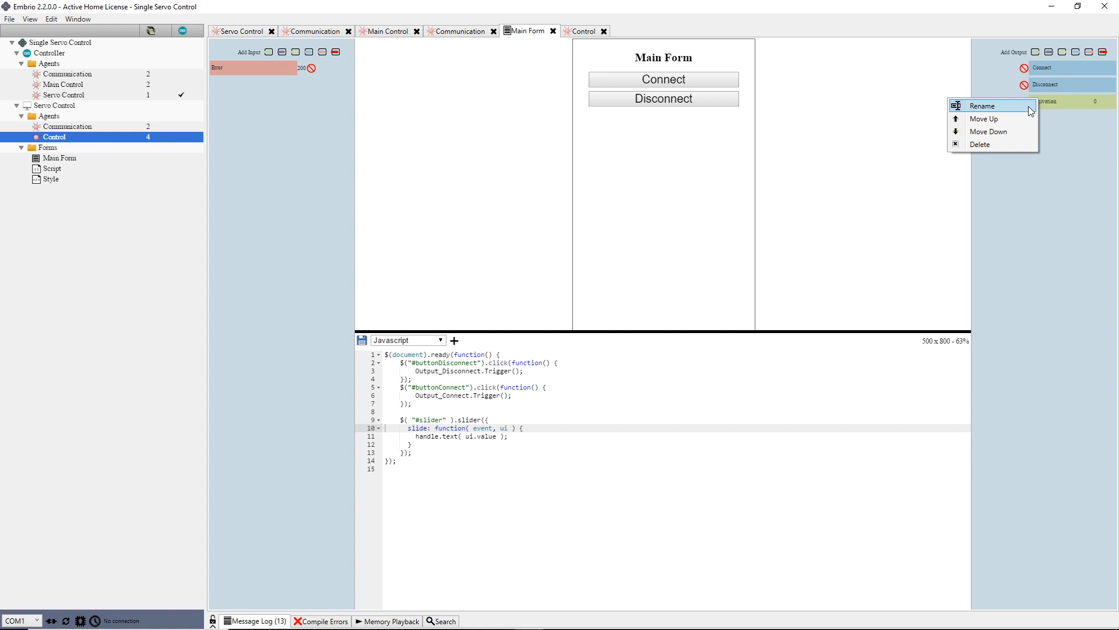
{"action": "left_click", "coordinate": [983, 106]}
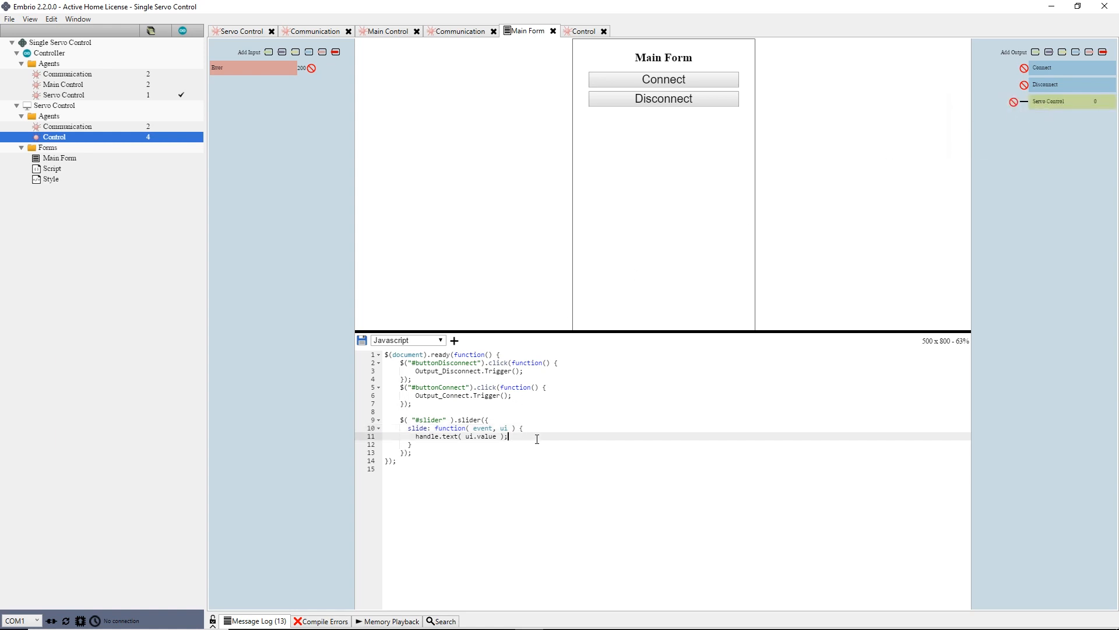
{"action": "type", "text": "Output_ServoControl = ui.value / 100;"}
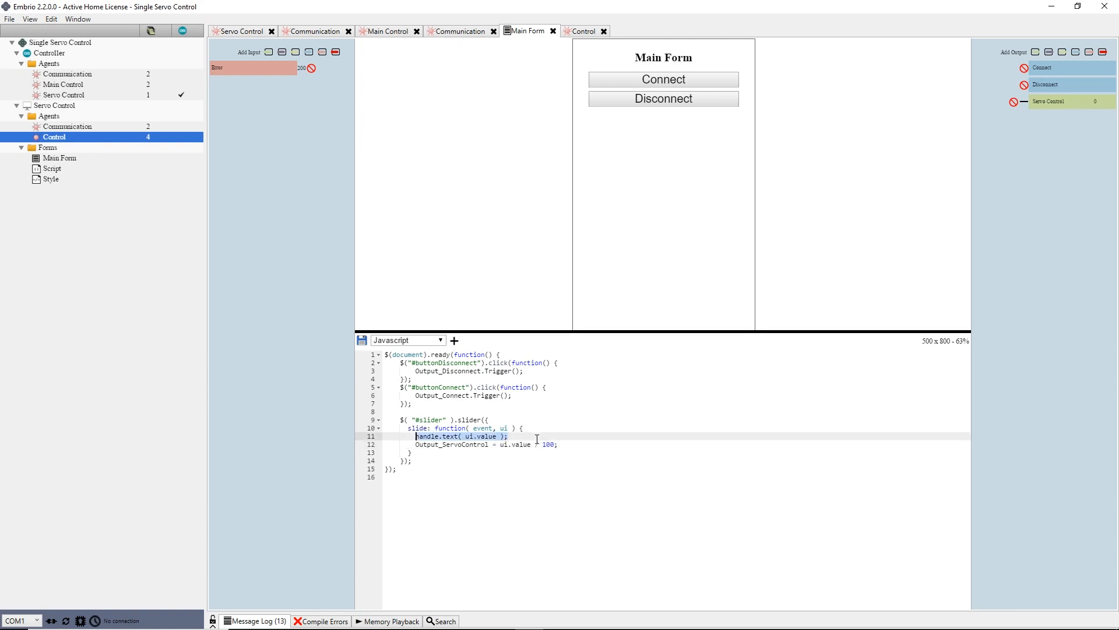
{"action": "key", "text": "Delete"}
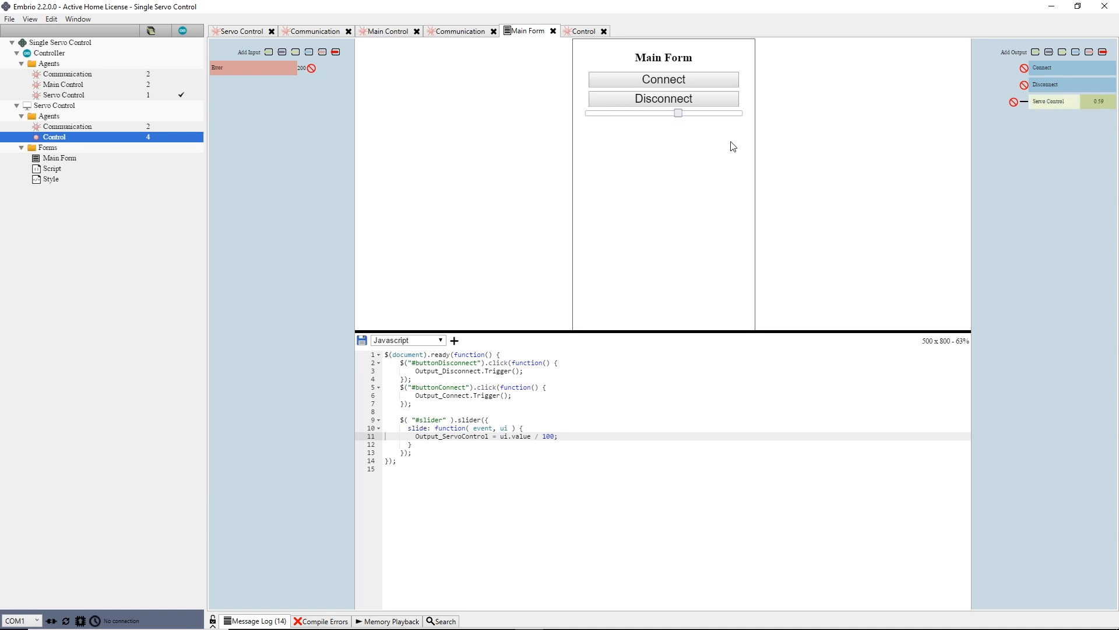
{"action": "left_click", "coordinate": [582, 31]}
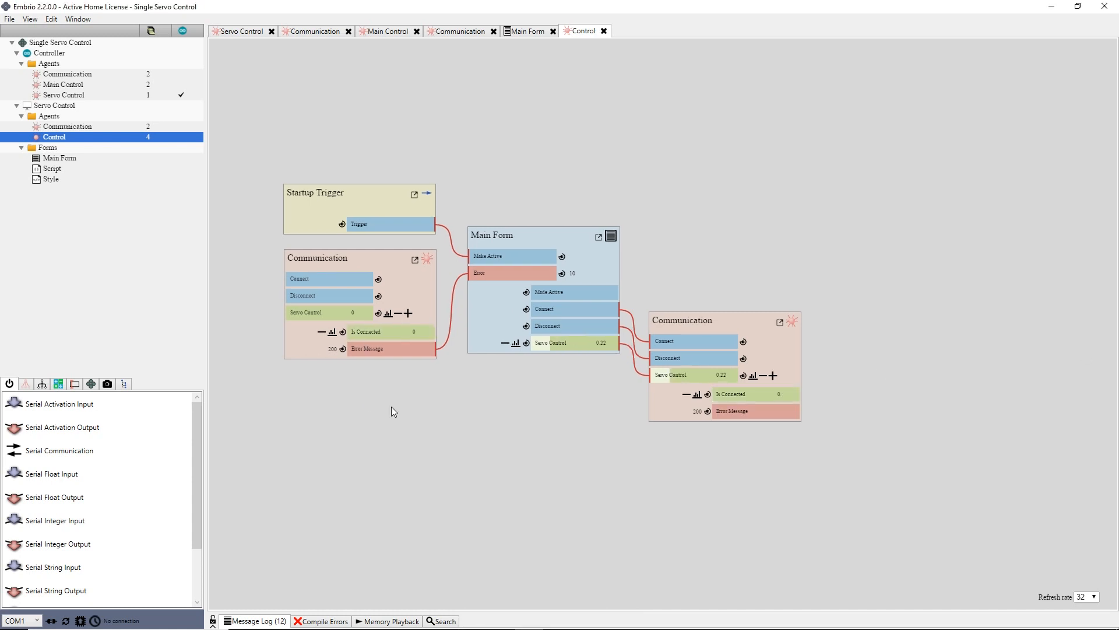
{"action": "mouse_move", "coordinate": [96, 121]}
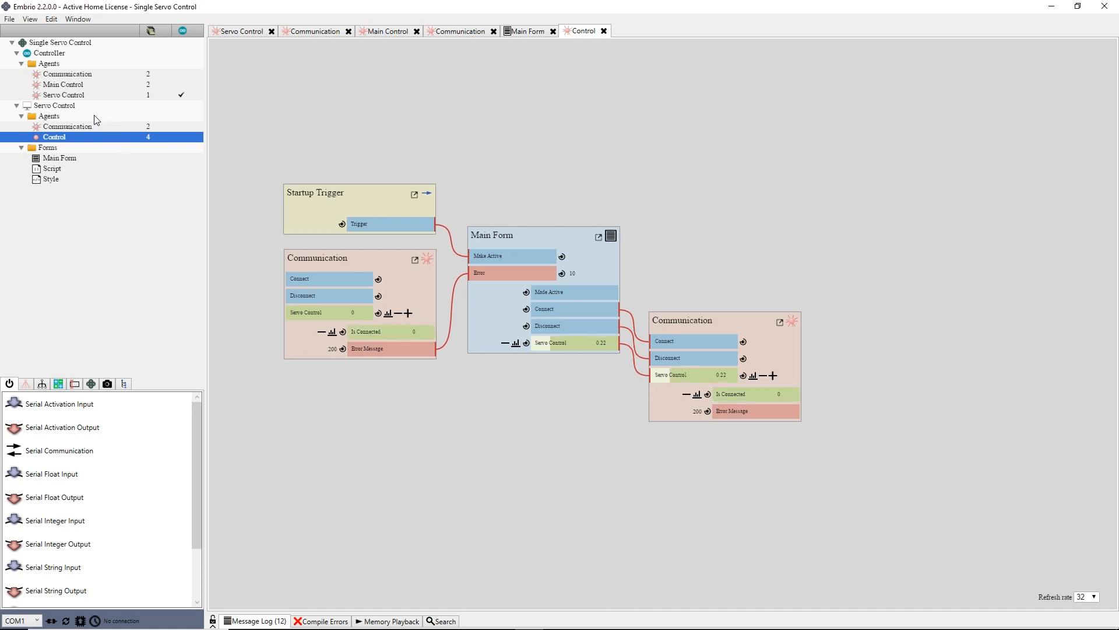
Compile Servo Control into the standalone ServoControl executable and open its output folder.
{"action": "right_click", "coordinate": [53, 105]}
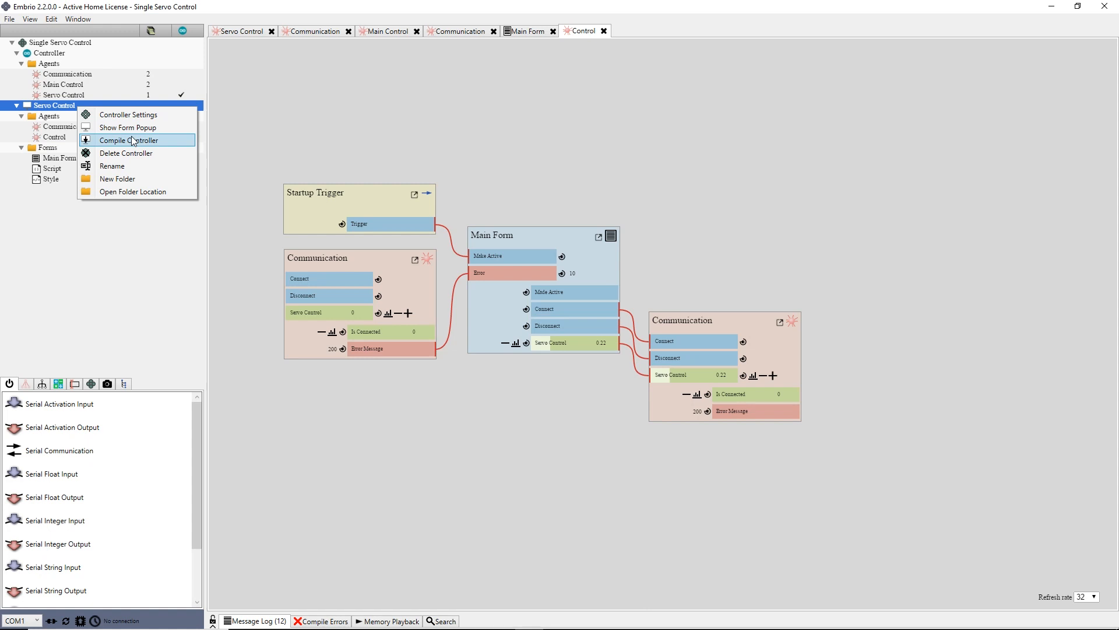
{"action": "left_click", "coordinate": [127, 140]}
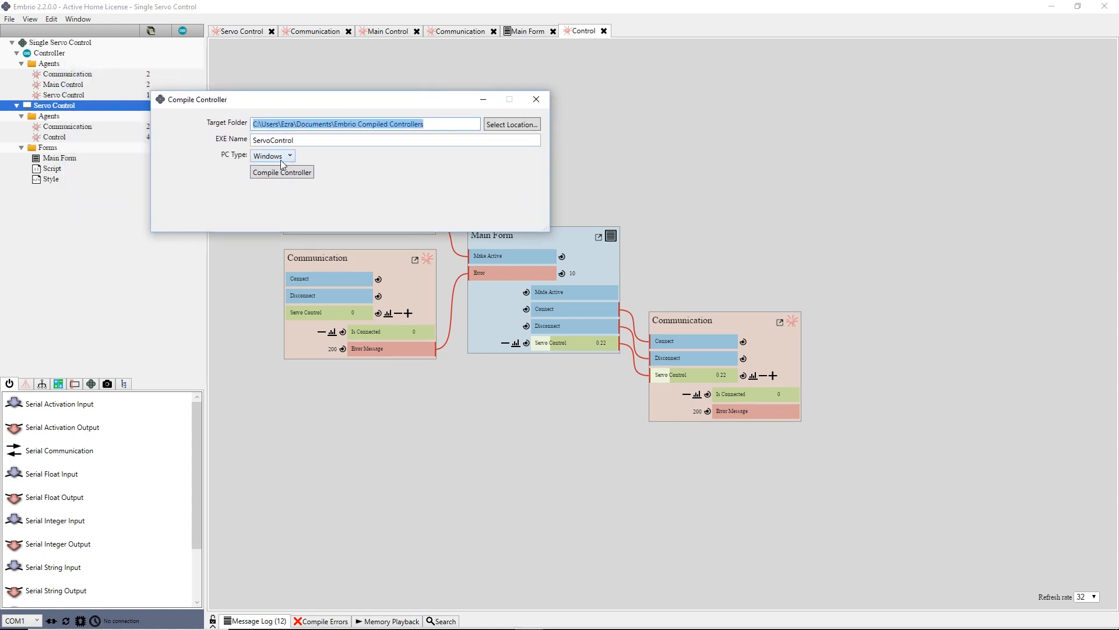
{"action": "left_click", "coordinate": [281, 172]}
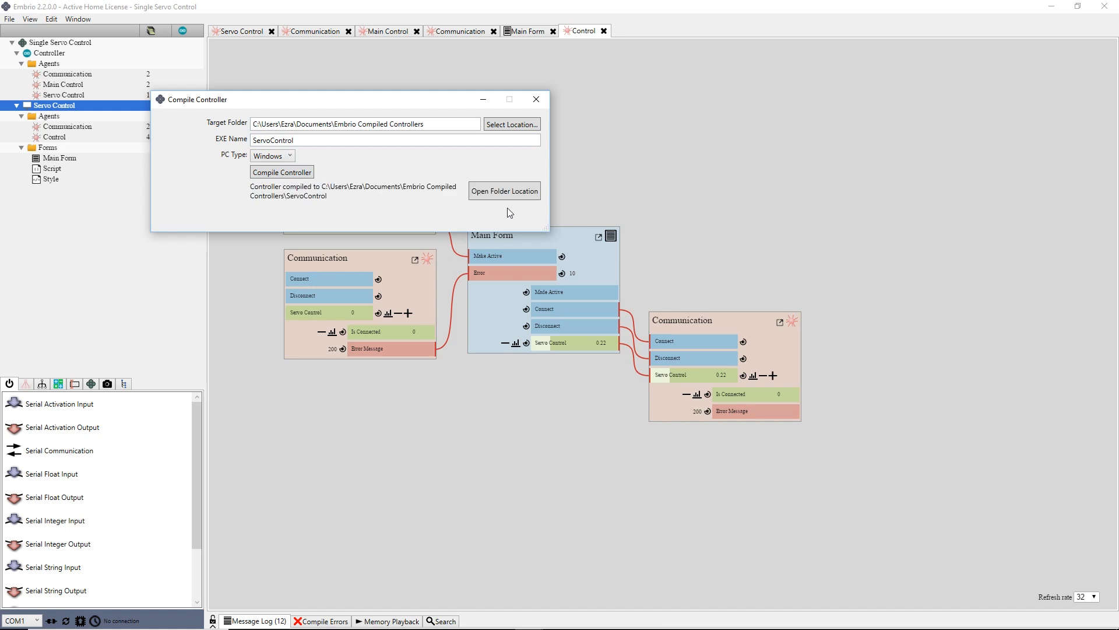
{"action": "left_click", "coordinate": [505, 190]}
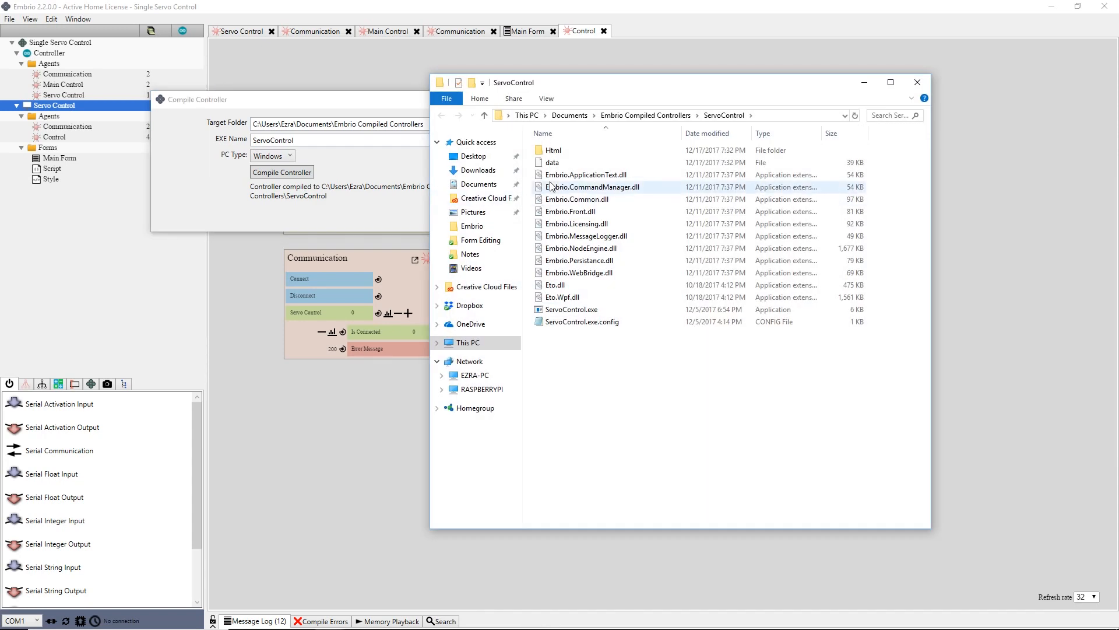